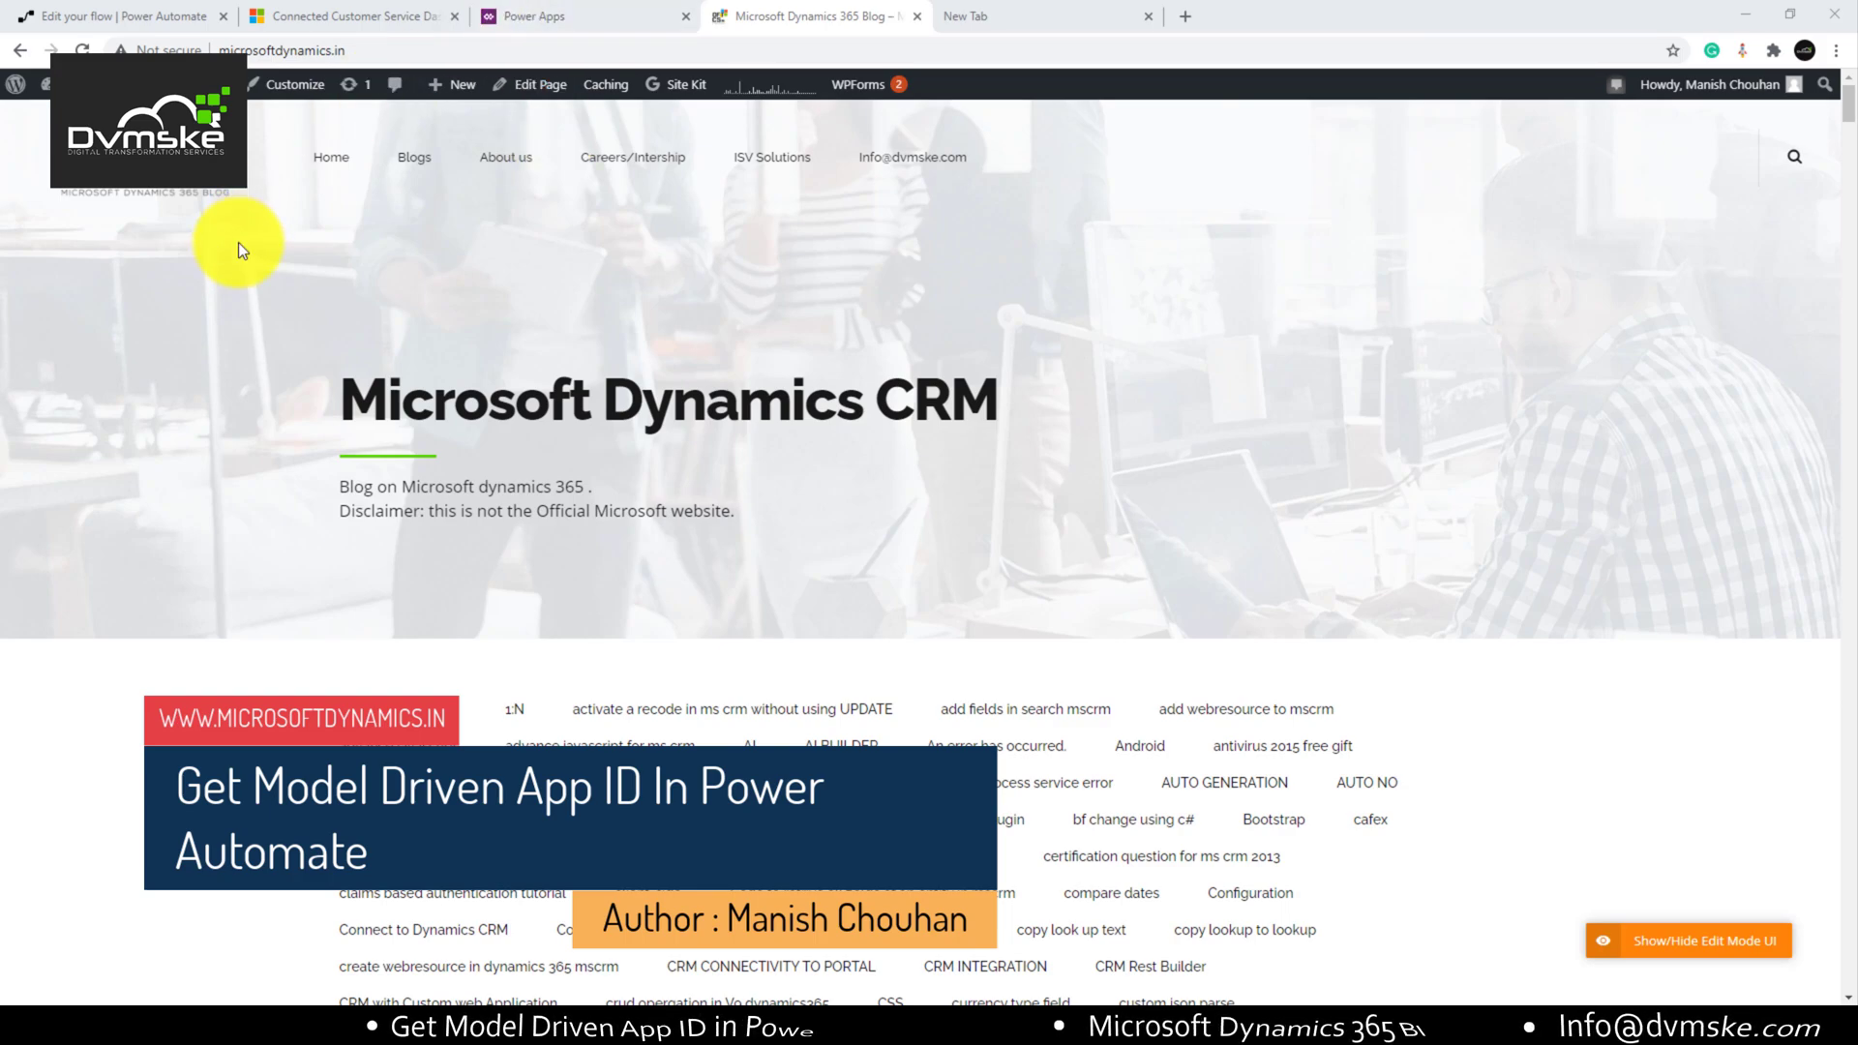
# Step: Compare the flow's RecordURL variable value against the appid in the live Dynamics dashboard URL
pyautogui.click(118, 16)
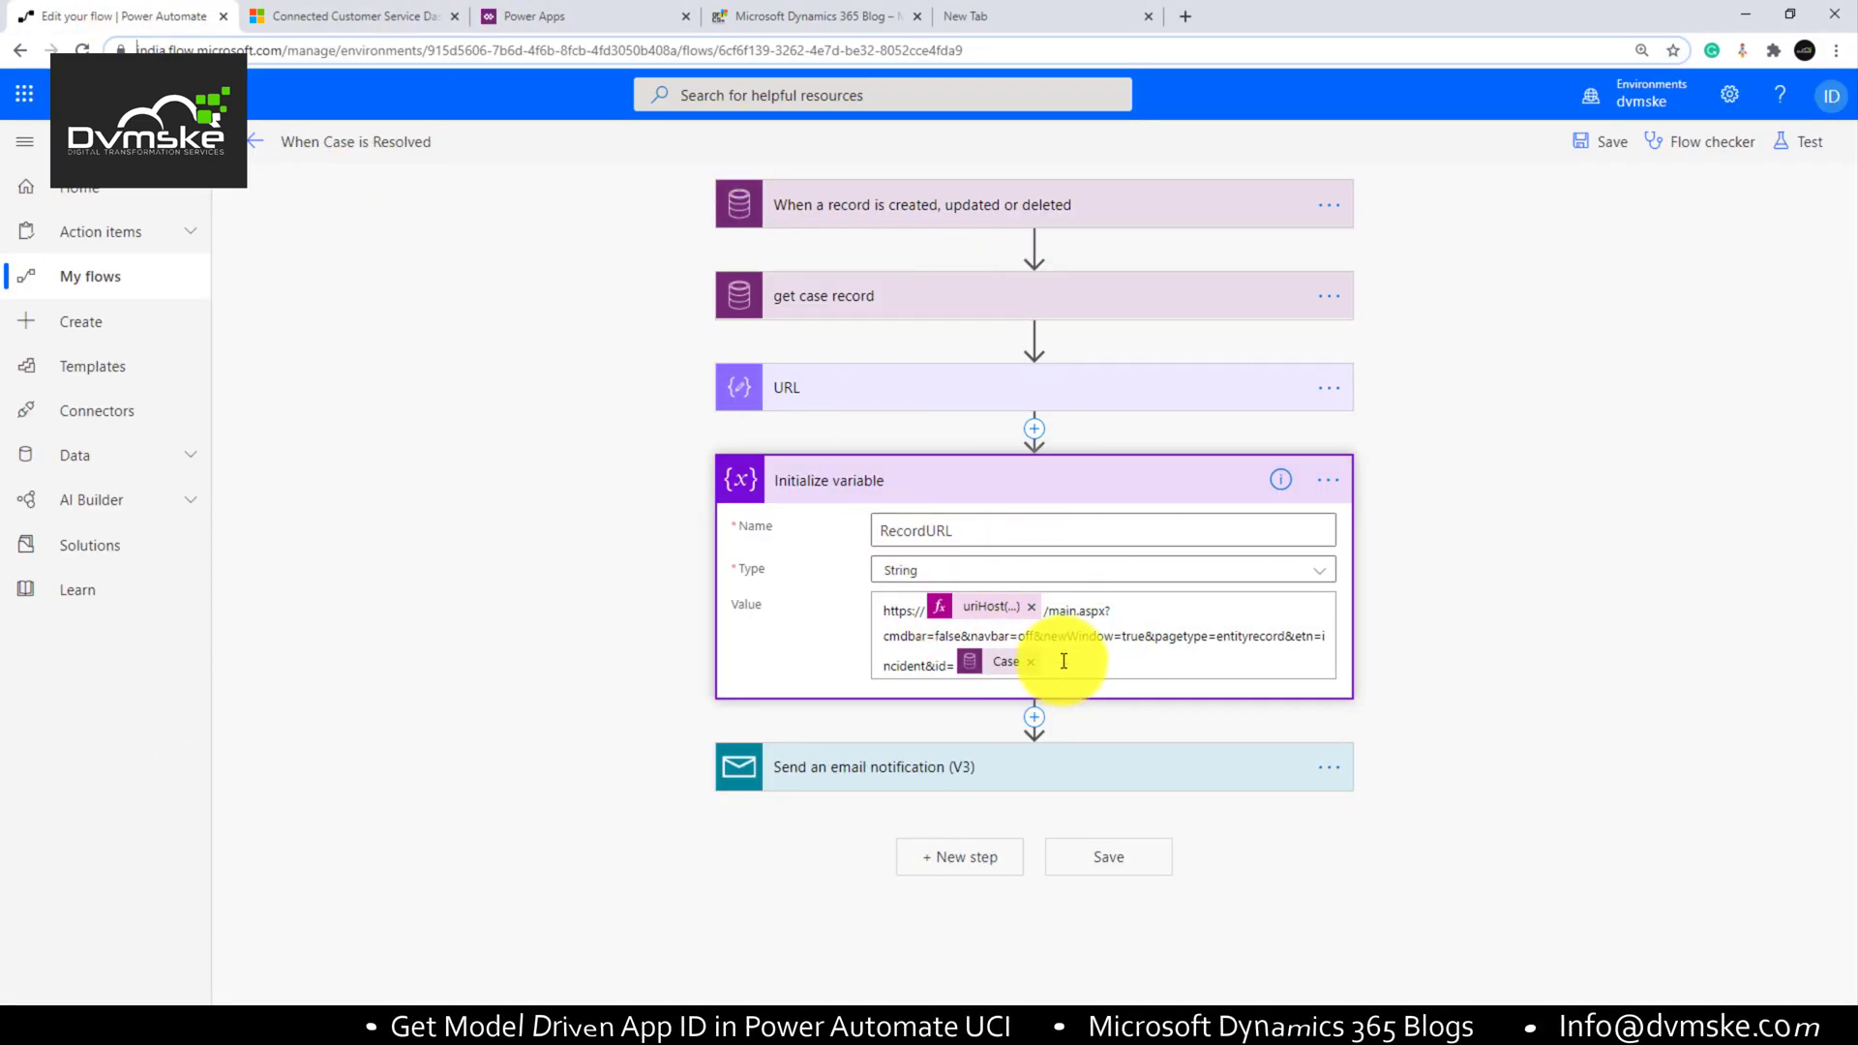
pyautogui.click(1063, 660)
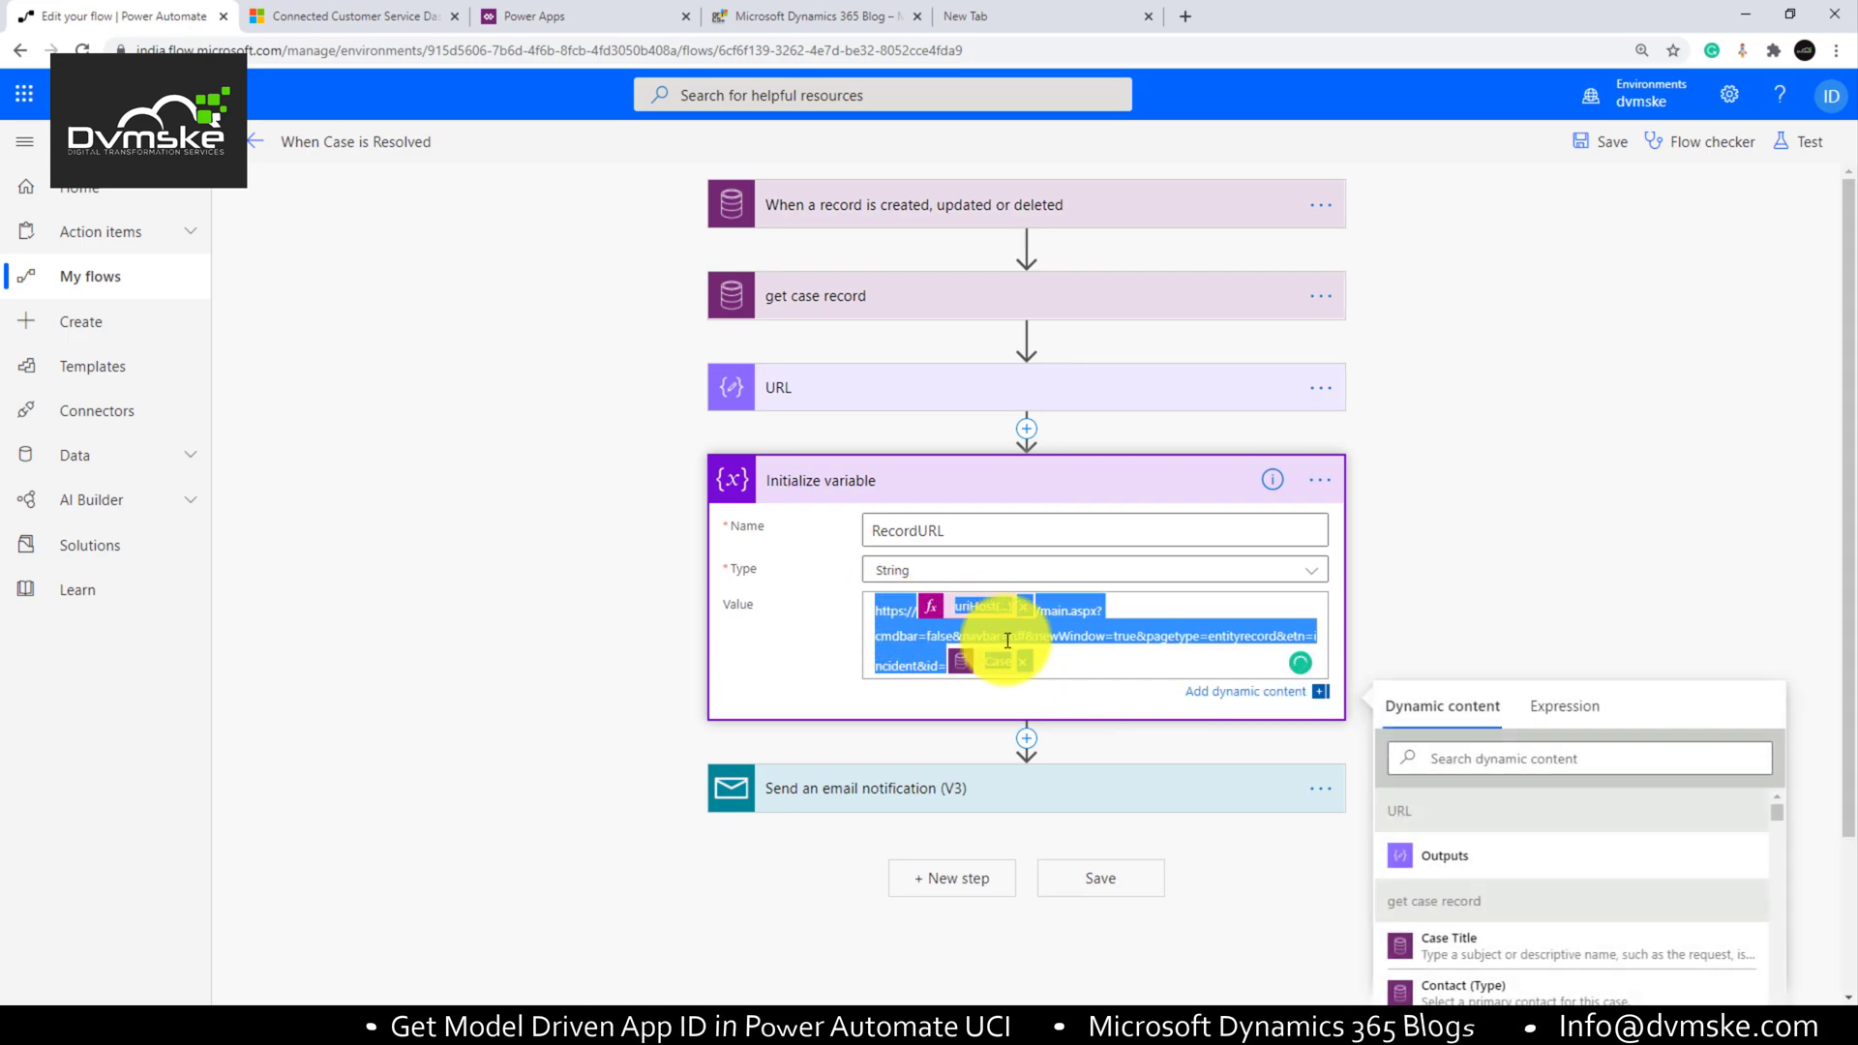
pyautogui.click(352, 16)
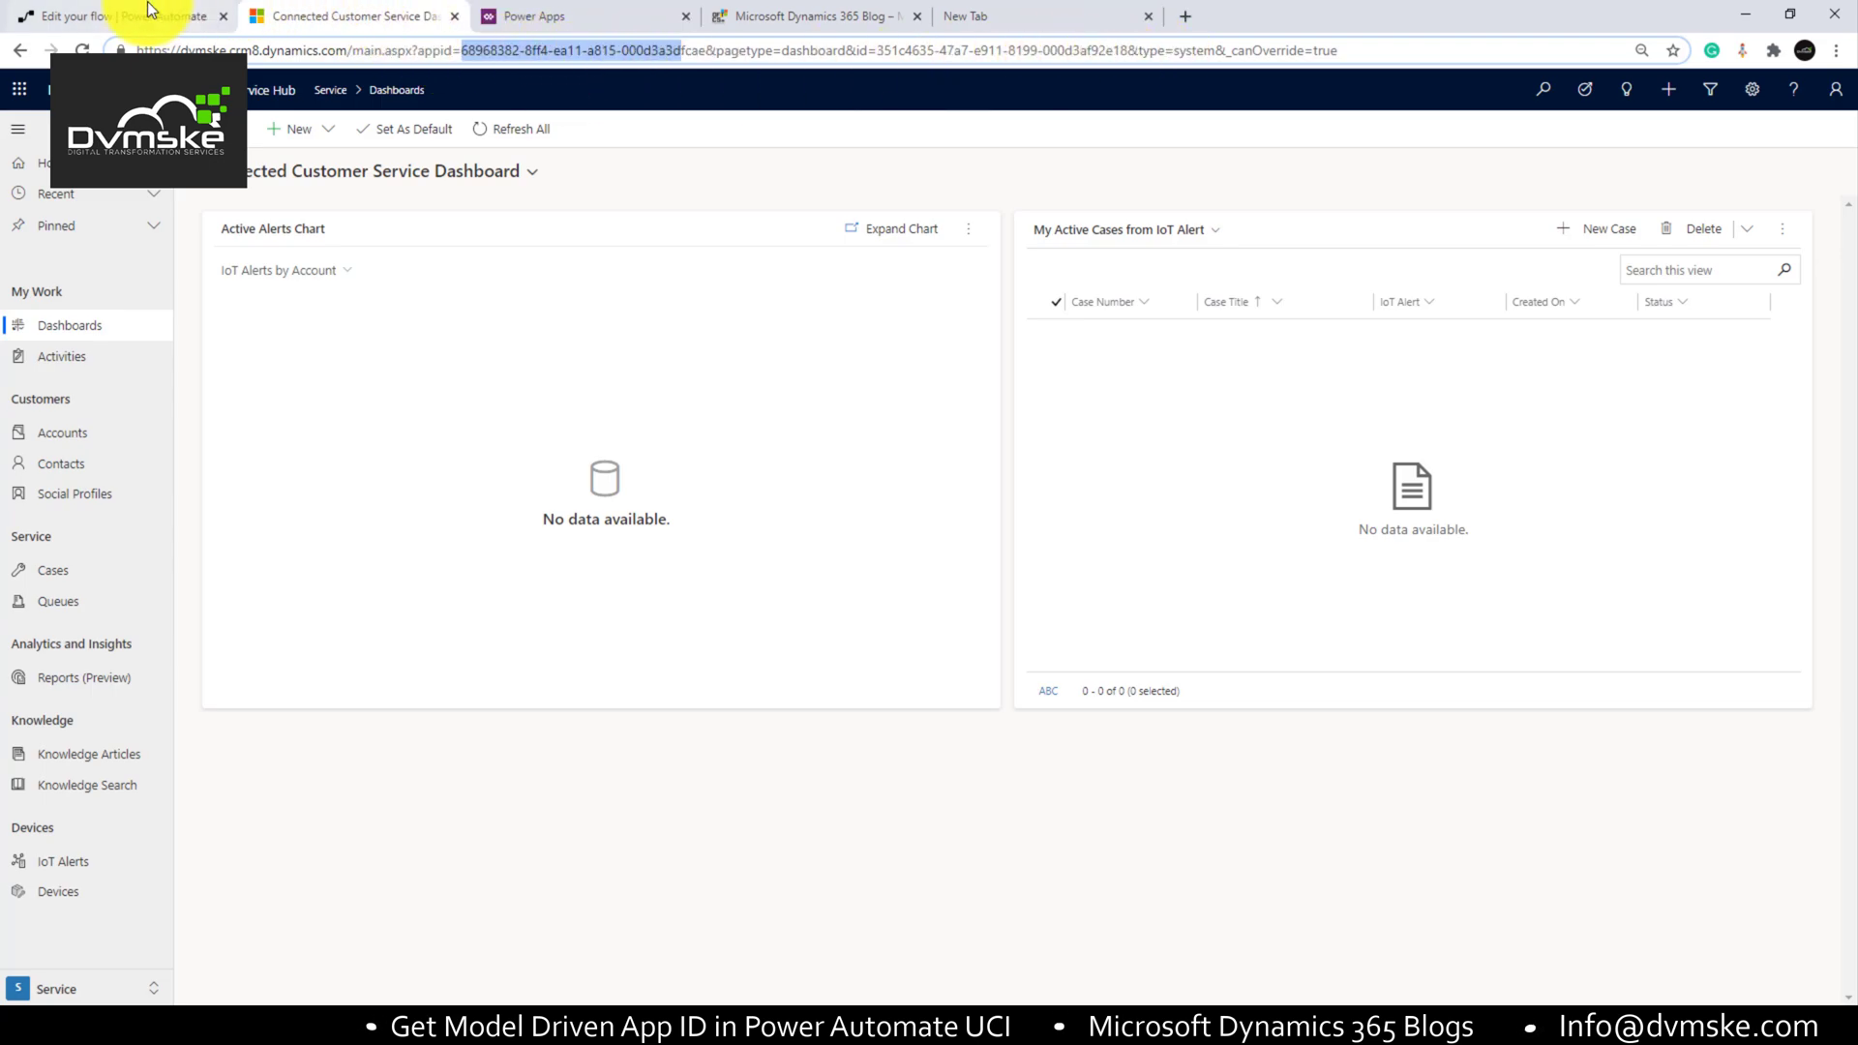
pyautogui.click(118, 15)
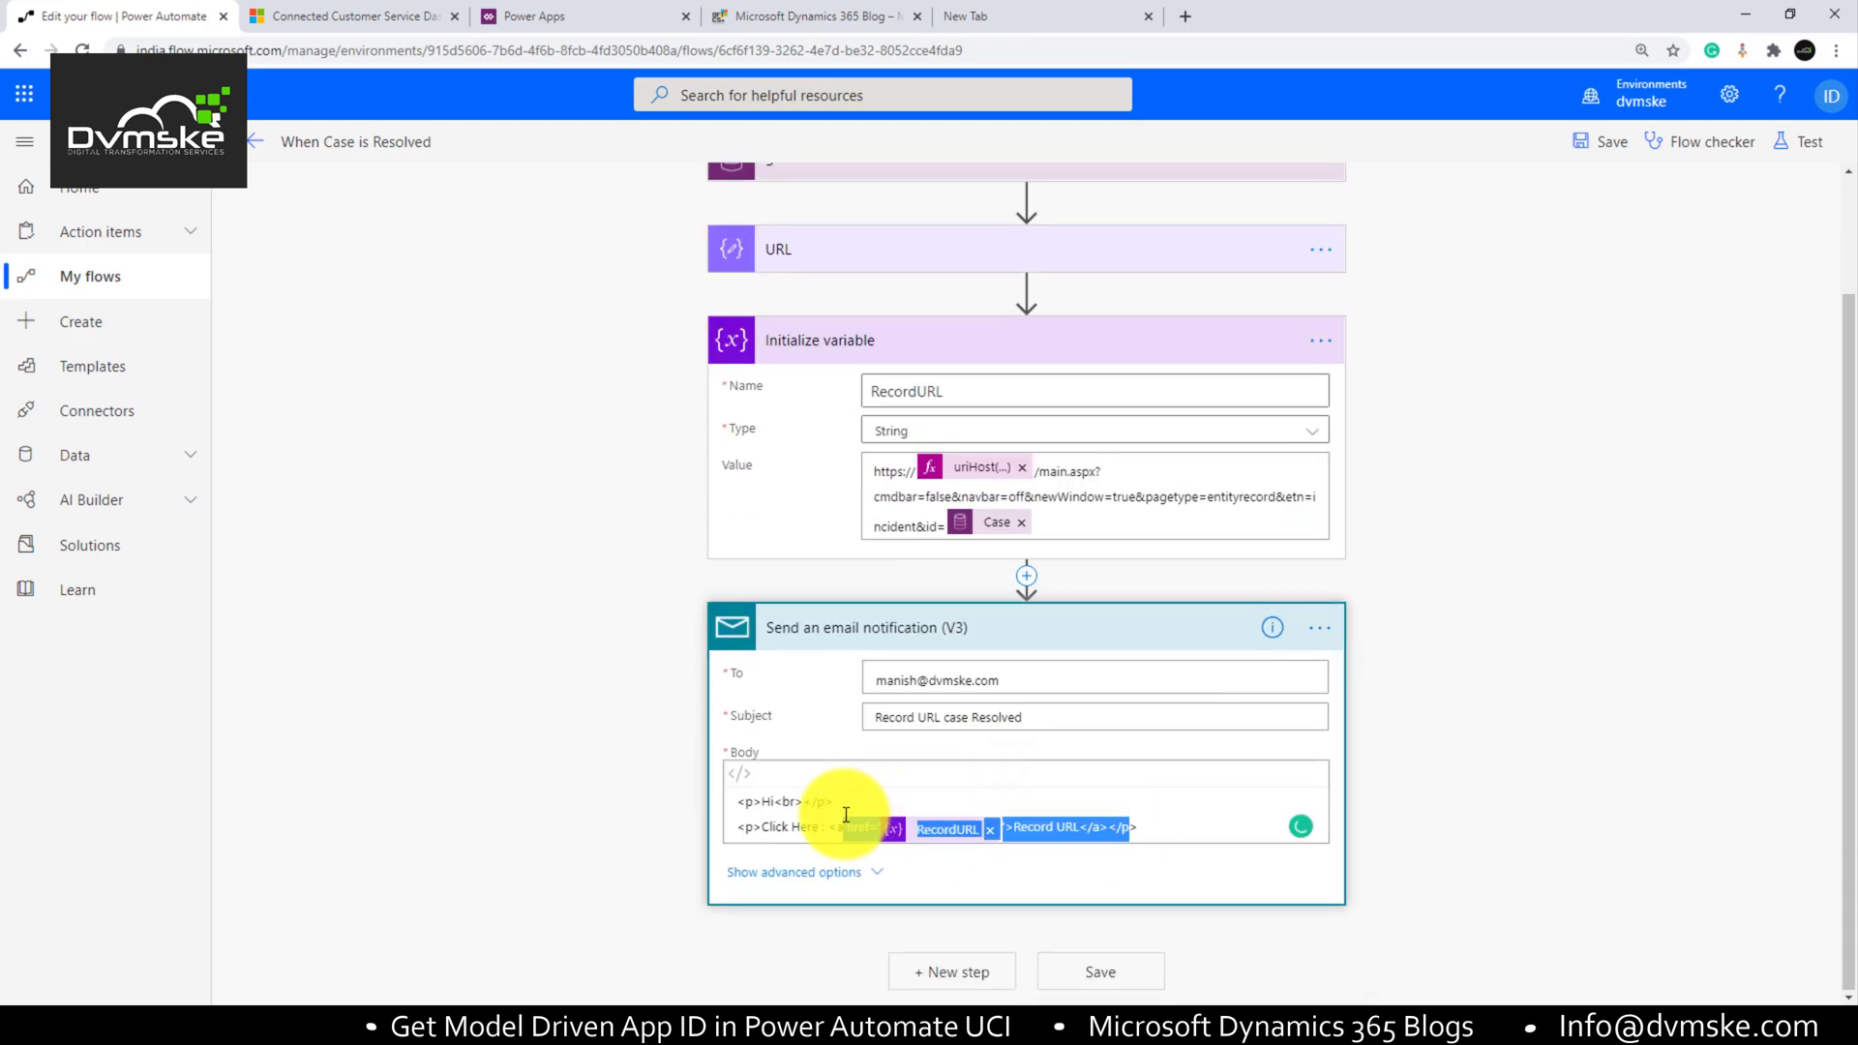
pyautogui.click(353, 15)
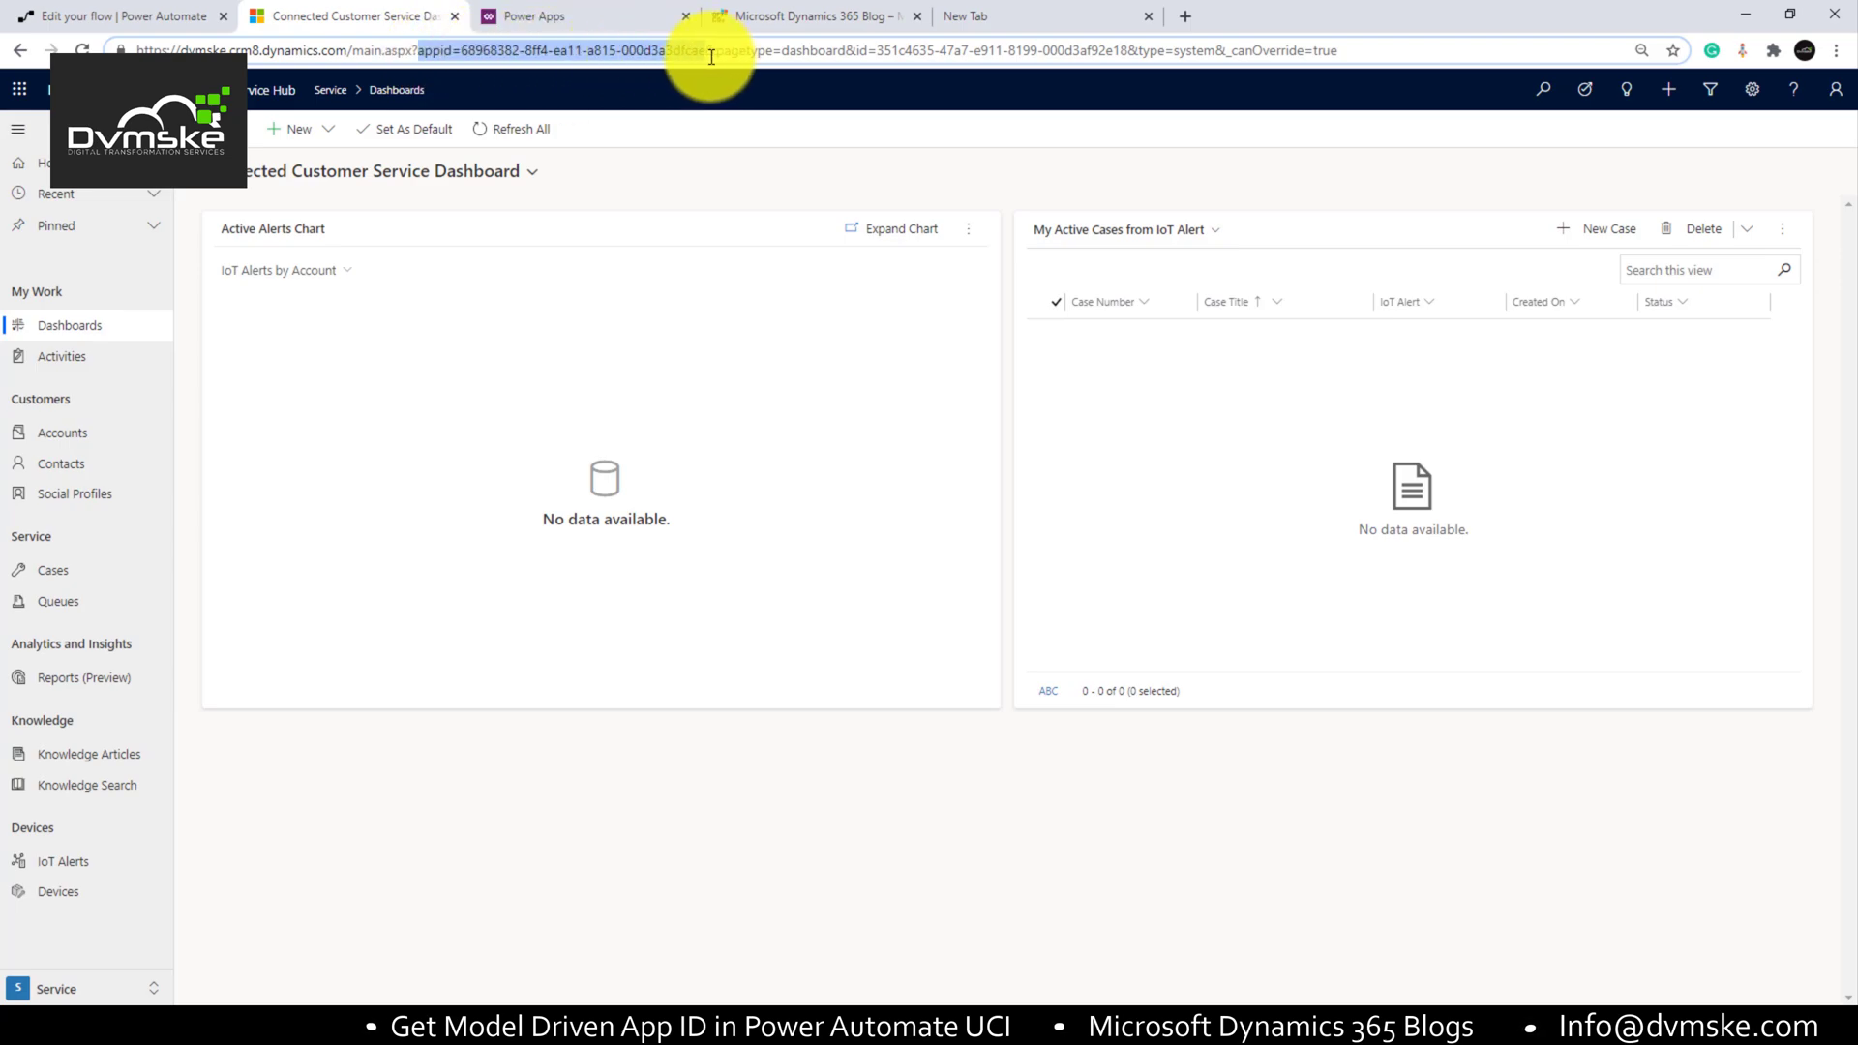
pyautogui.click(118, 16)
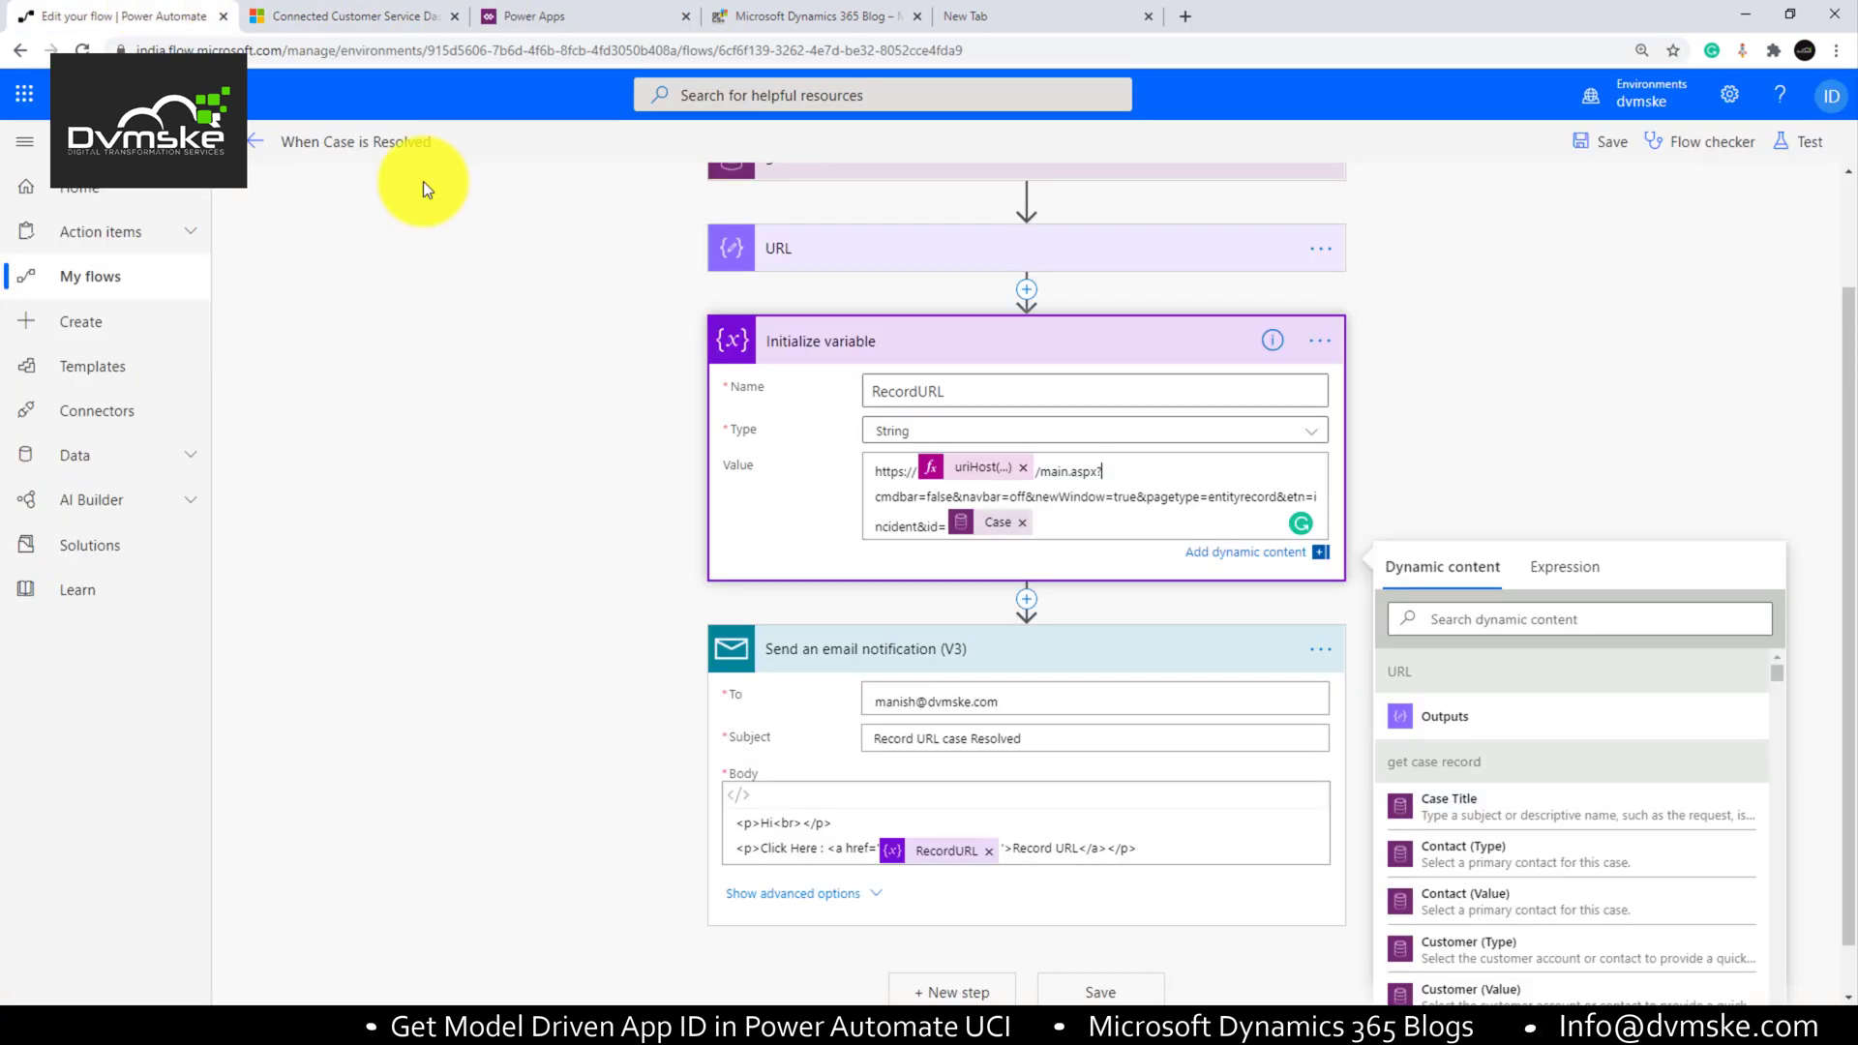
pyautogui.click(352, 15)
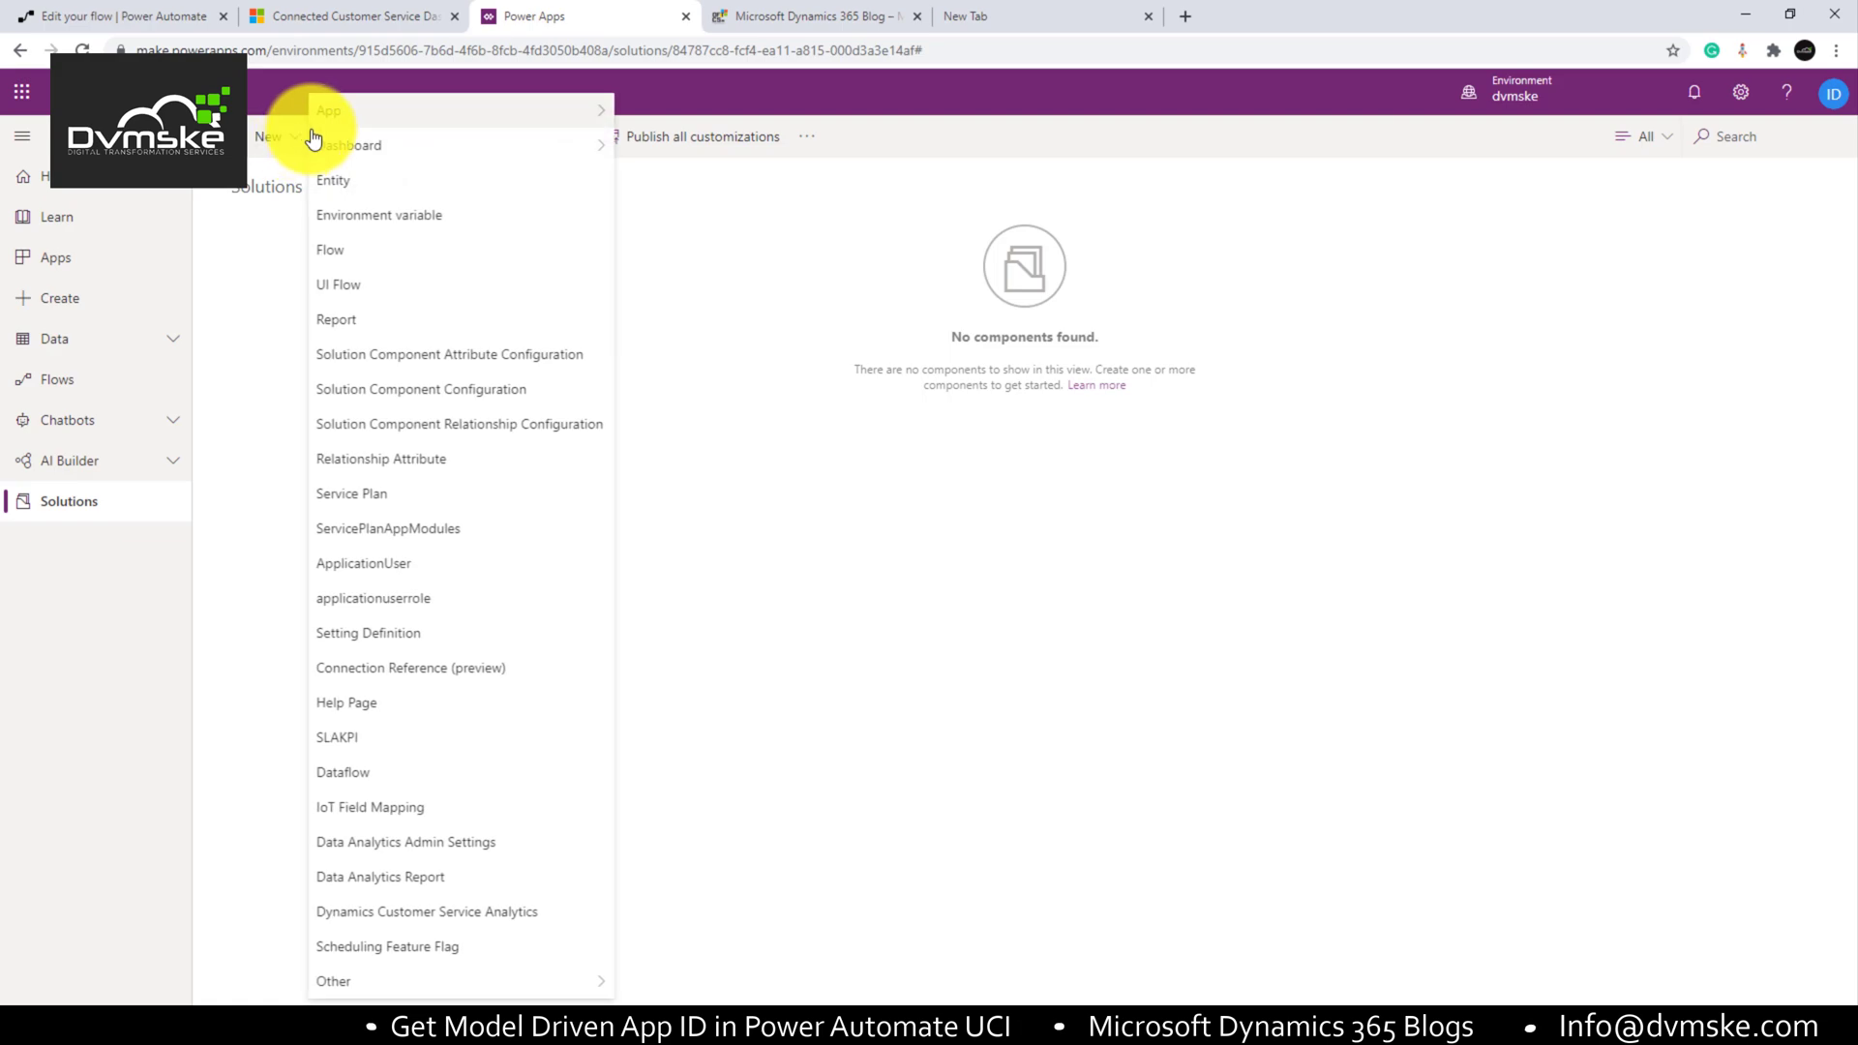
# Step: Create a new entity with display name Organization Config in the DvmskeMainSoltuion solution
pyautogui.click(333, 180)
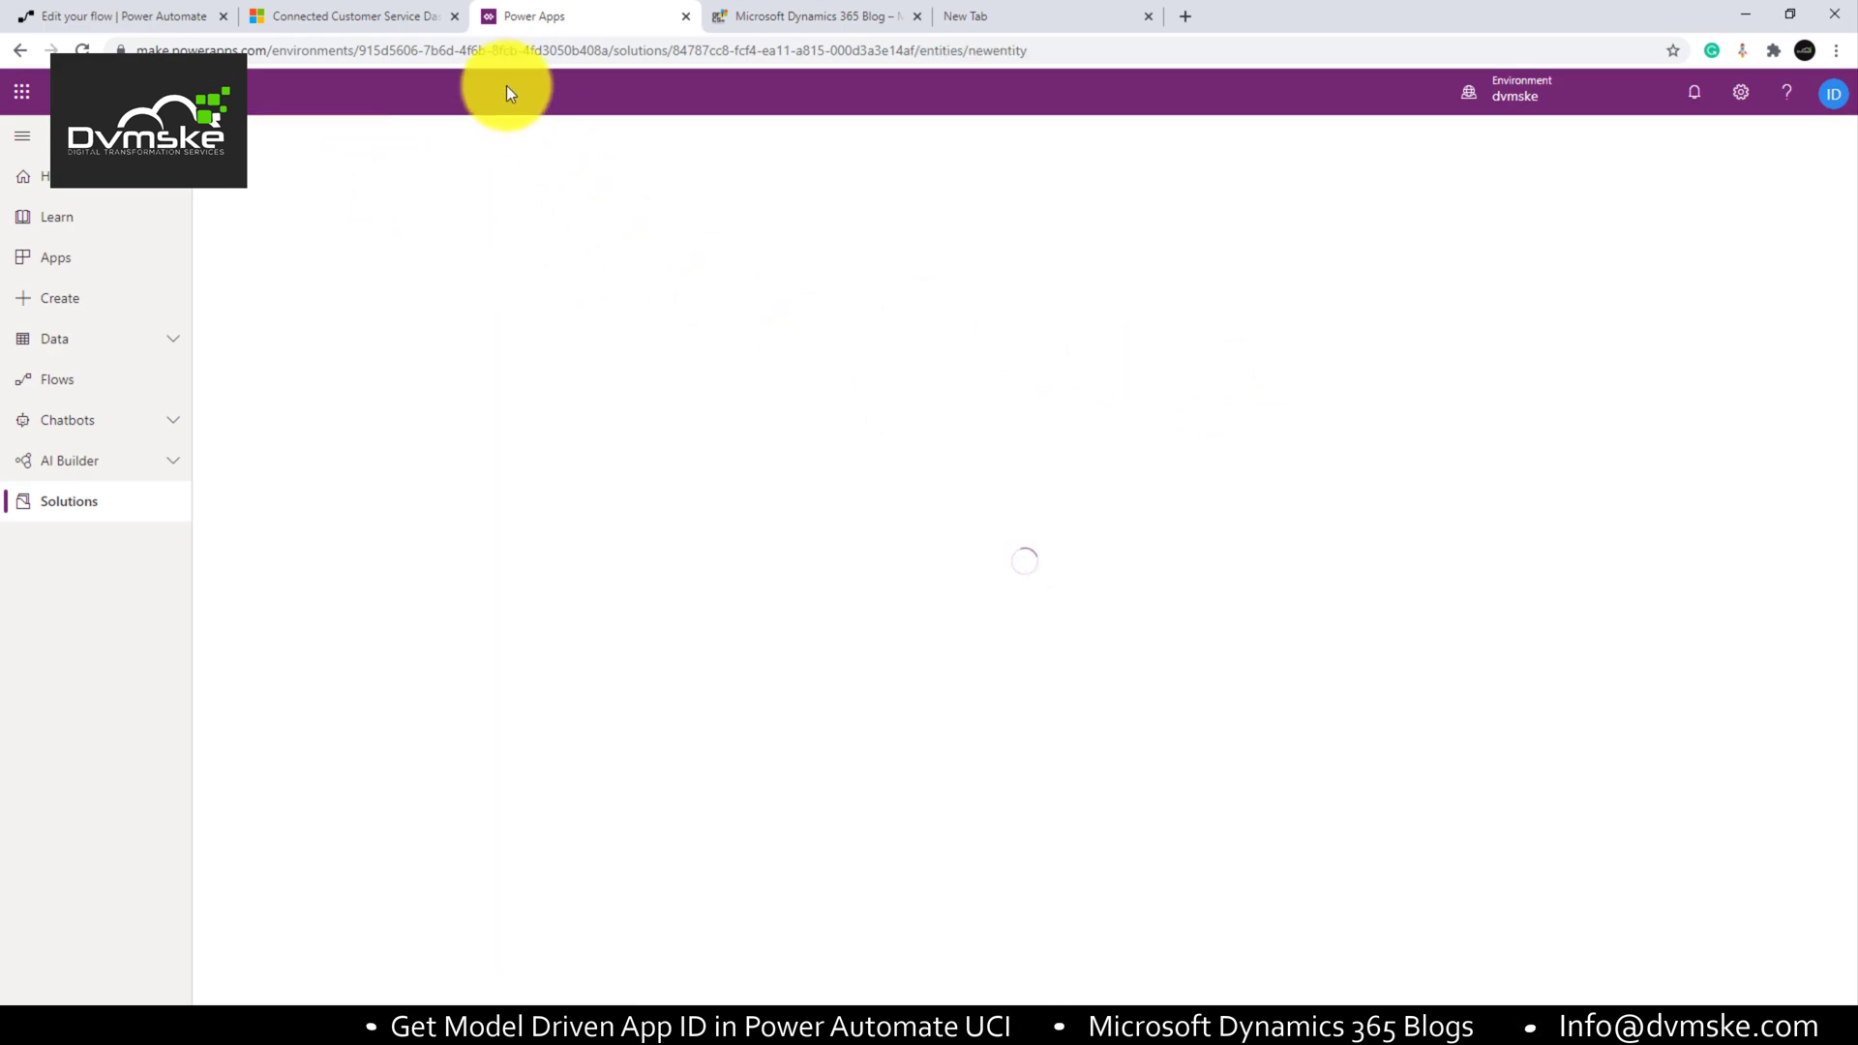
pyautogui.click(350, 15)
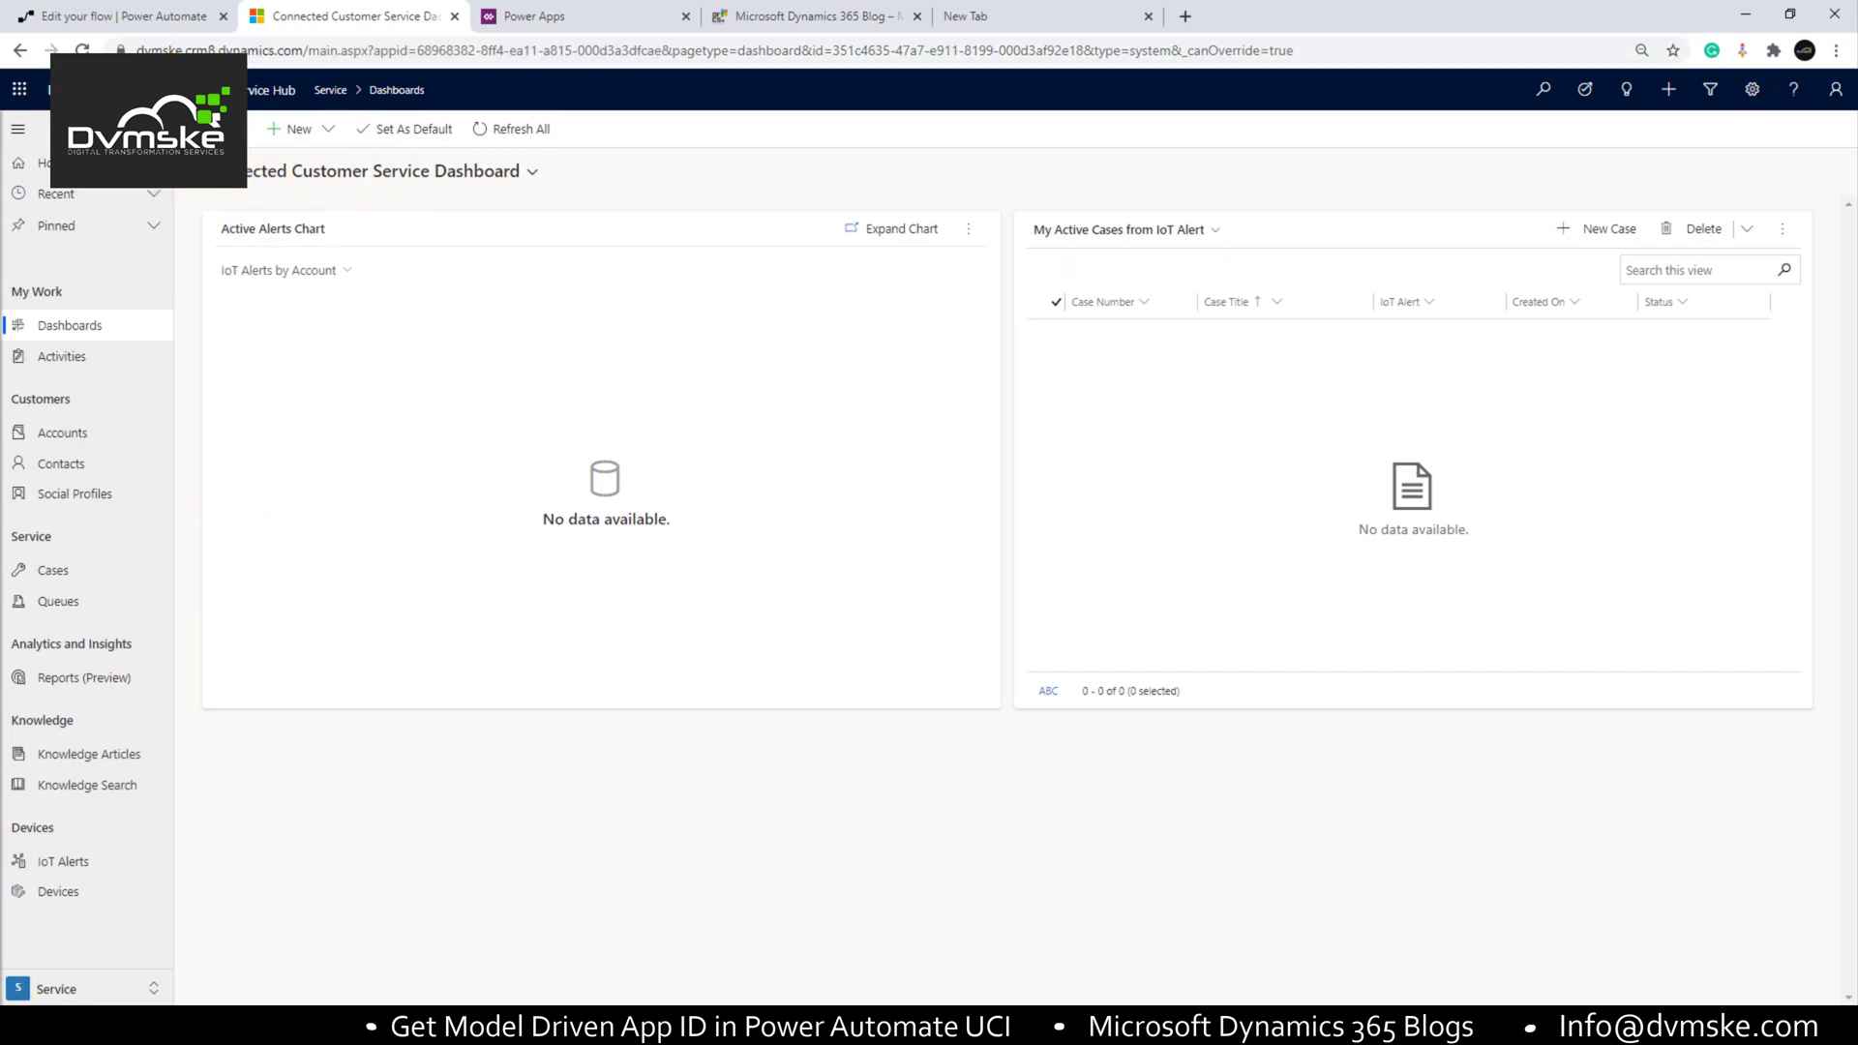
pyautogui.click(19, 128)
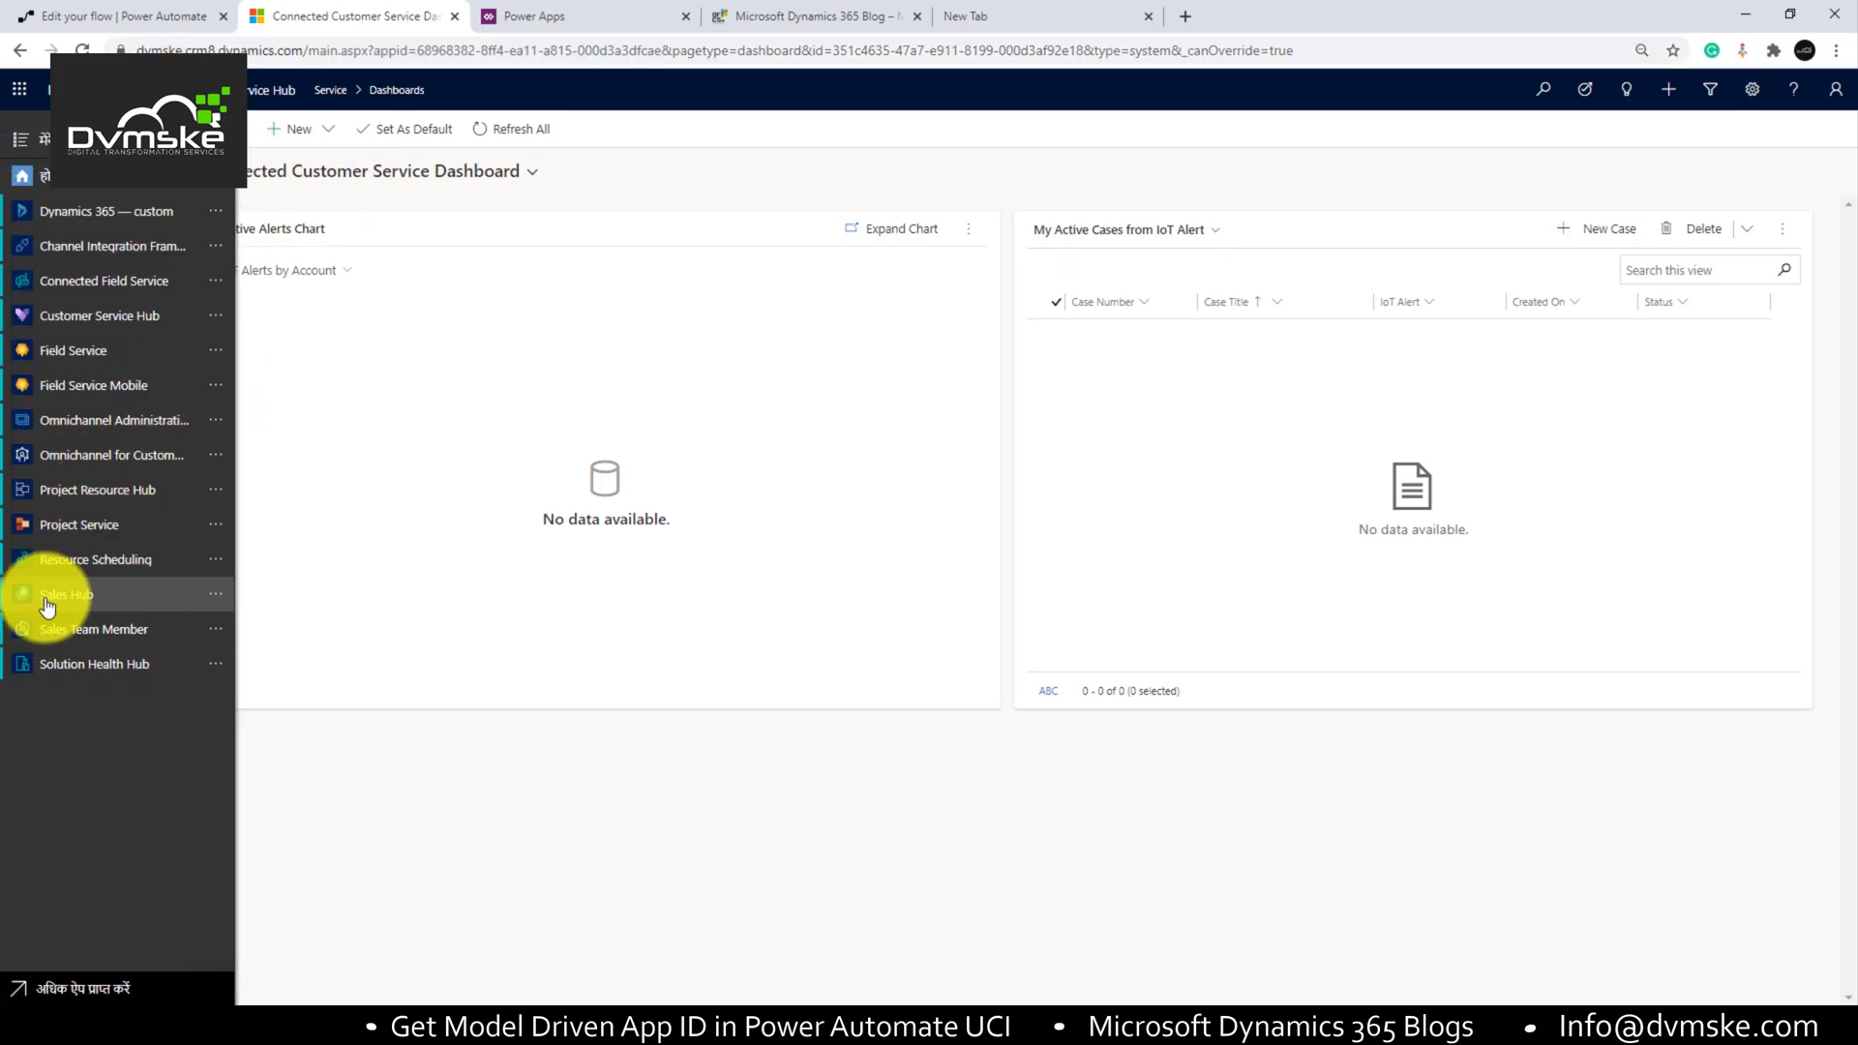
pyautogui.moveTo(160, 368)
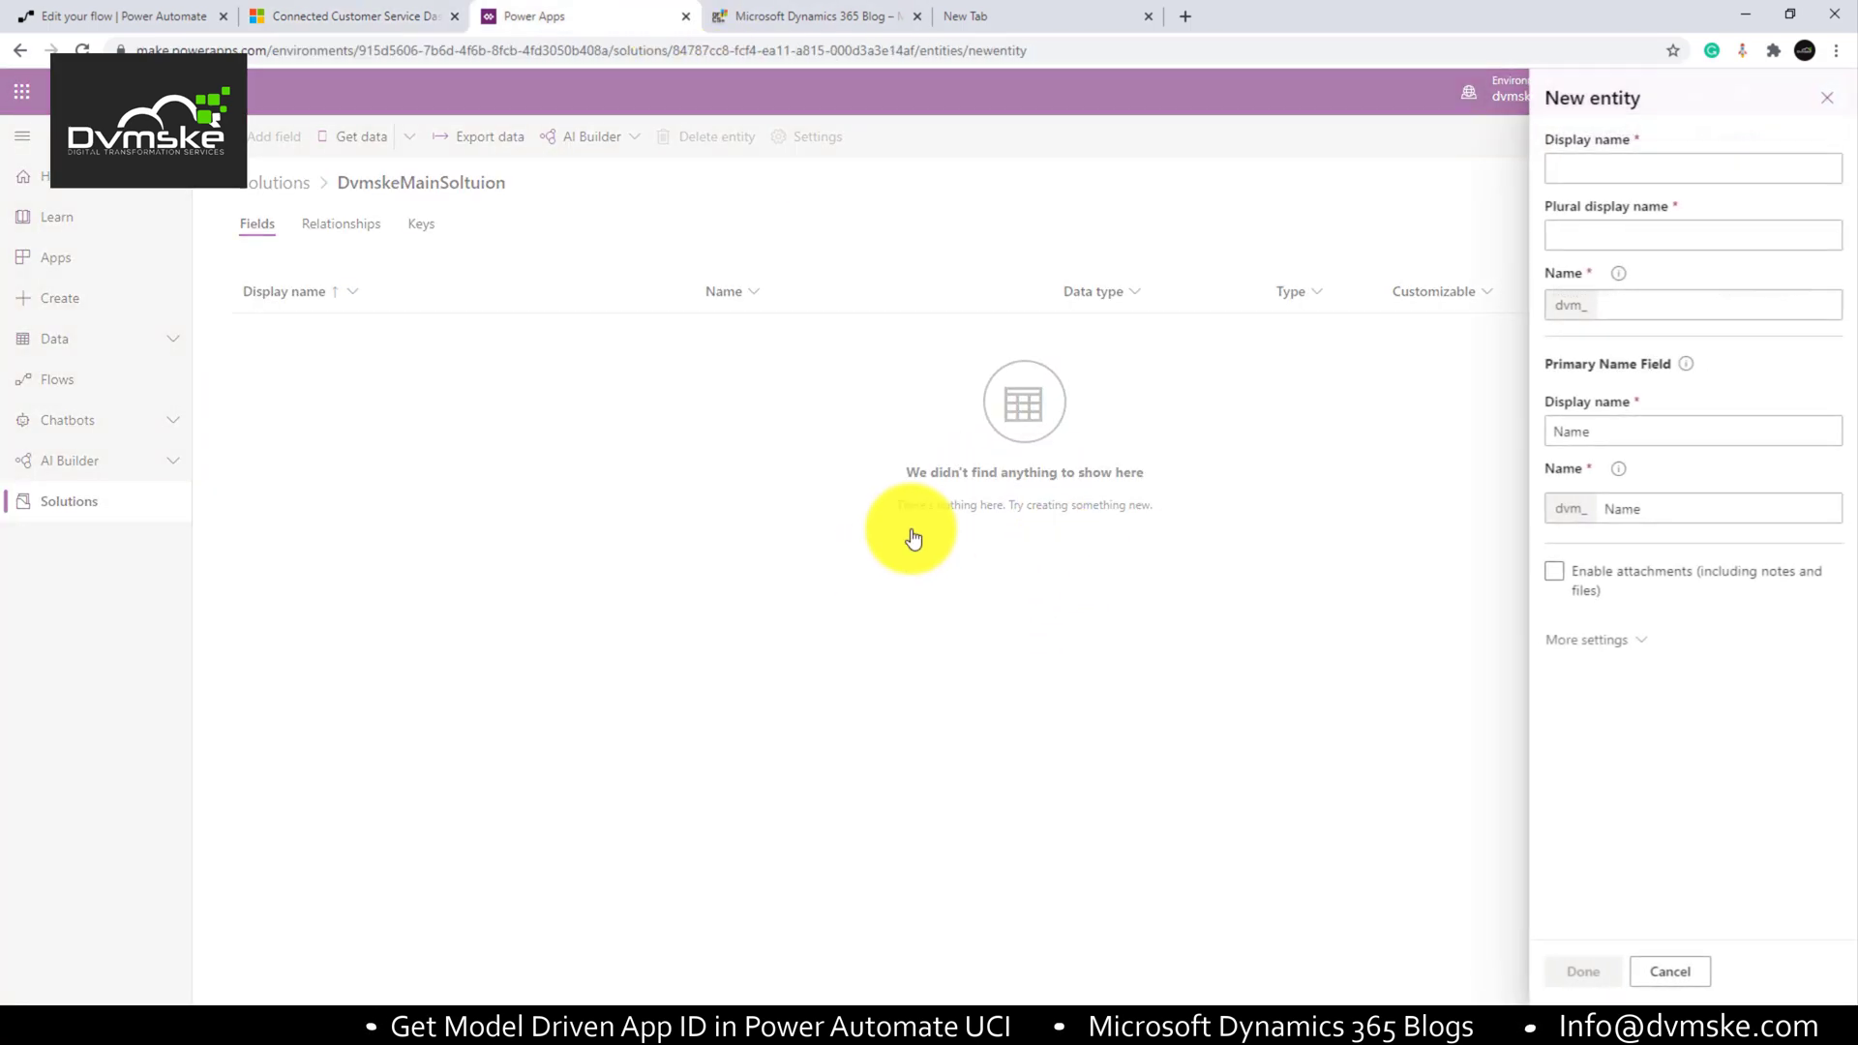
pyautogui.click(1691, 168)
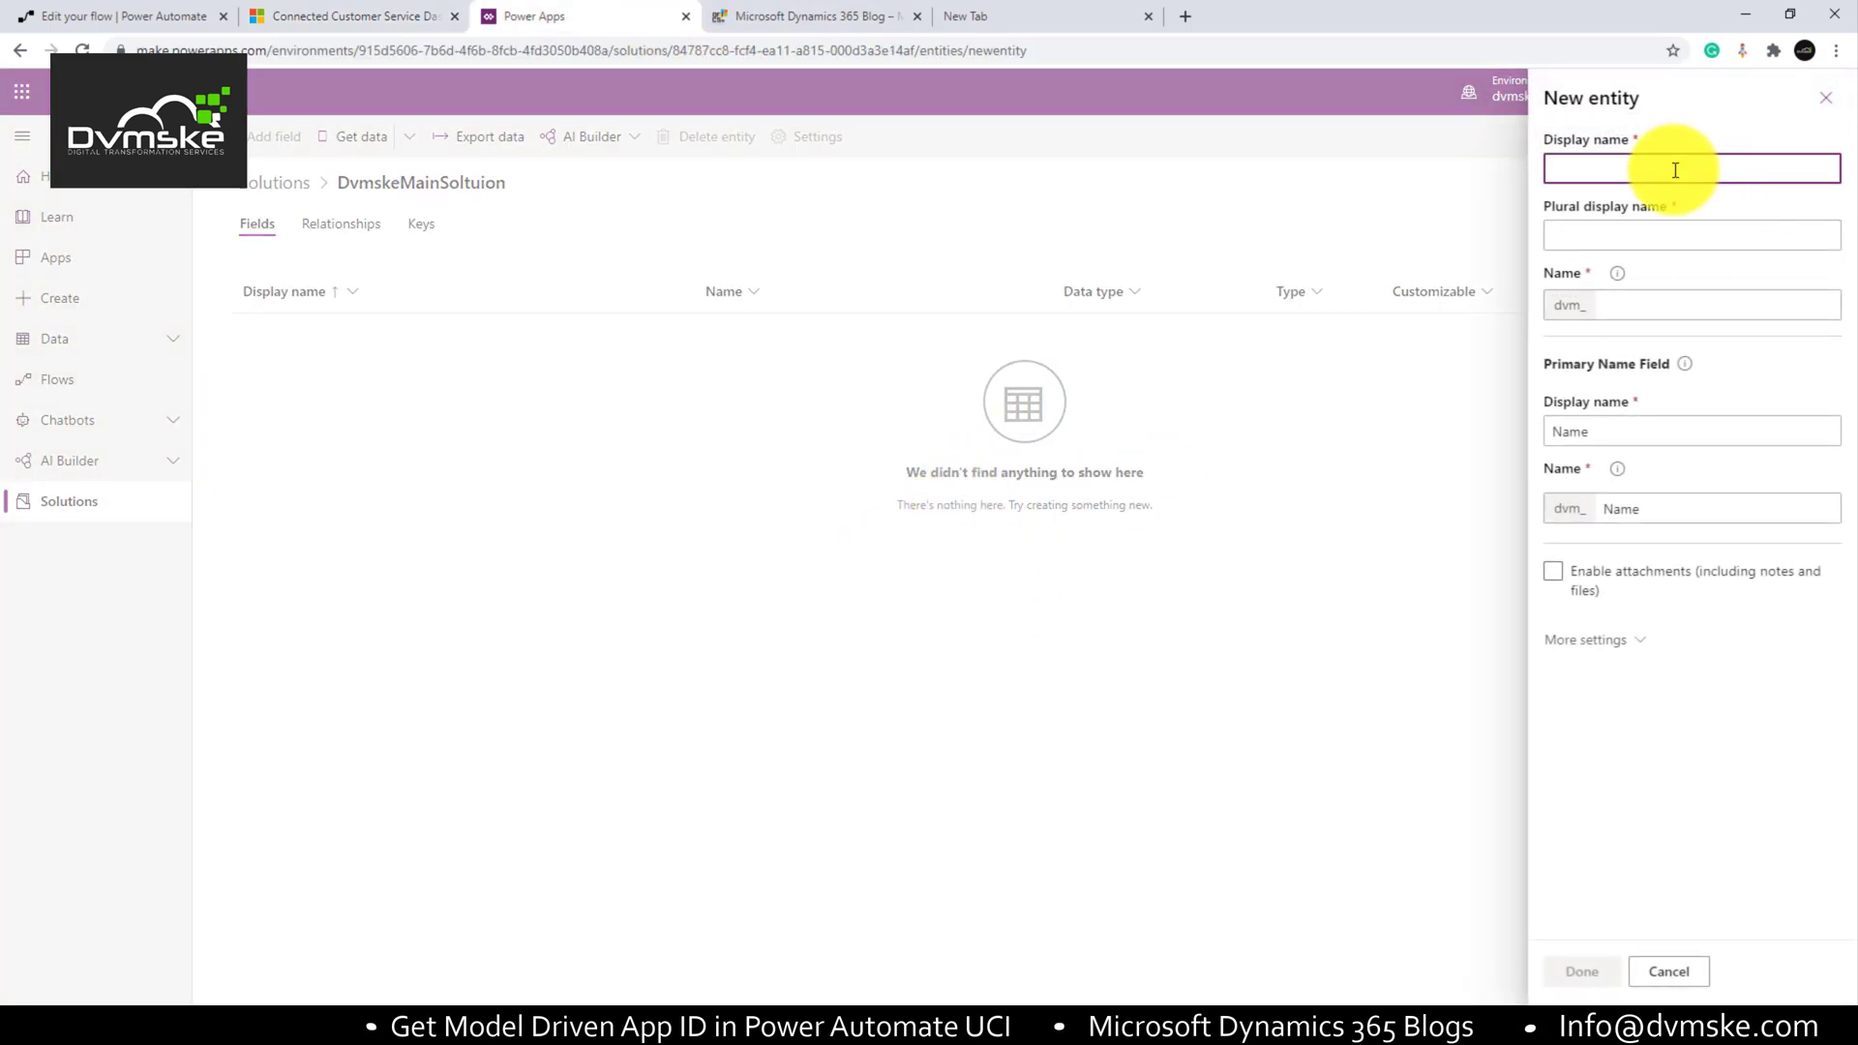
pyautogui.write('Organization Config')
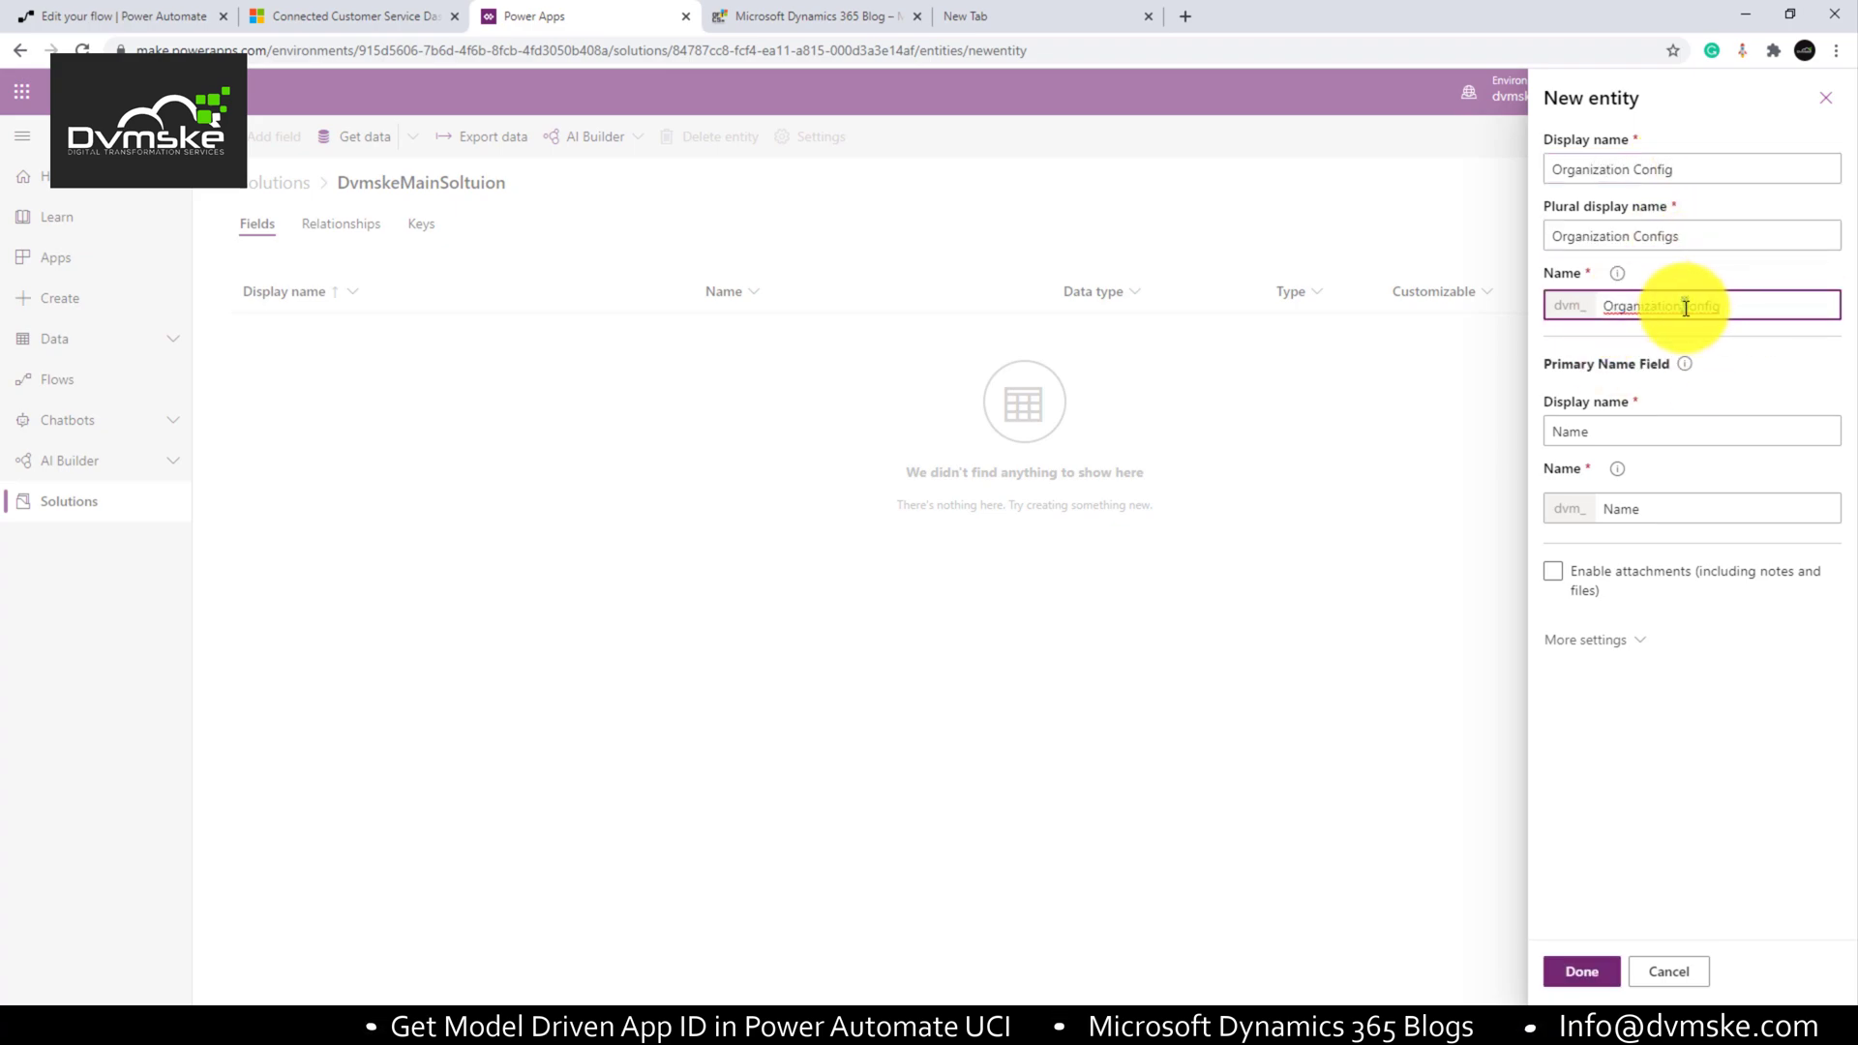
pyautogui.click(1580, 970)
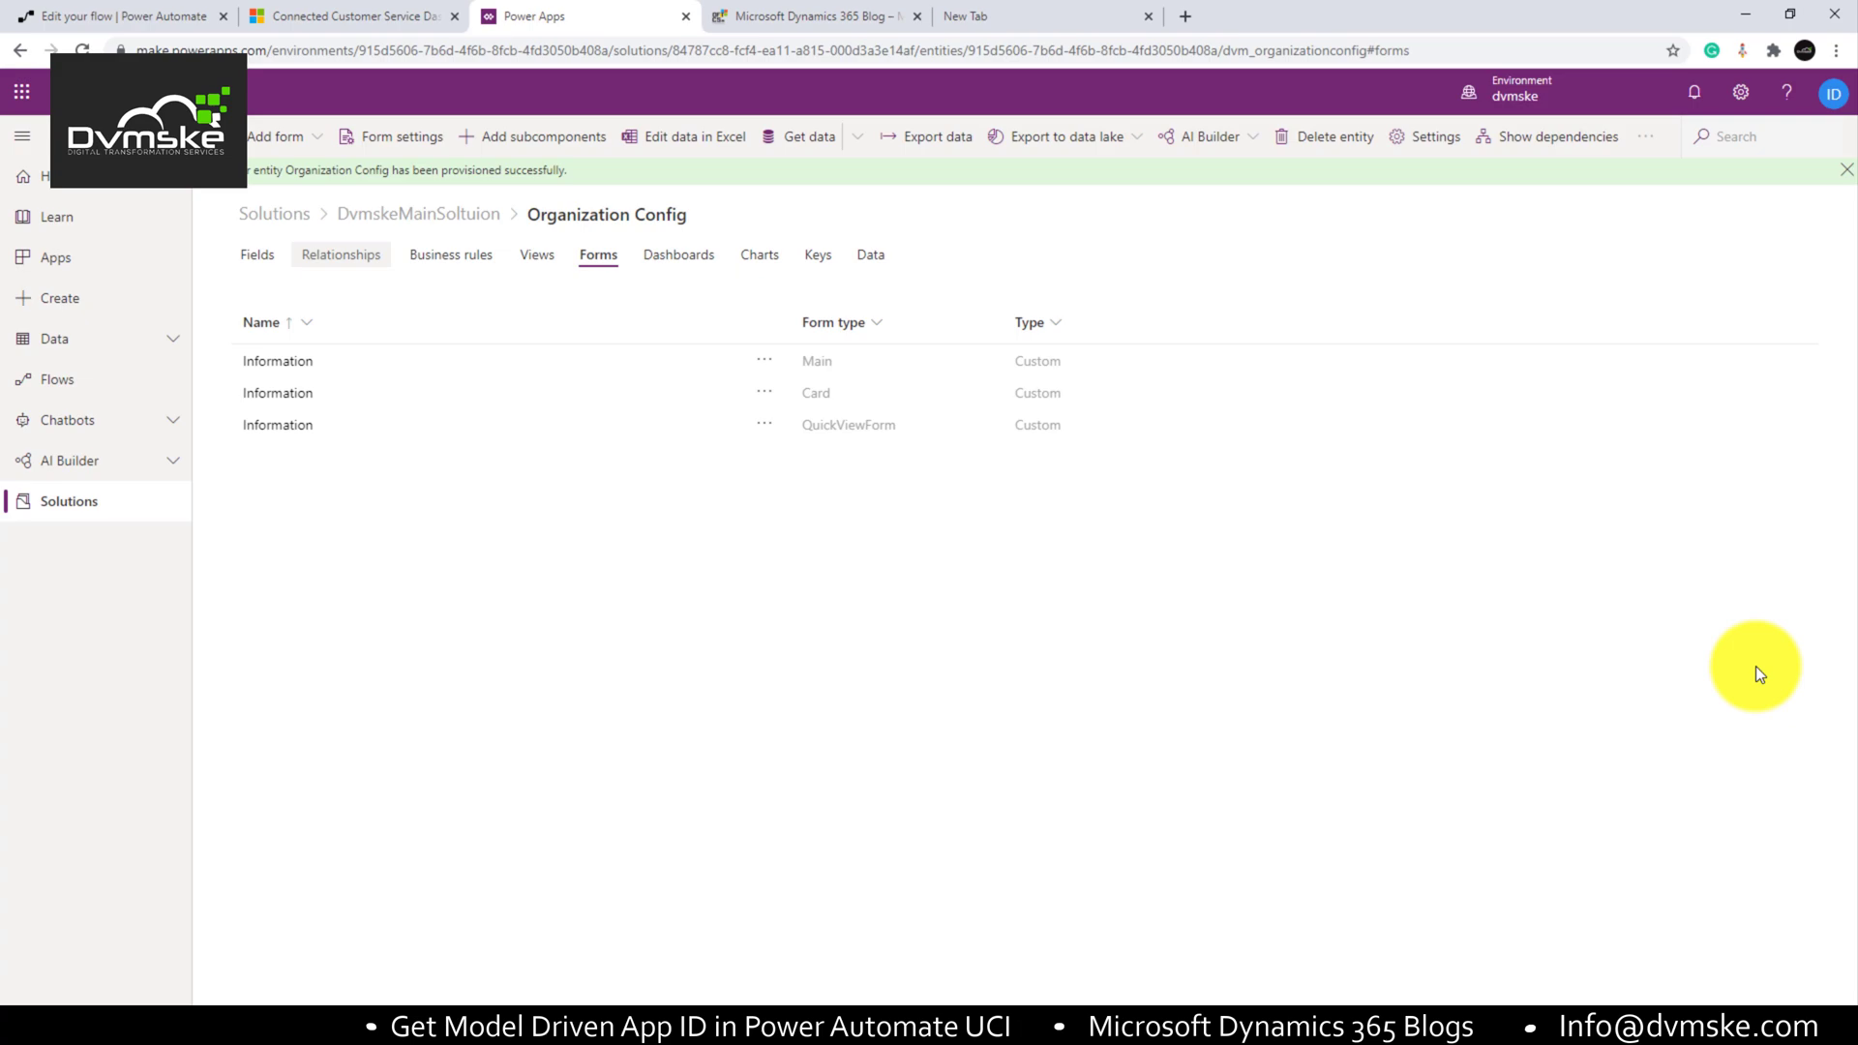
# Step: Load the Organization Config main Information form into the form designer
pyautogui.click(277, 360)
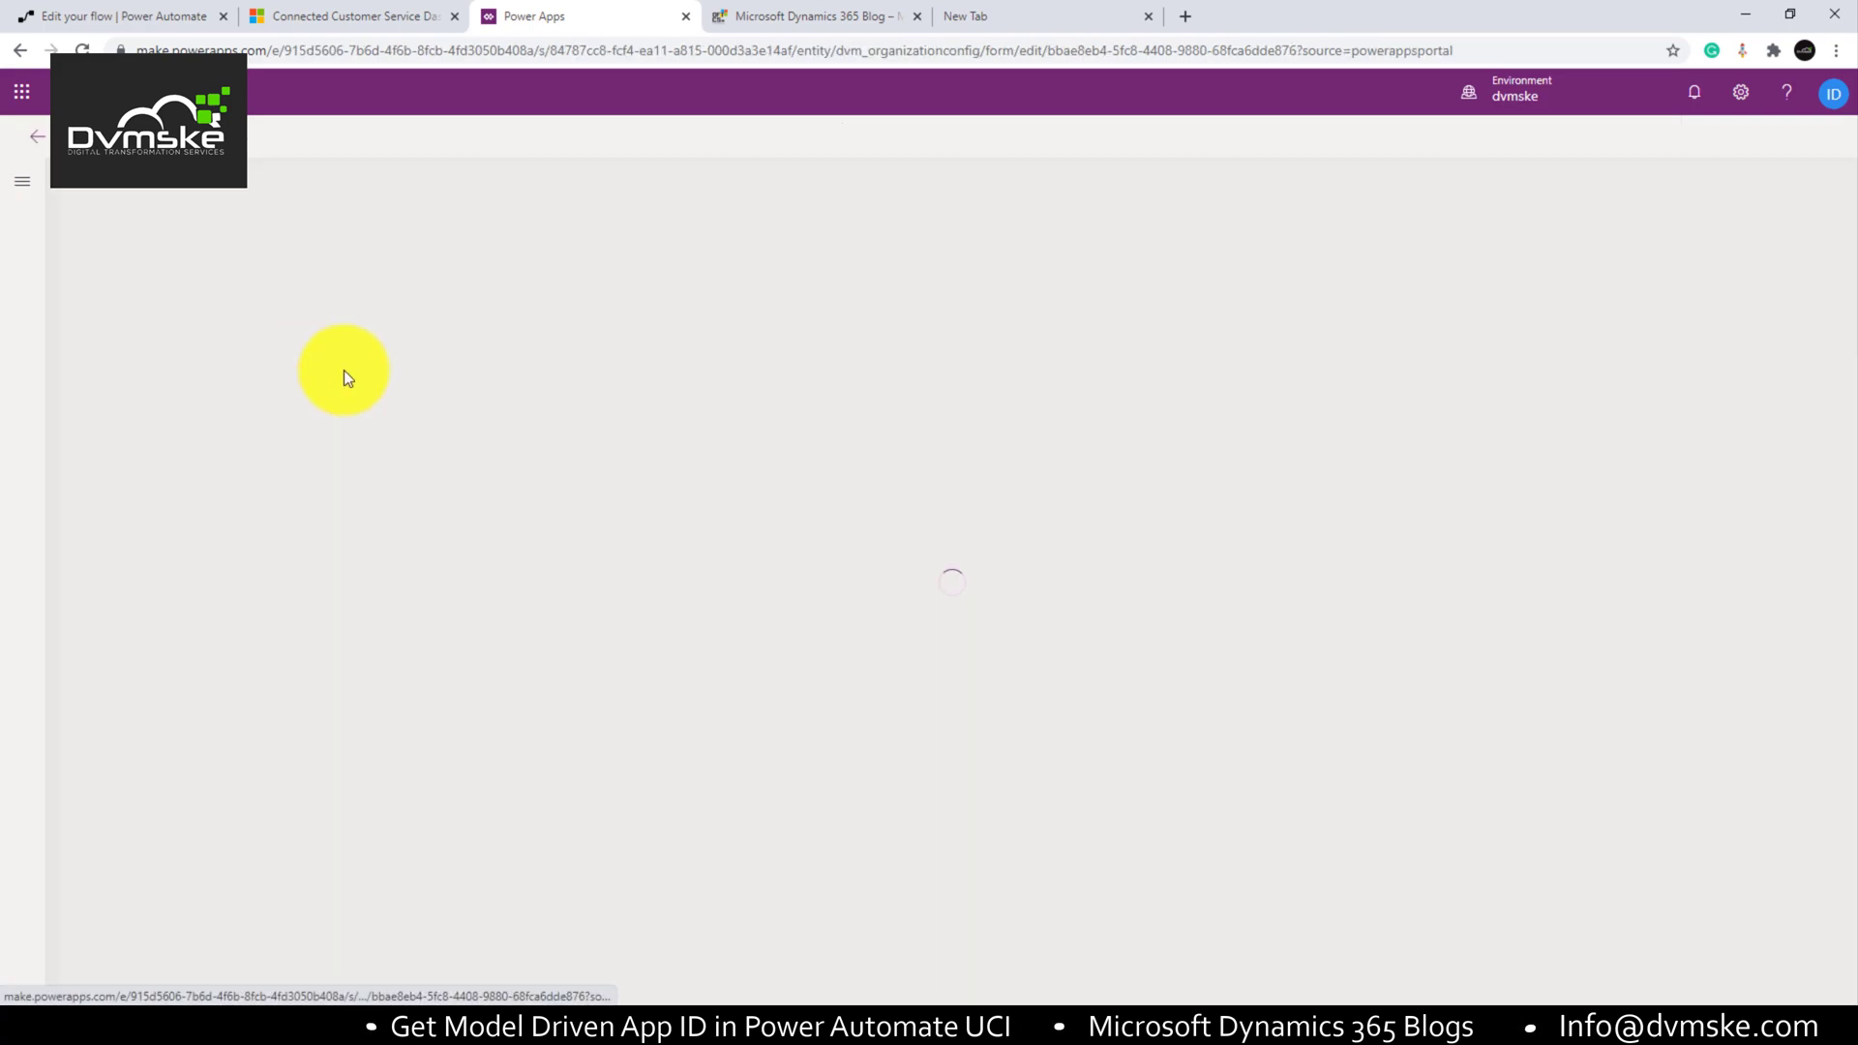
pyautogui.moveTo(474, 353)
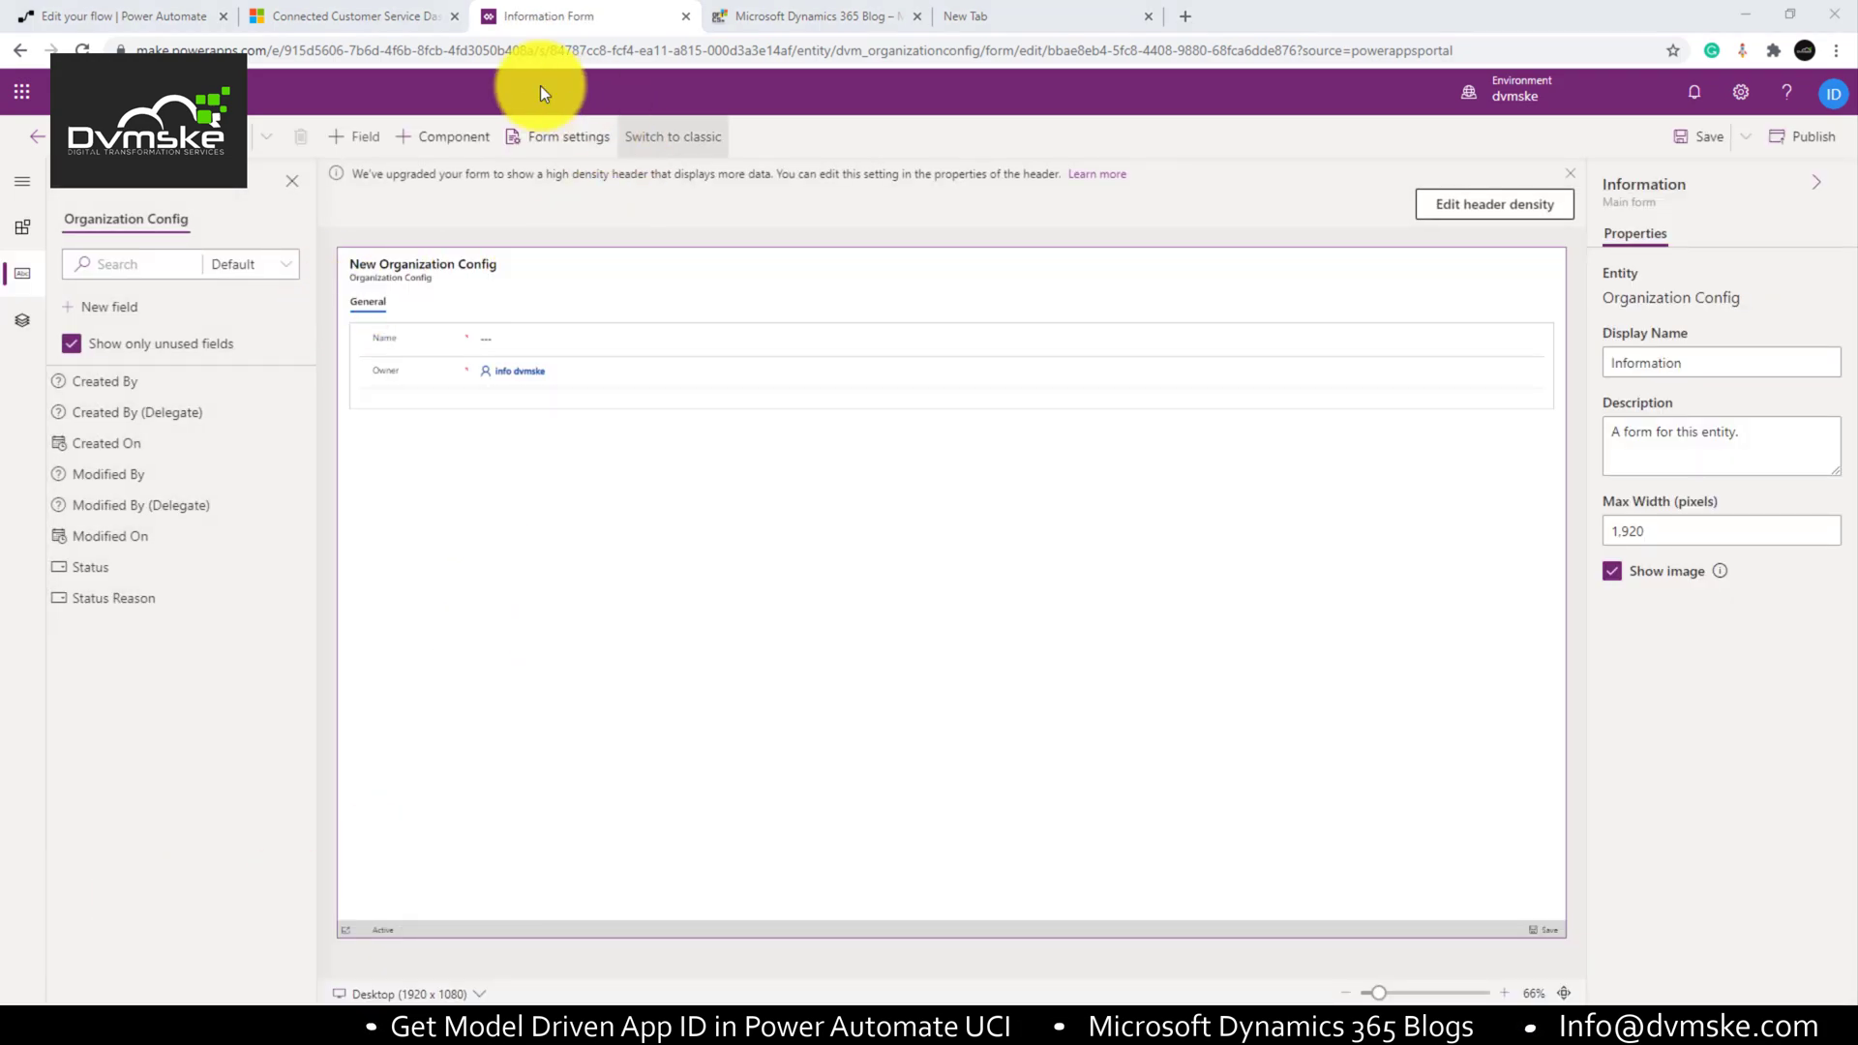
pyautogui.moveTo(695, 658)
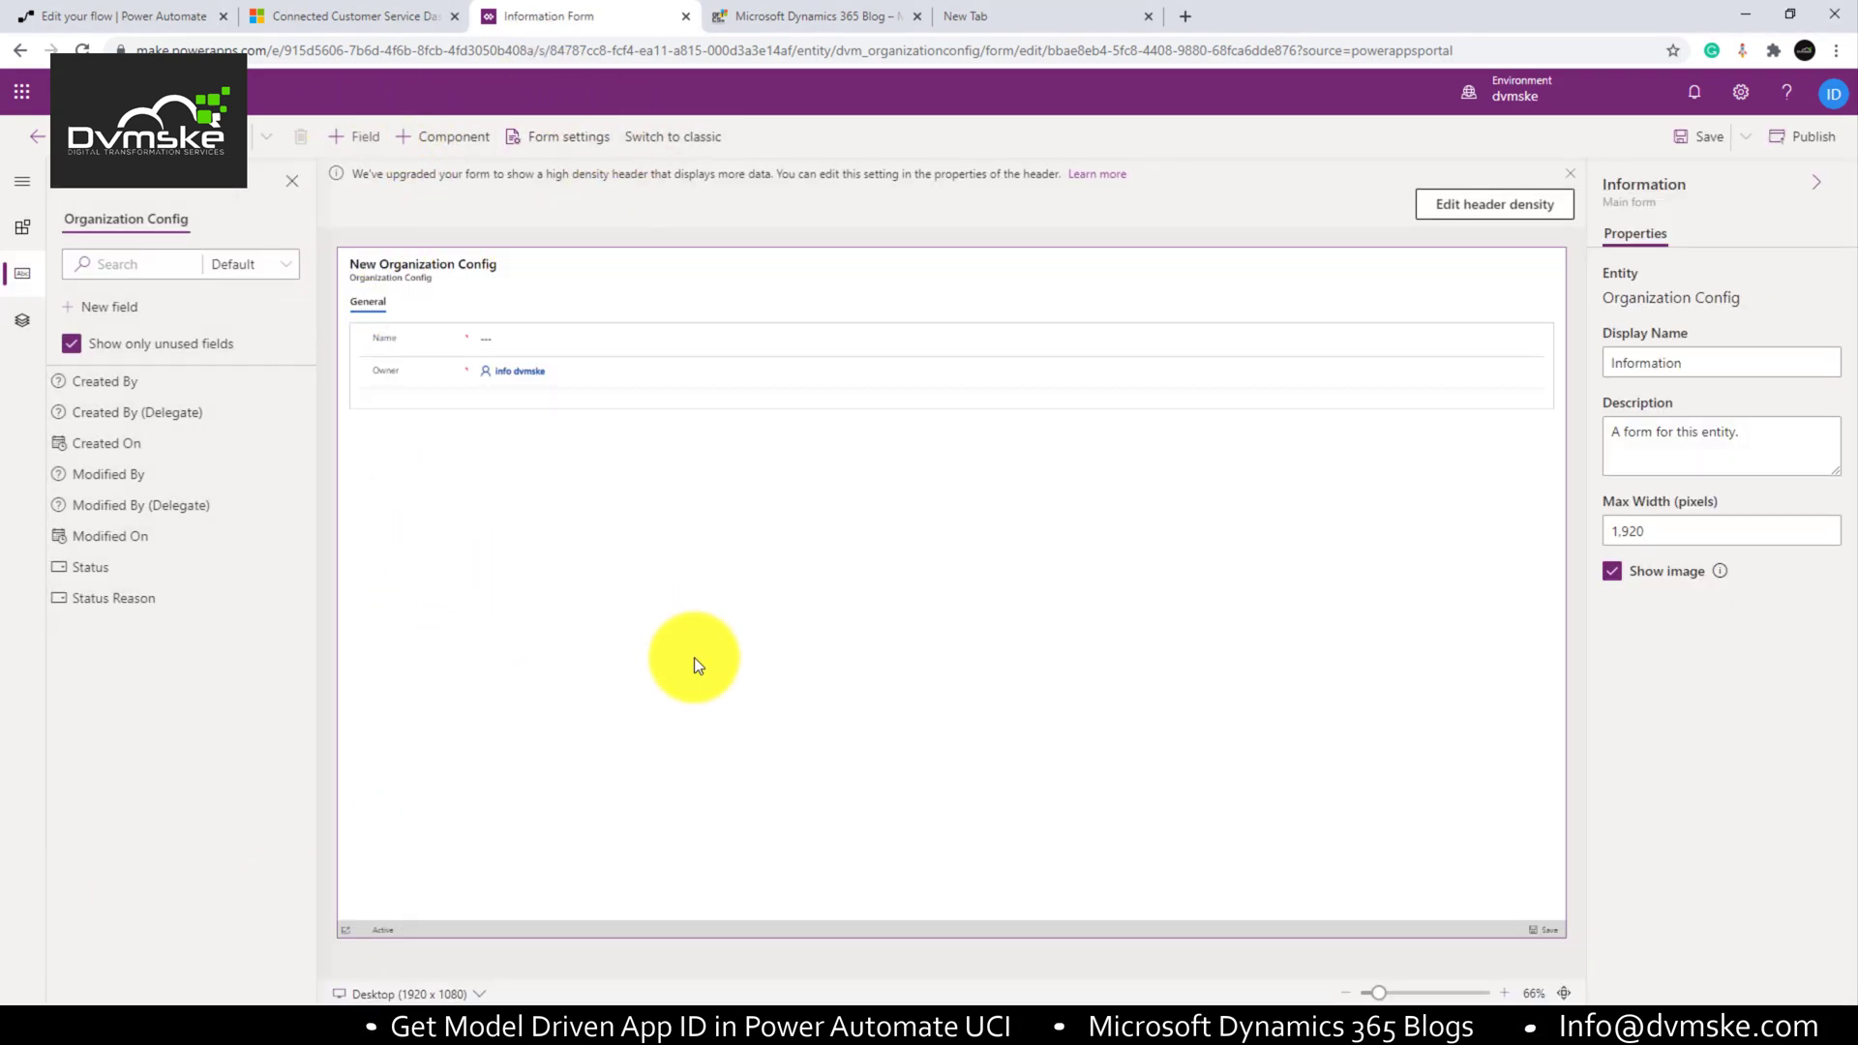
pyautogui.moveTo(296, 161)
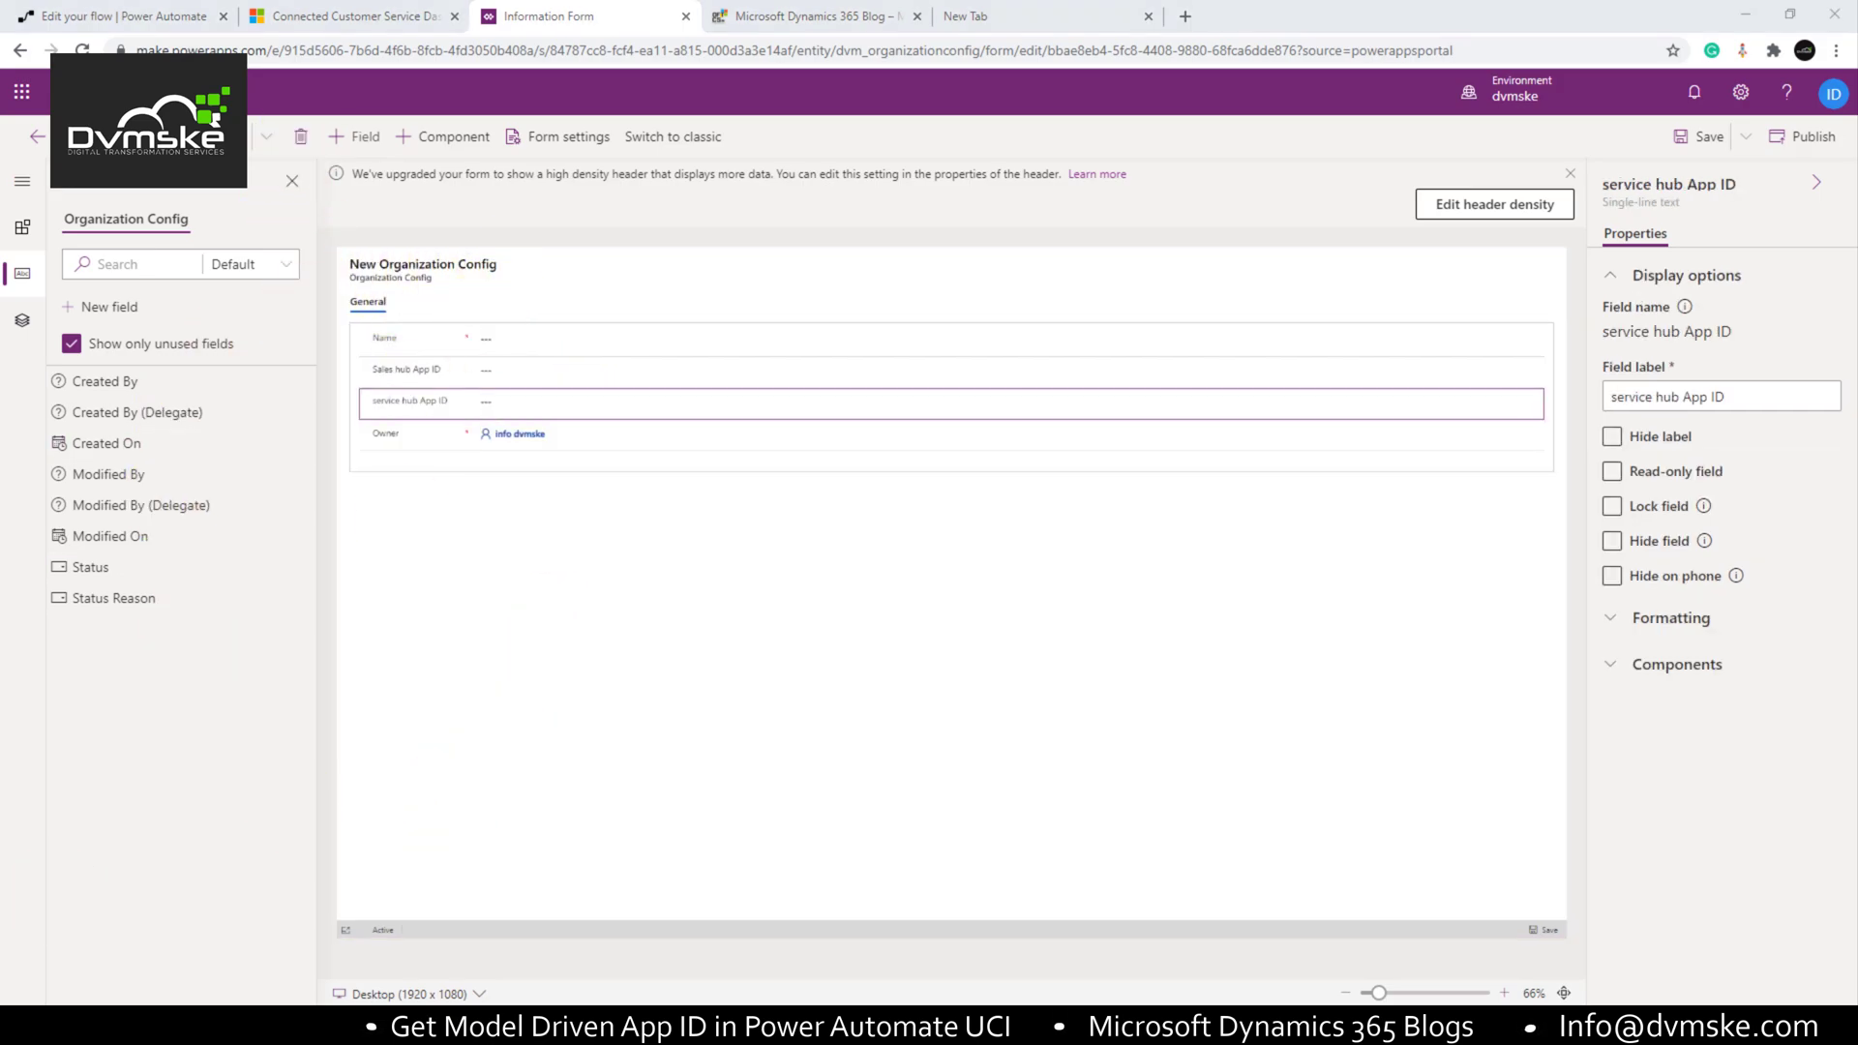
# Step: Add the existing Sales Hub and Customer Service Hub model-driven apps to the solution
pyautogui.click(267, 136)
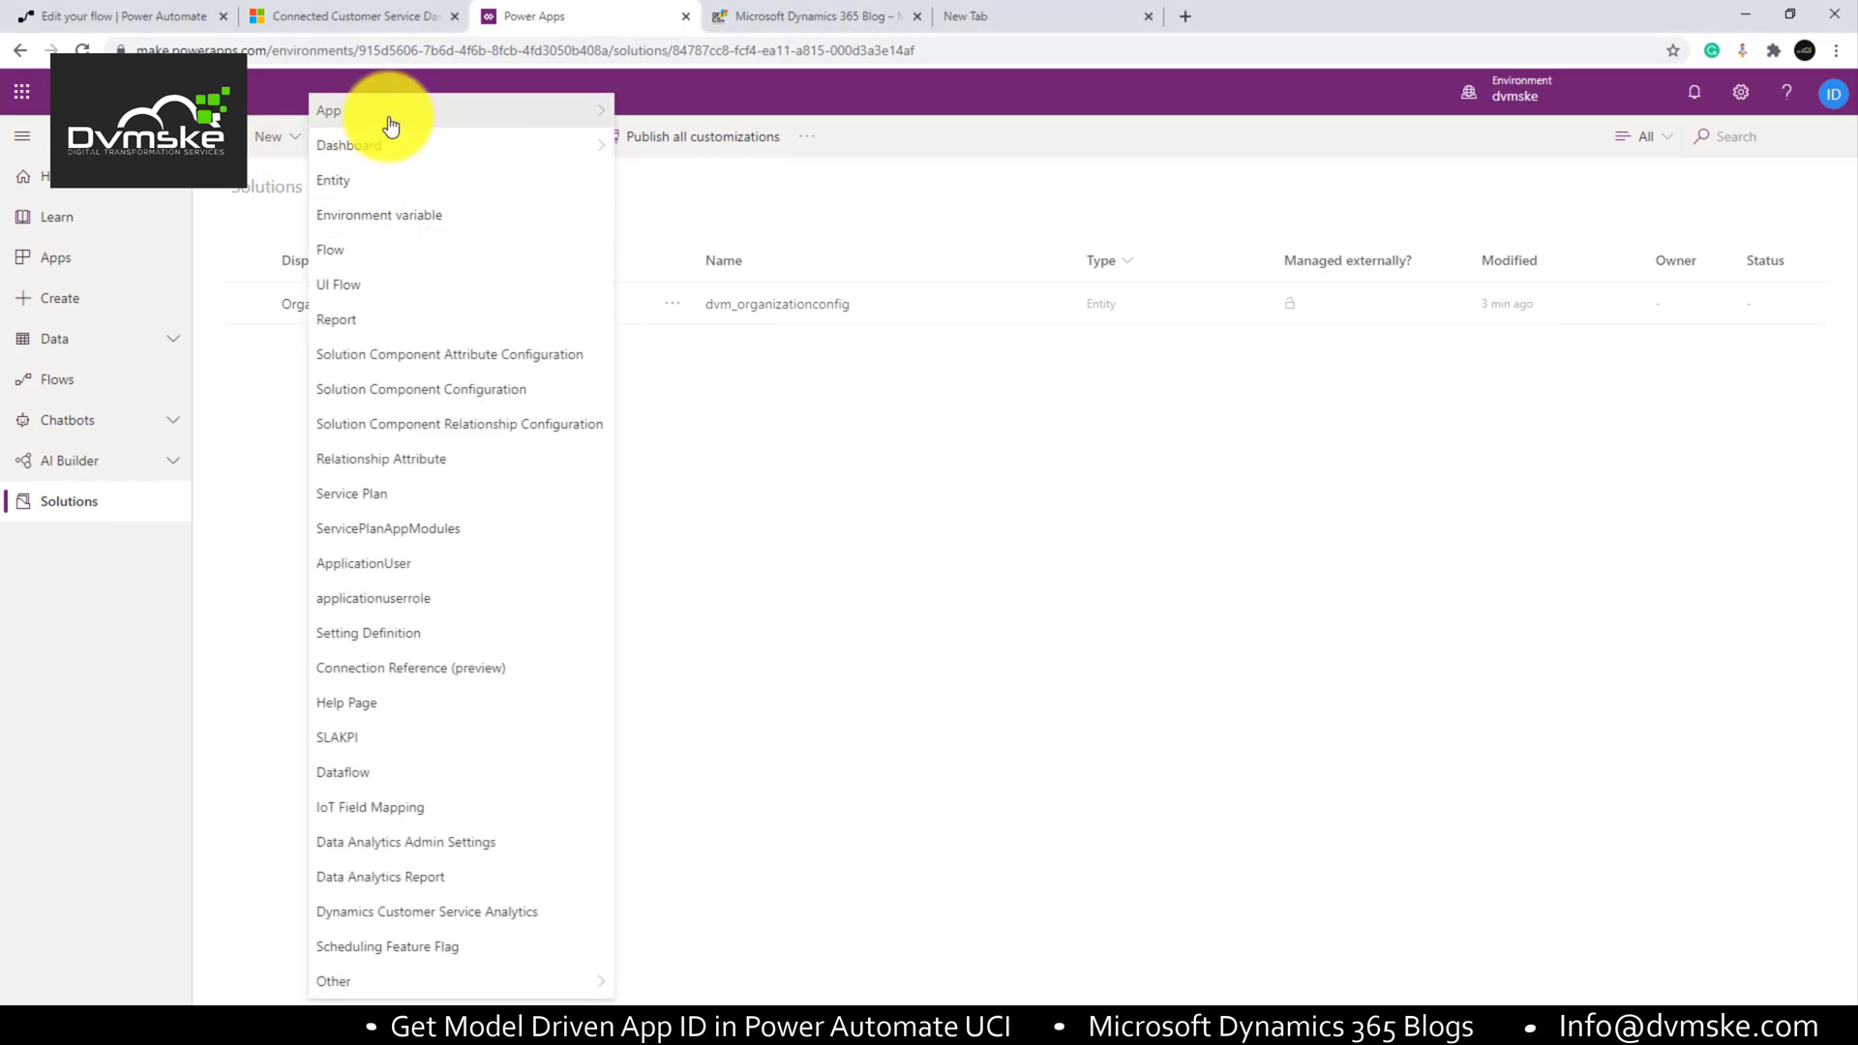
pyautogui.click(331, 111)
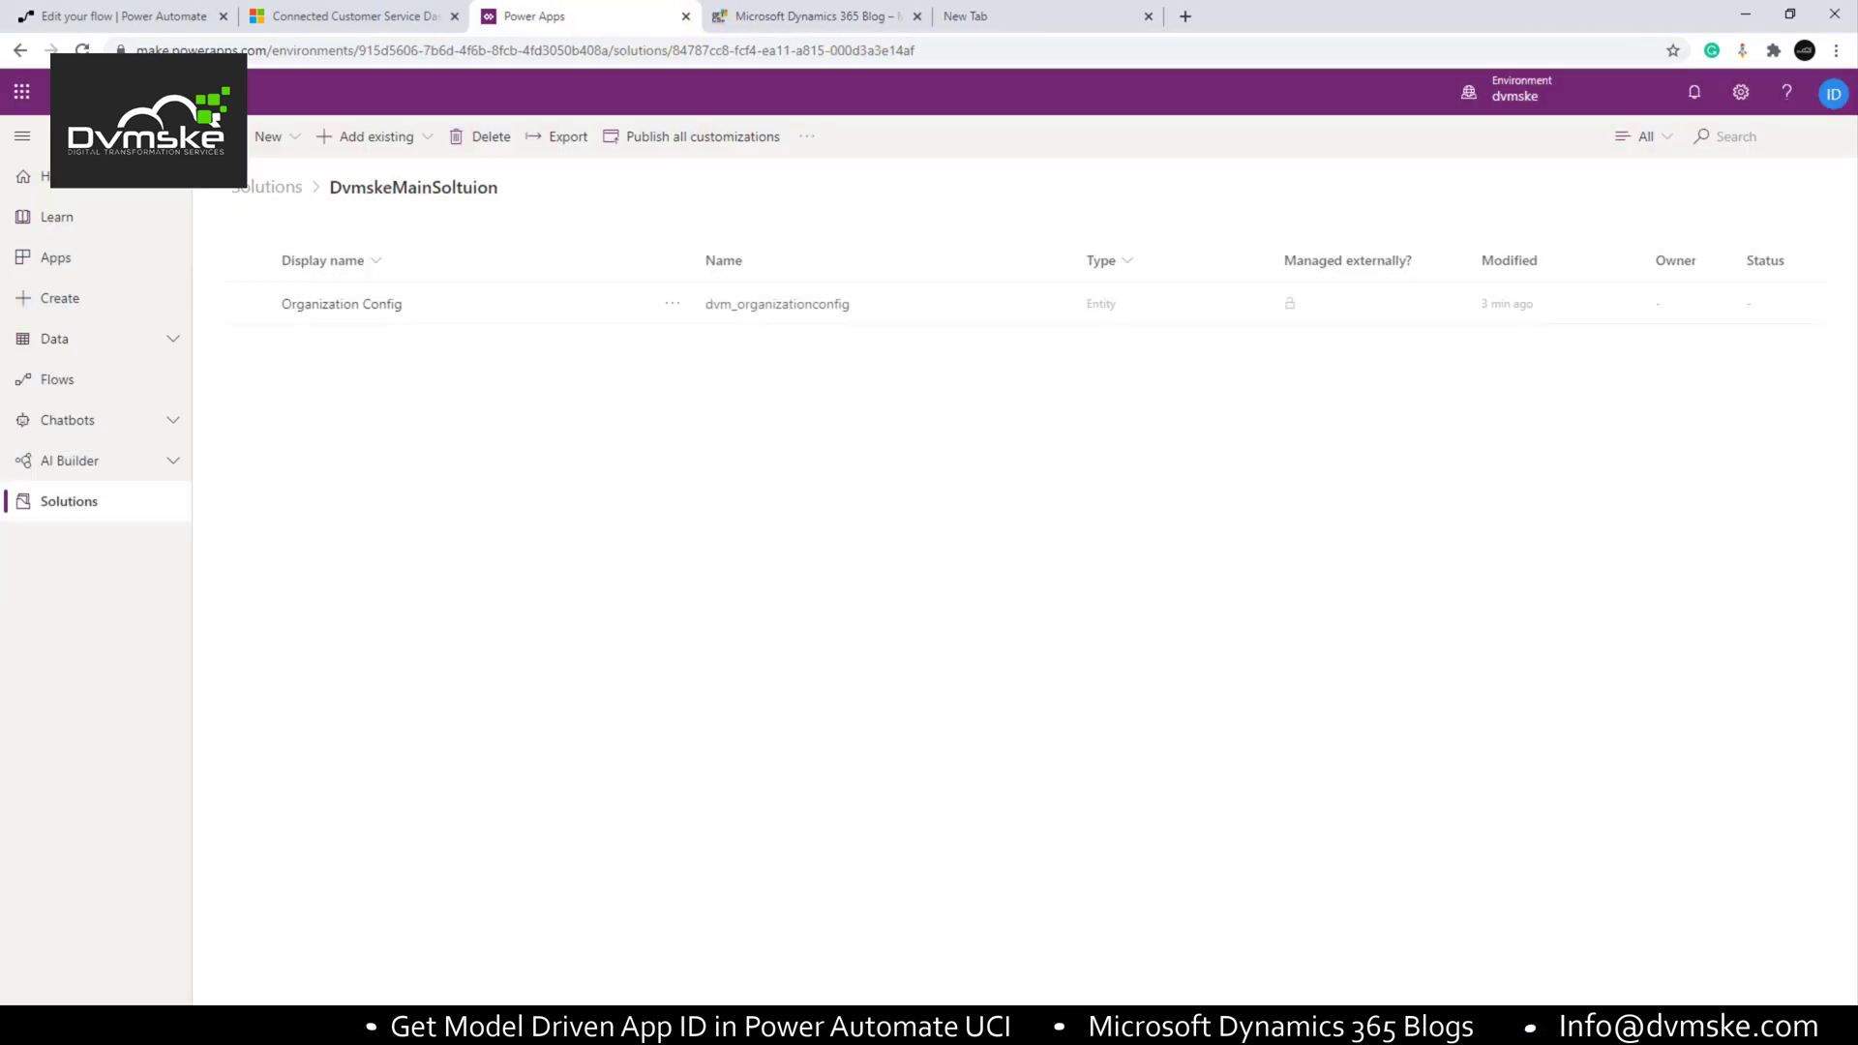
pyautogui.click(268, 135)
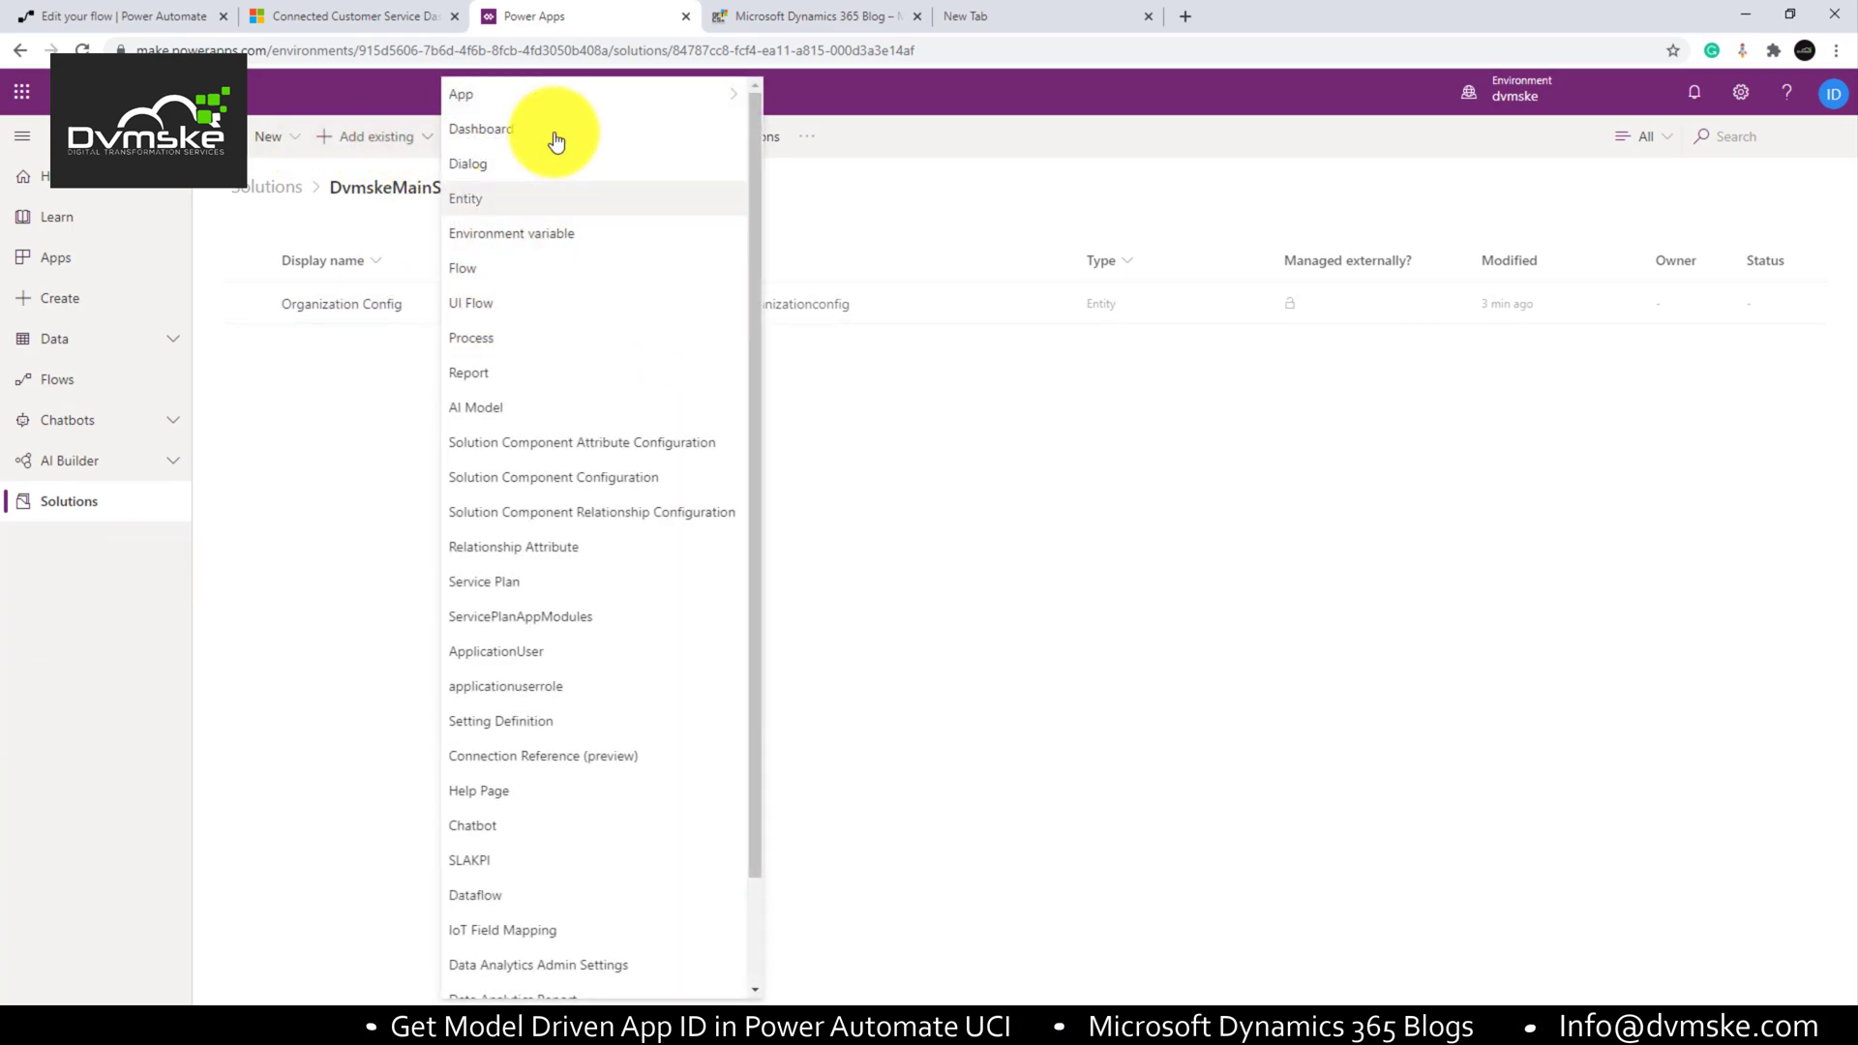
pyautogui.click(460, 93)
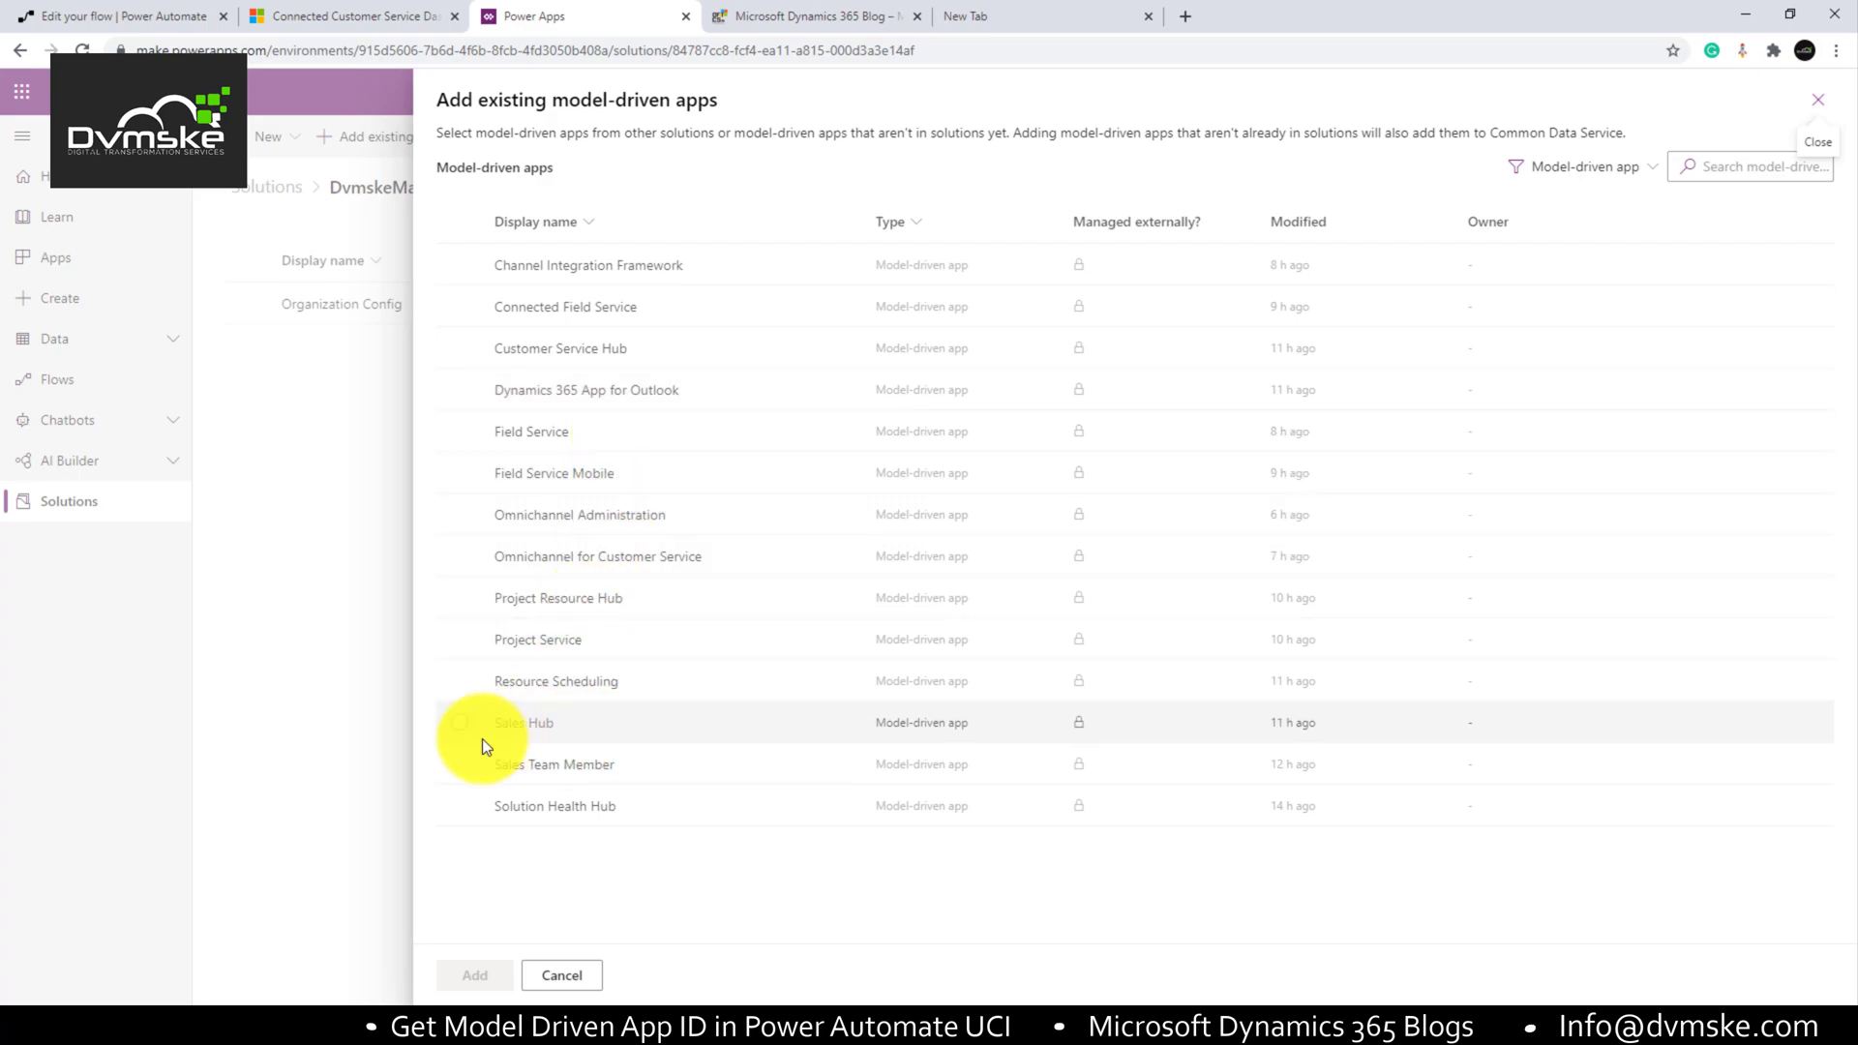
pyautogui.click(461, 722)
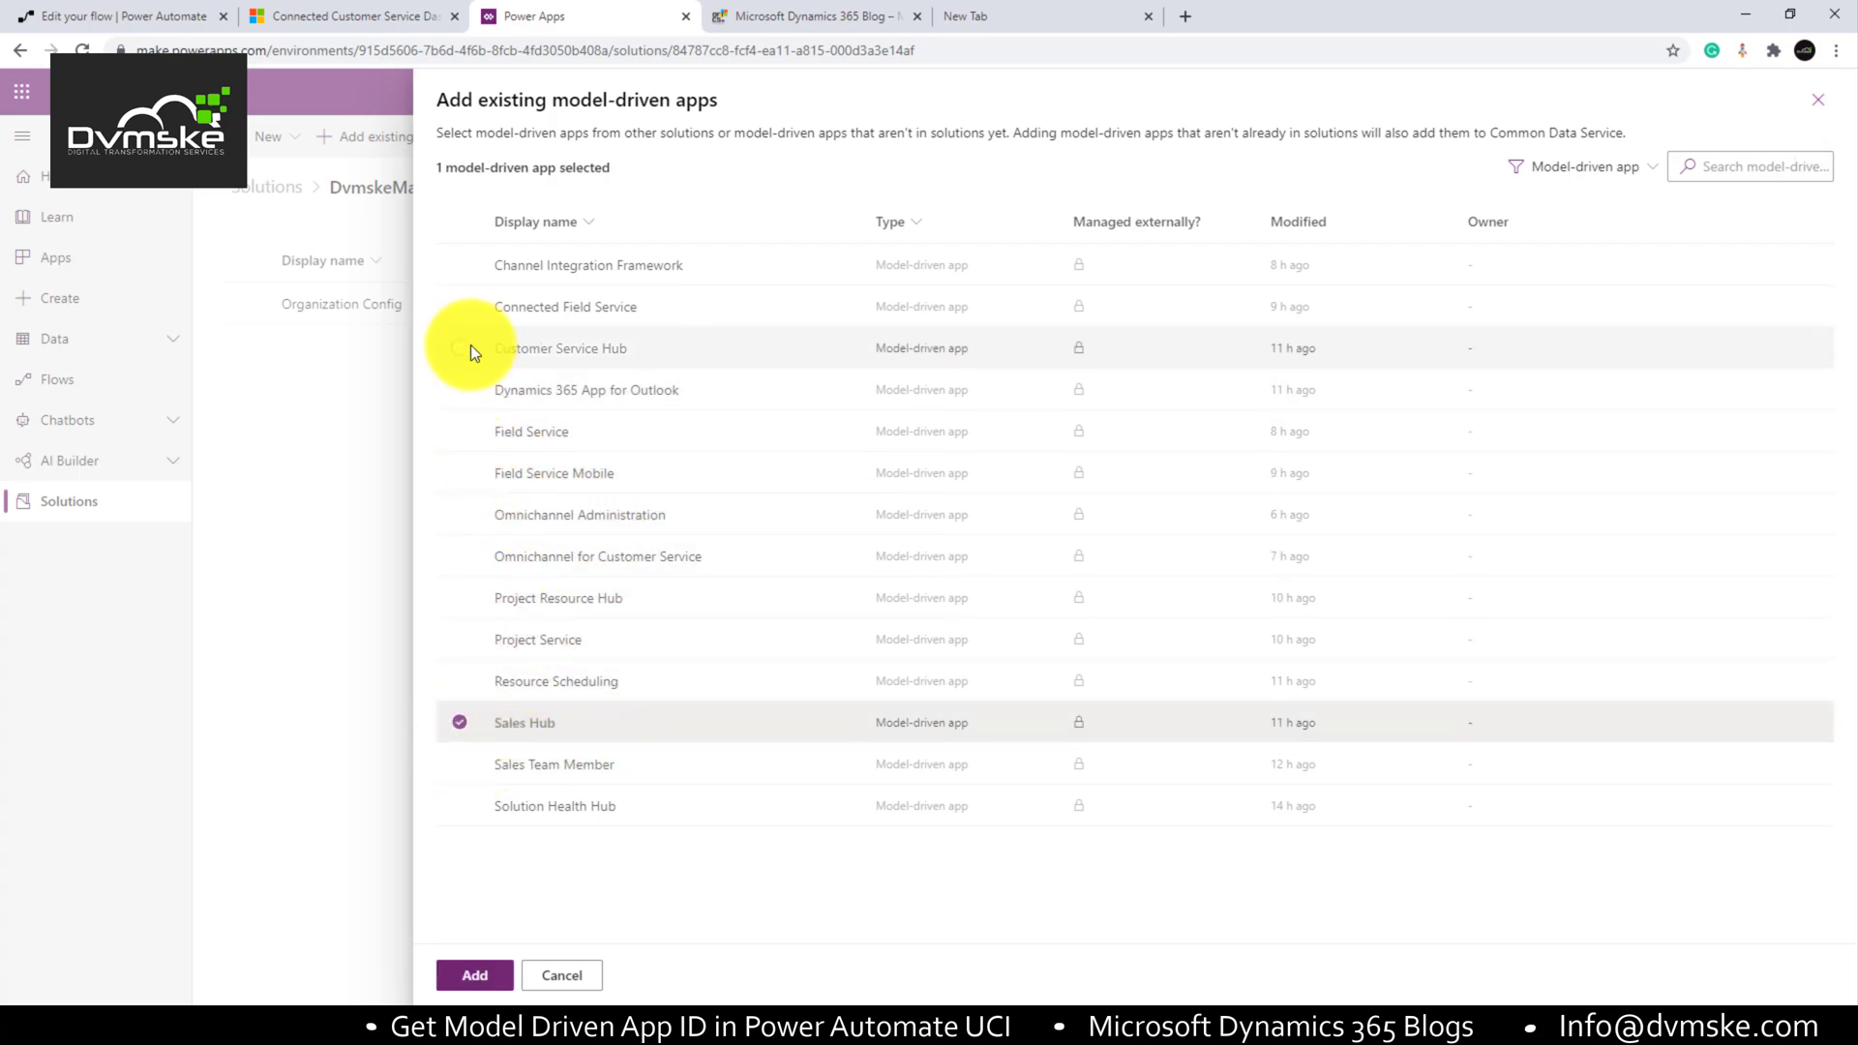
pyautogui.click(461, 346)
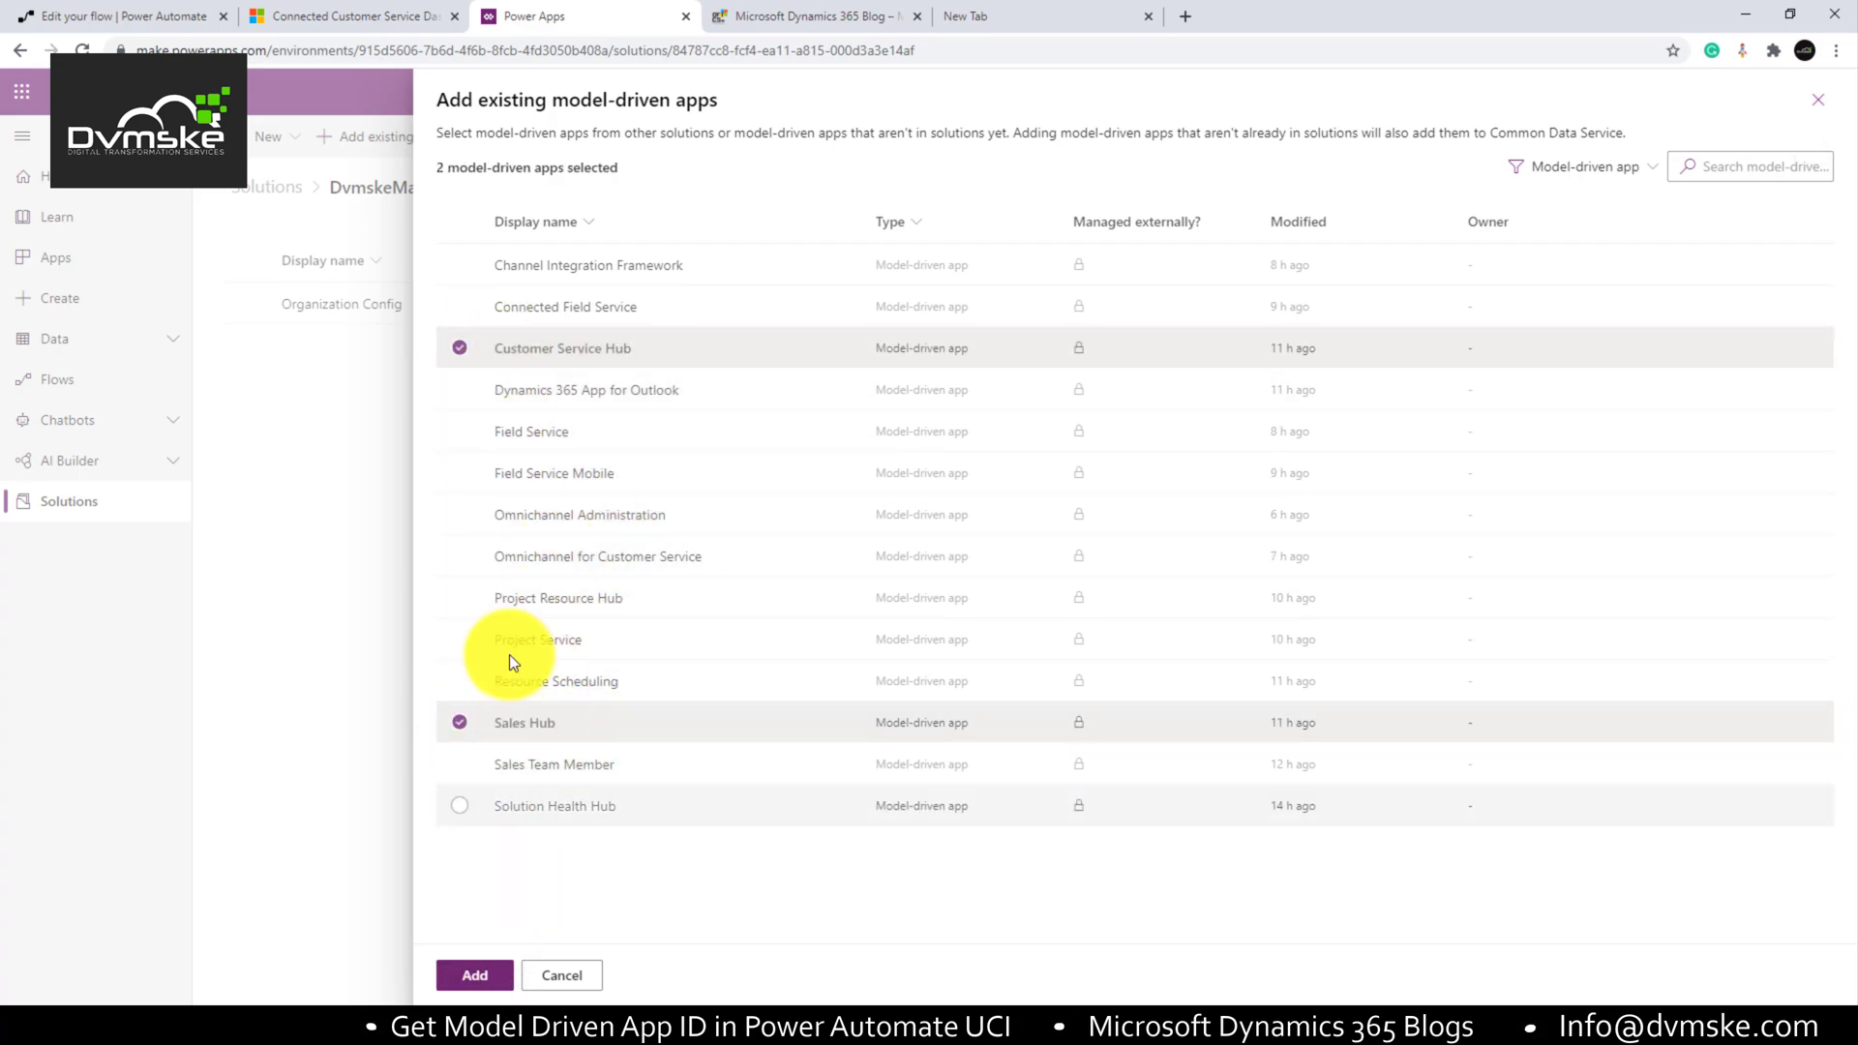
pyautogui.click(474, 975)
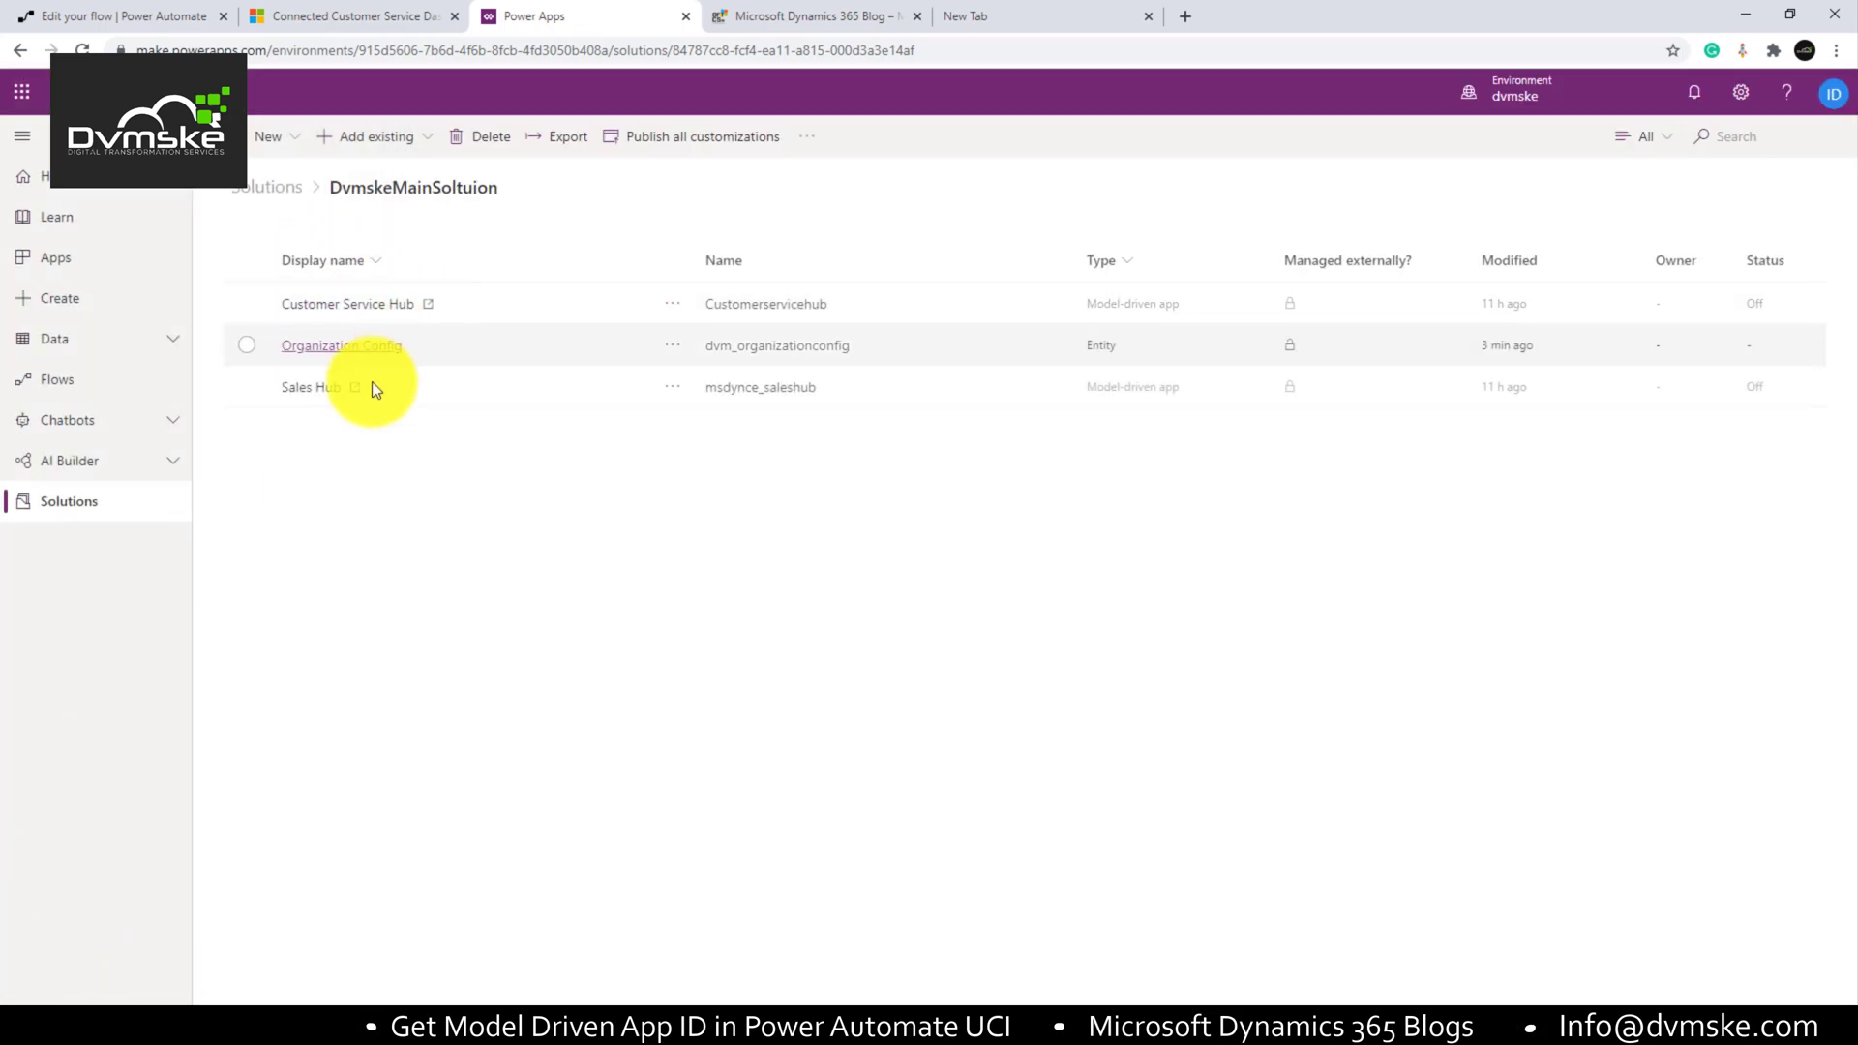
# Step: Start a new Organization Config record in Sales Hub named ModelDrivenConfig
pyautogui.click(340, 344)
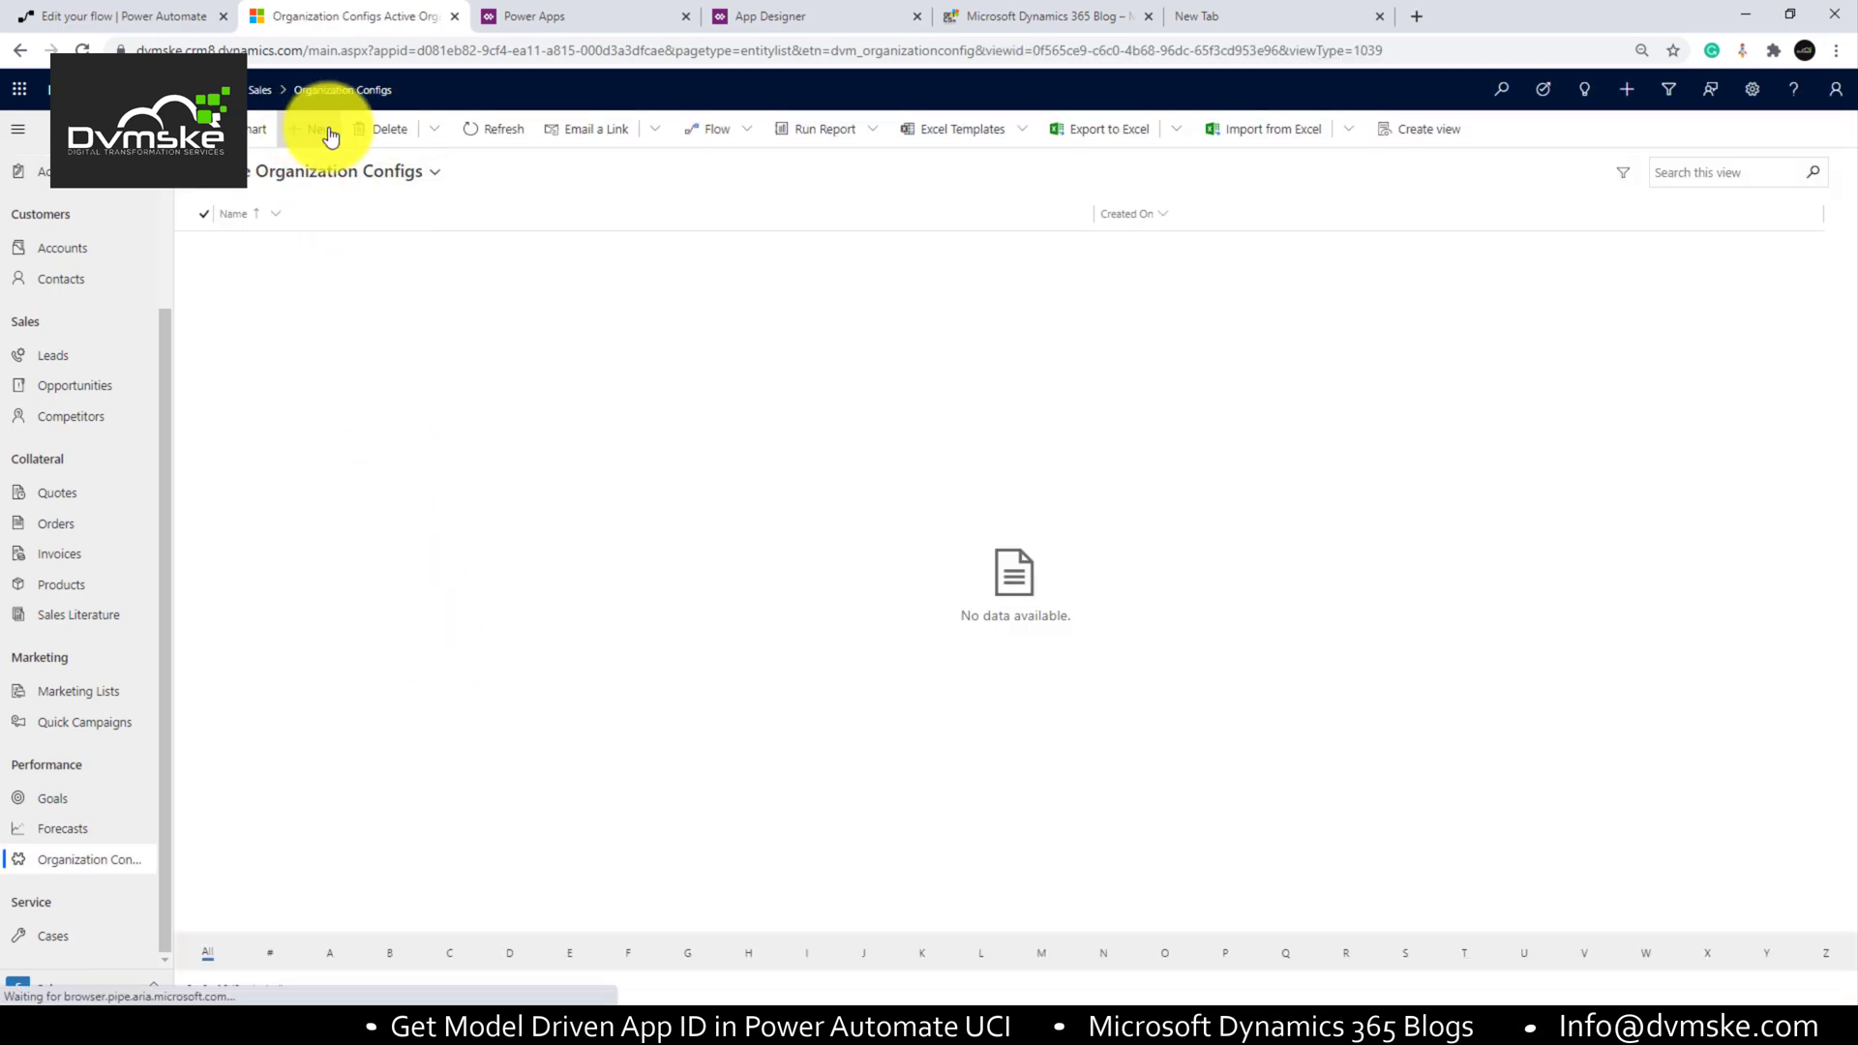
pyautogui.click(314, 129)
pyautogui.write('Mo')
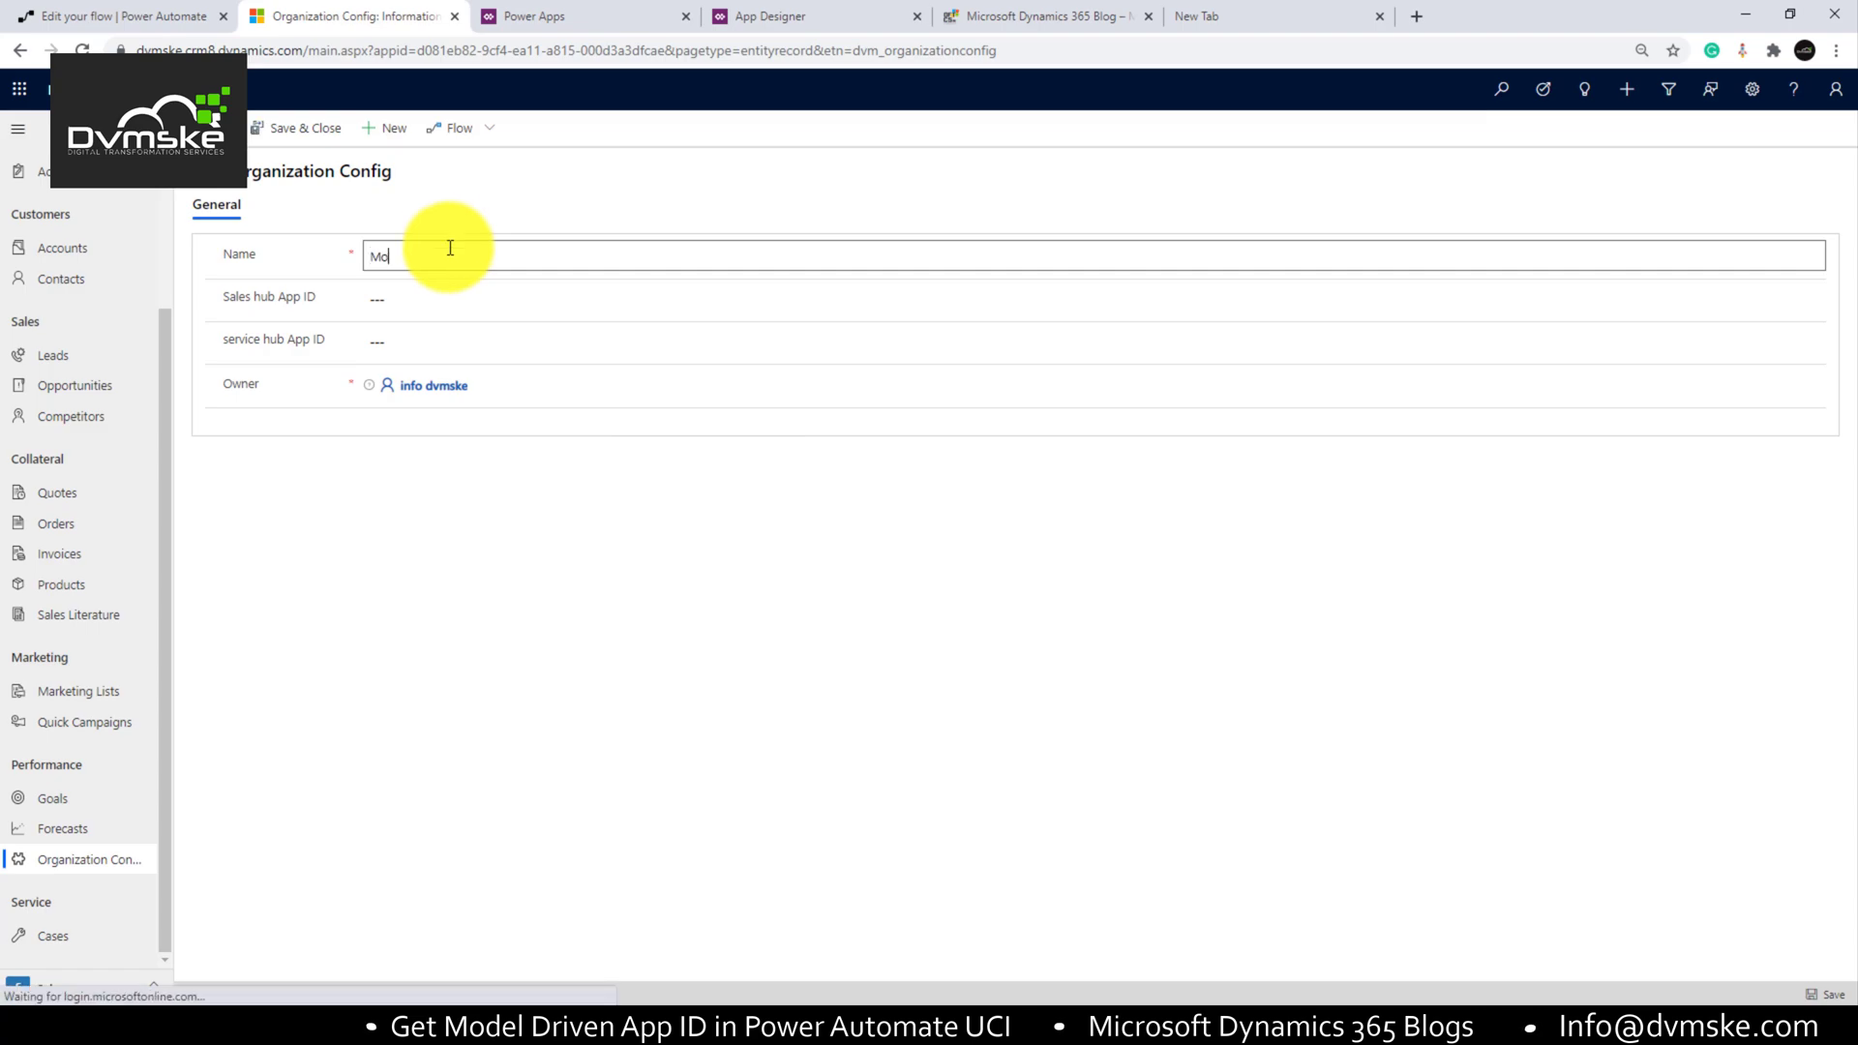
pyautogui.write('del')
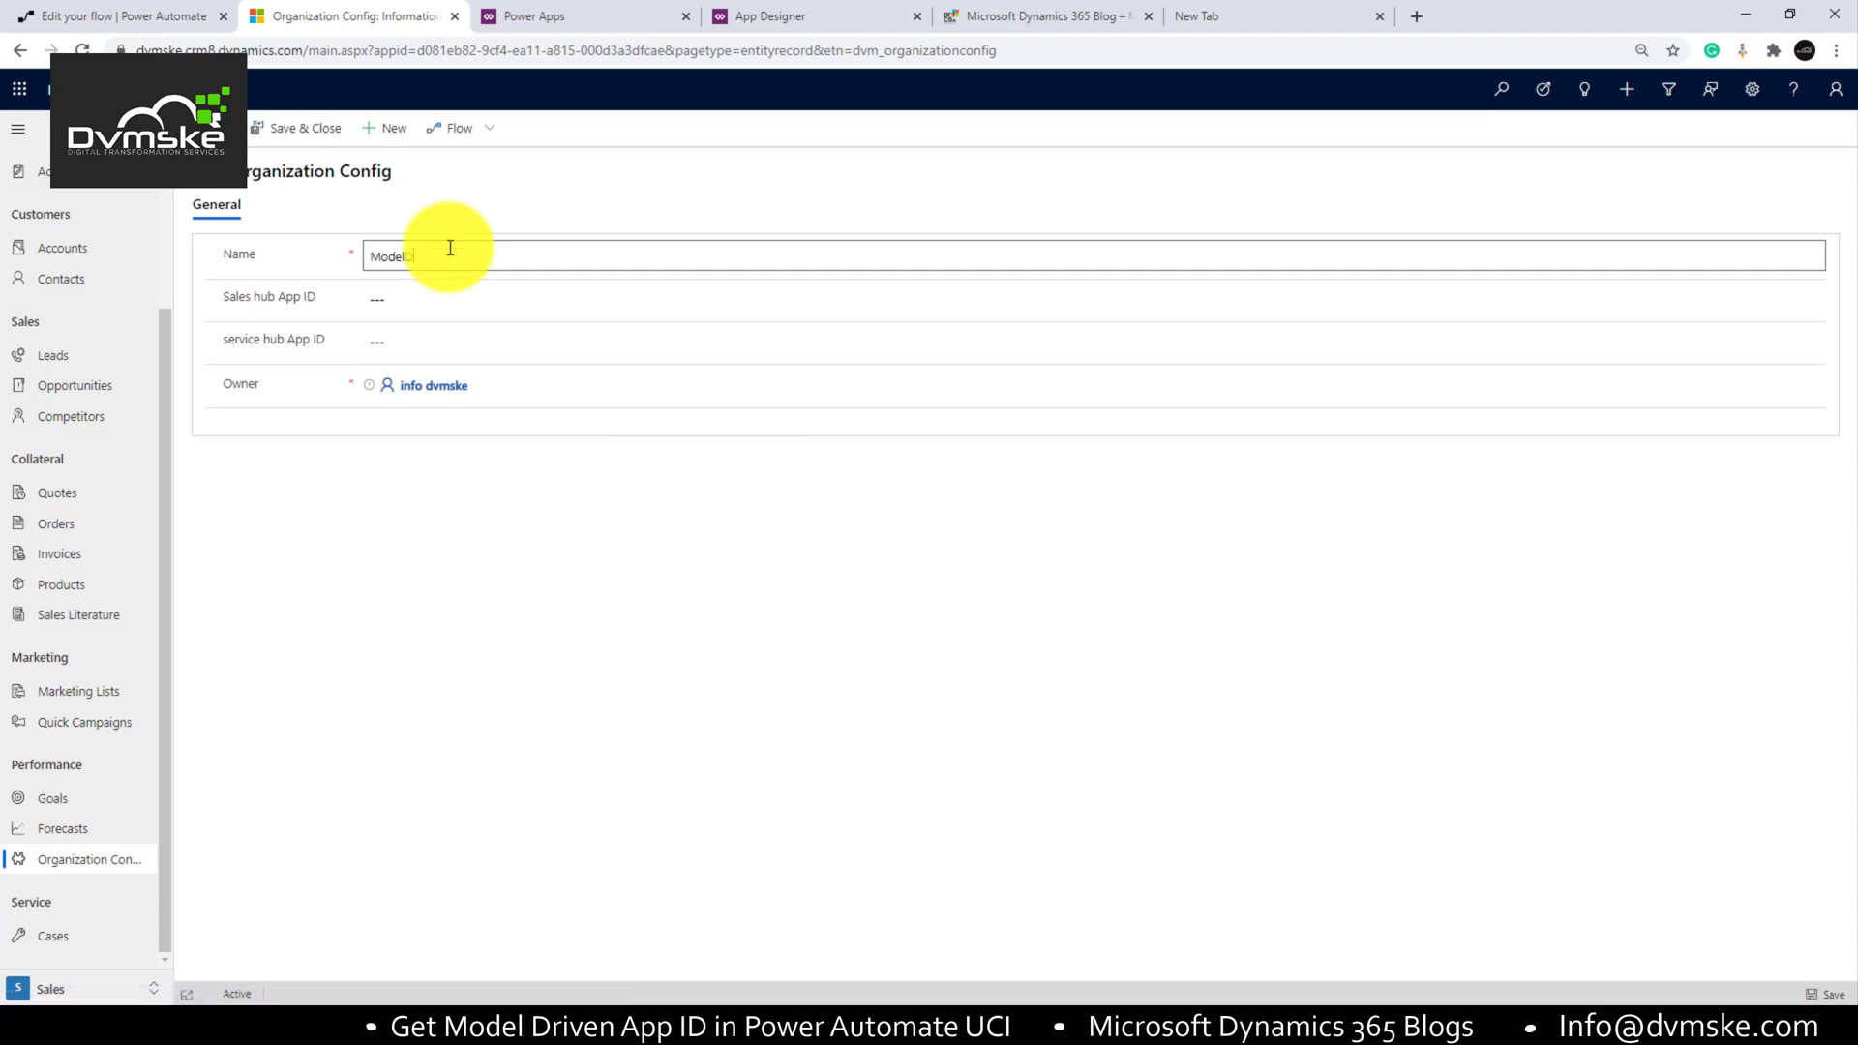
pyautogui.write('DrivenConfig')
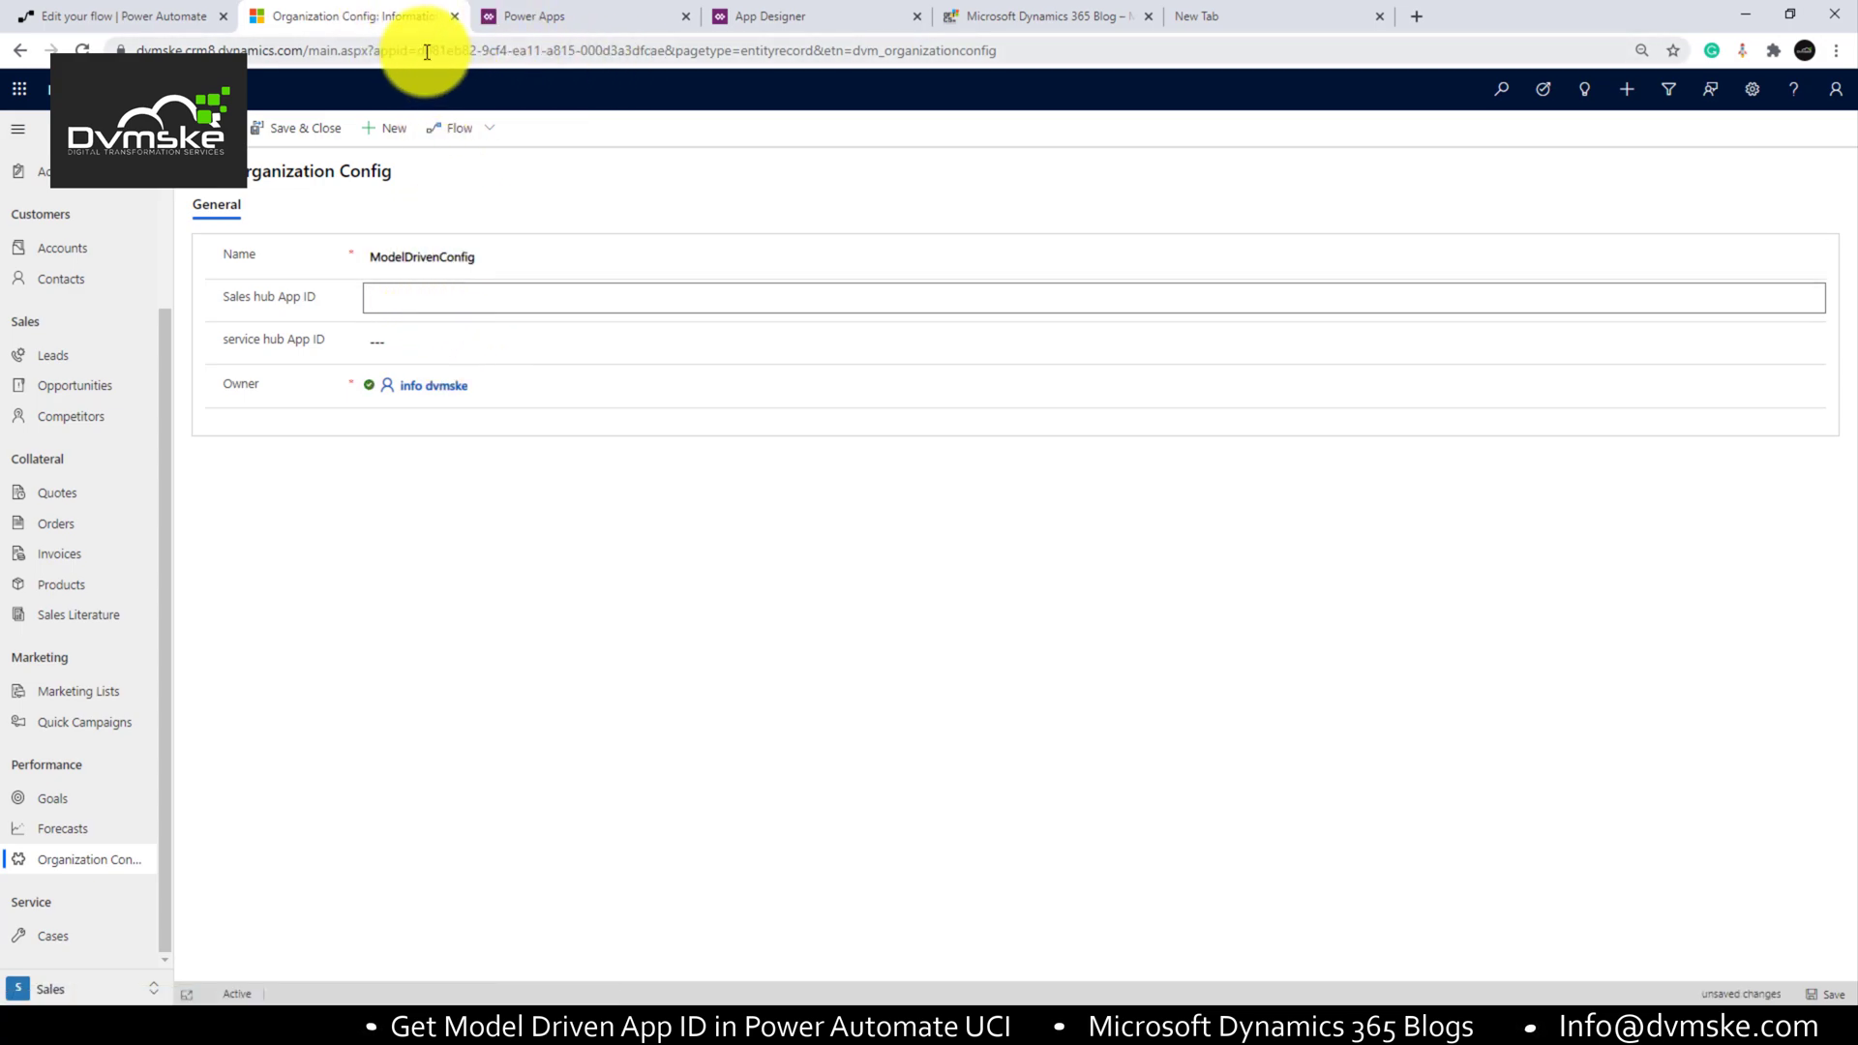
# Step: Add a List records step on Organization Configs selecting name,dvm_salesappid, noting the app id from the page address
pyautogui.click(118, 15)
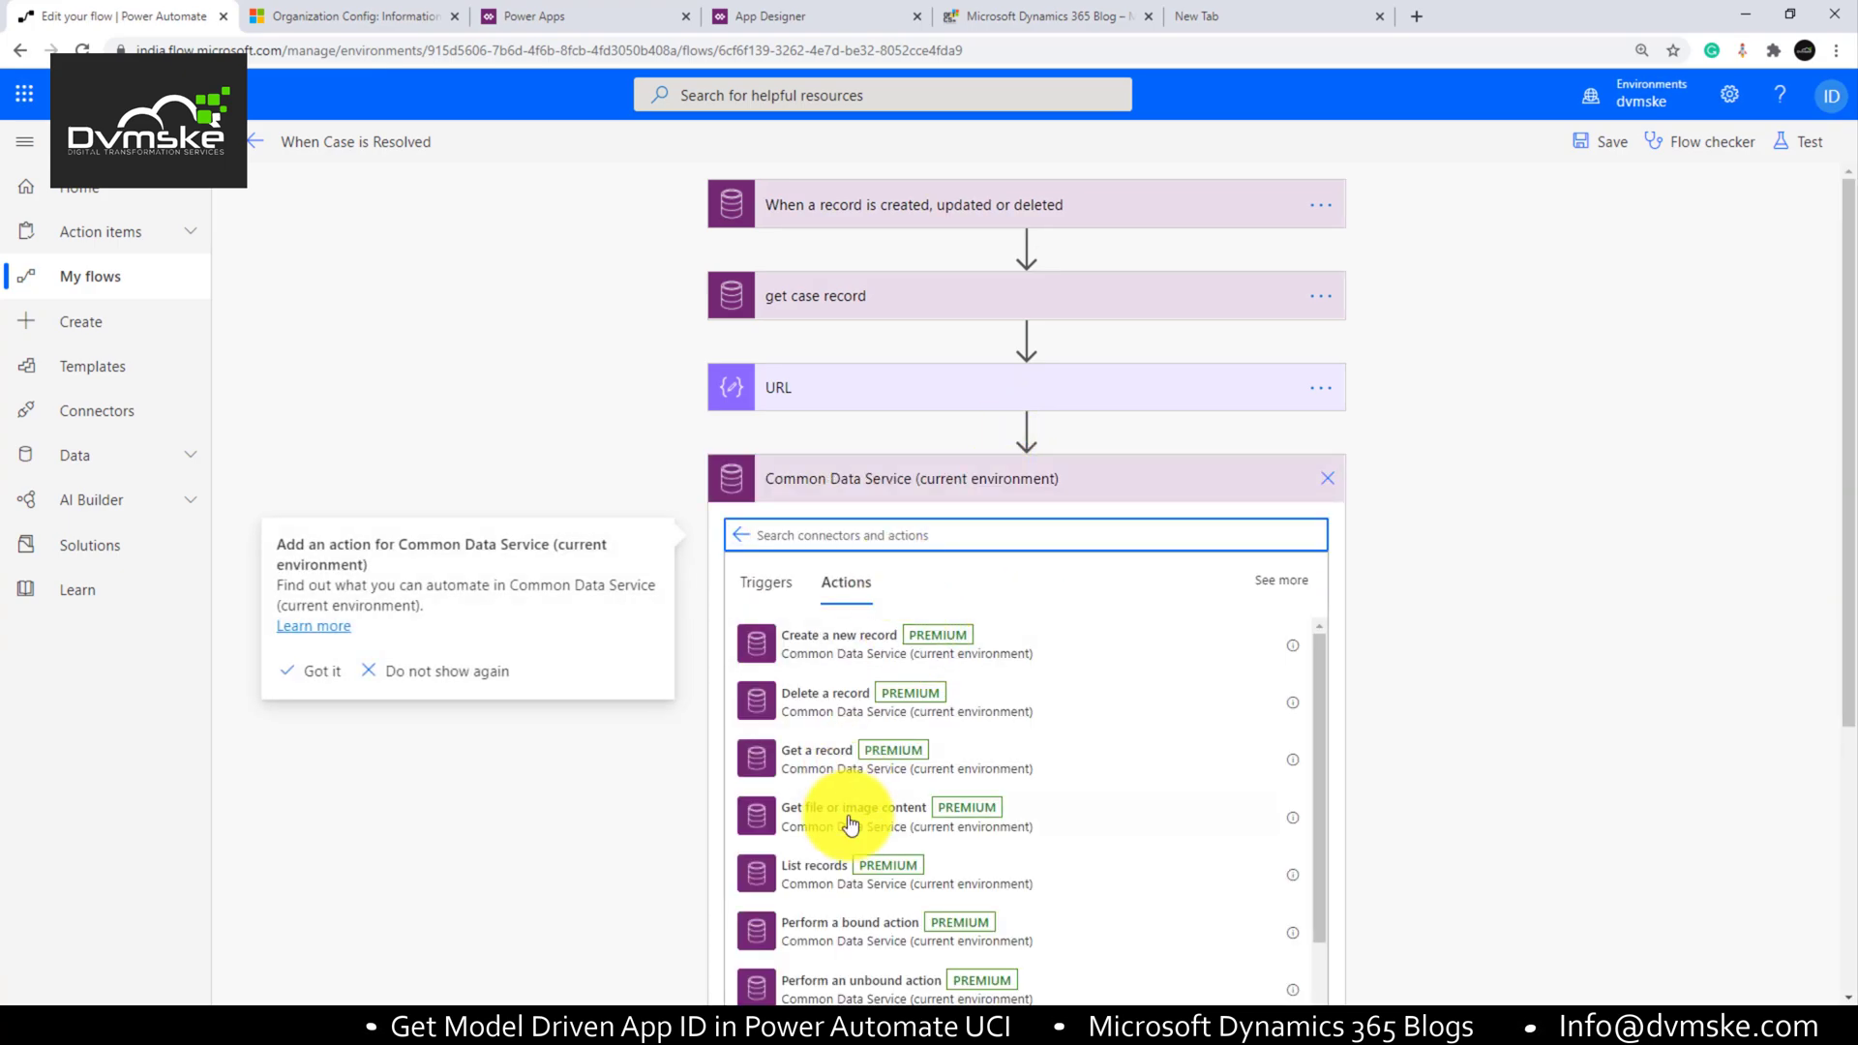
pyautogui.click(815, 866)
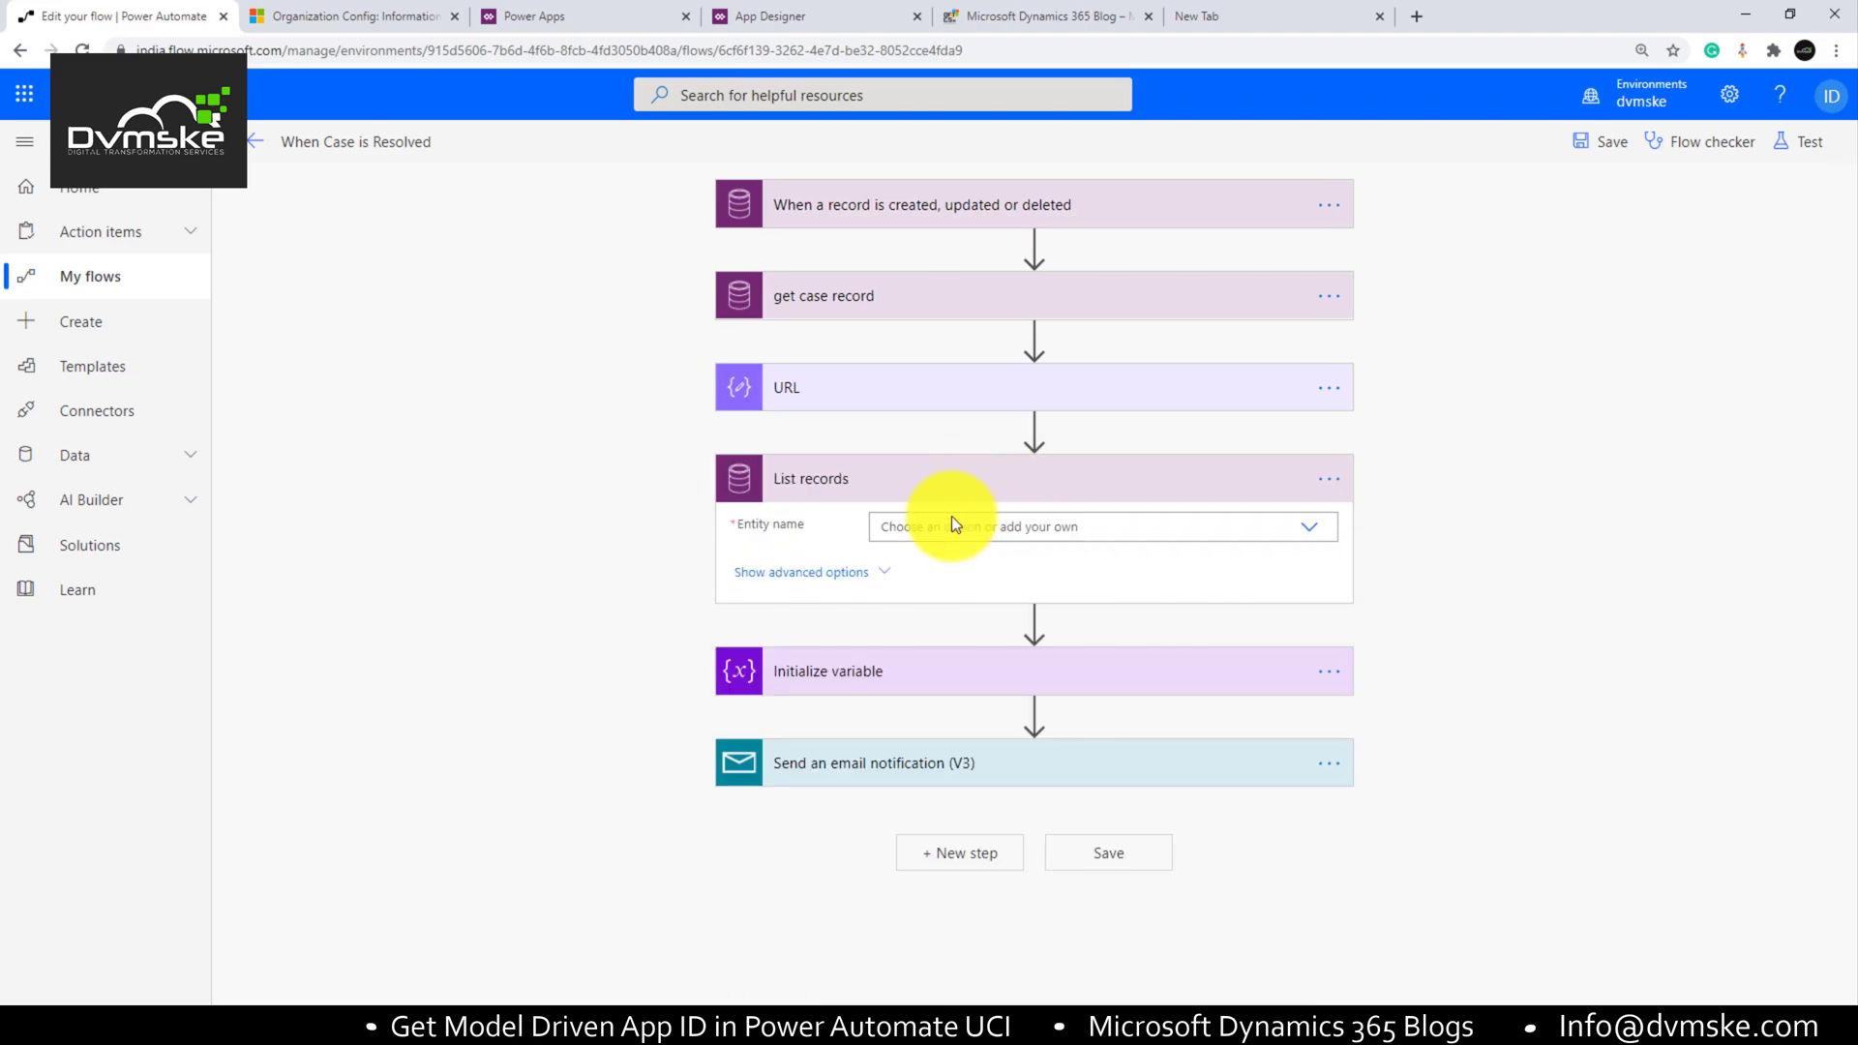
pyautogui.click(1090, 527)
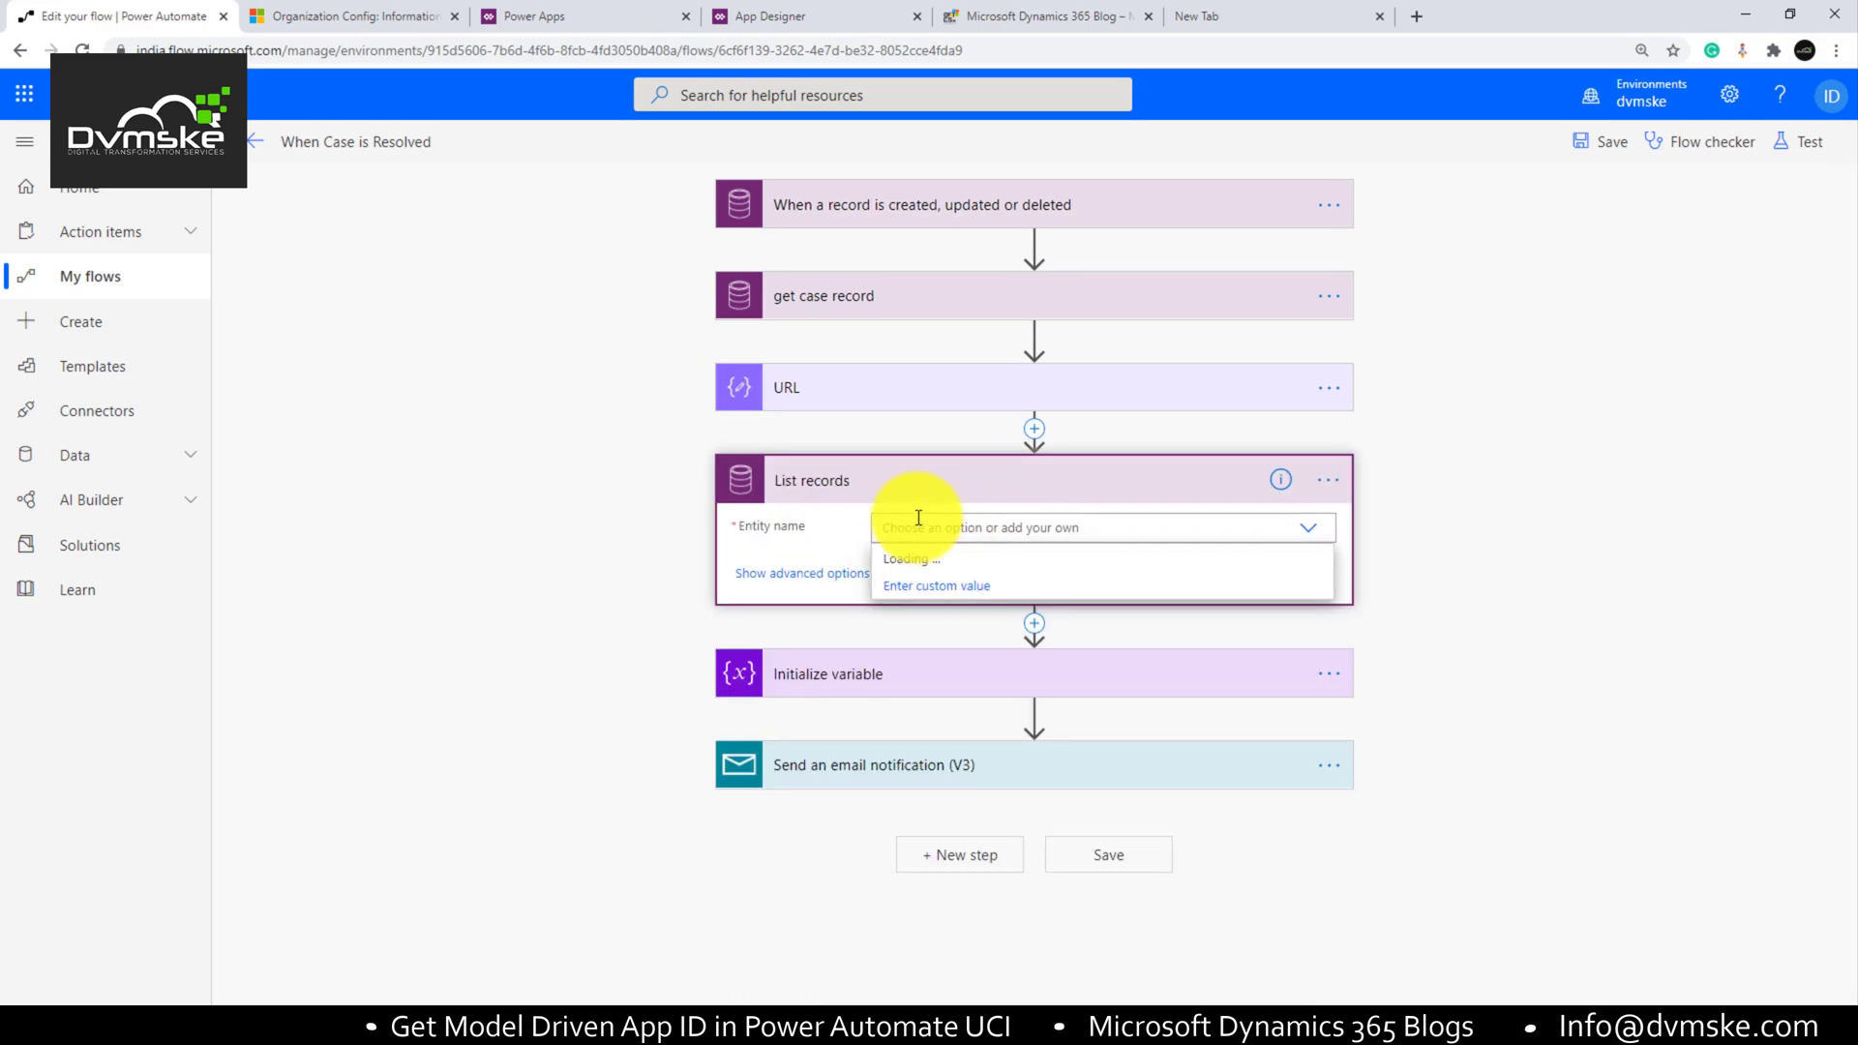
pyautogui.write('Organizati')
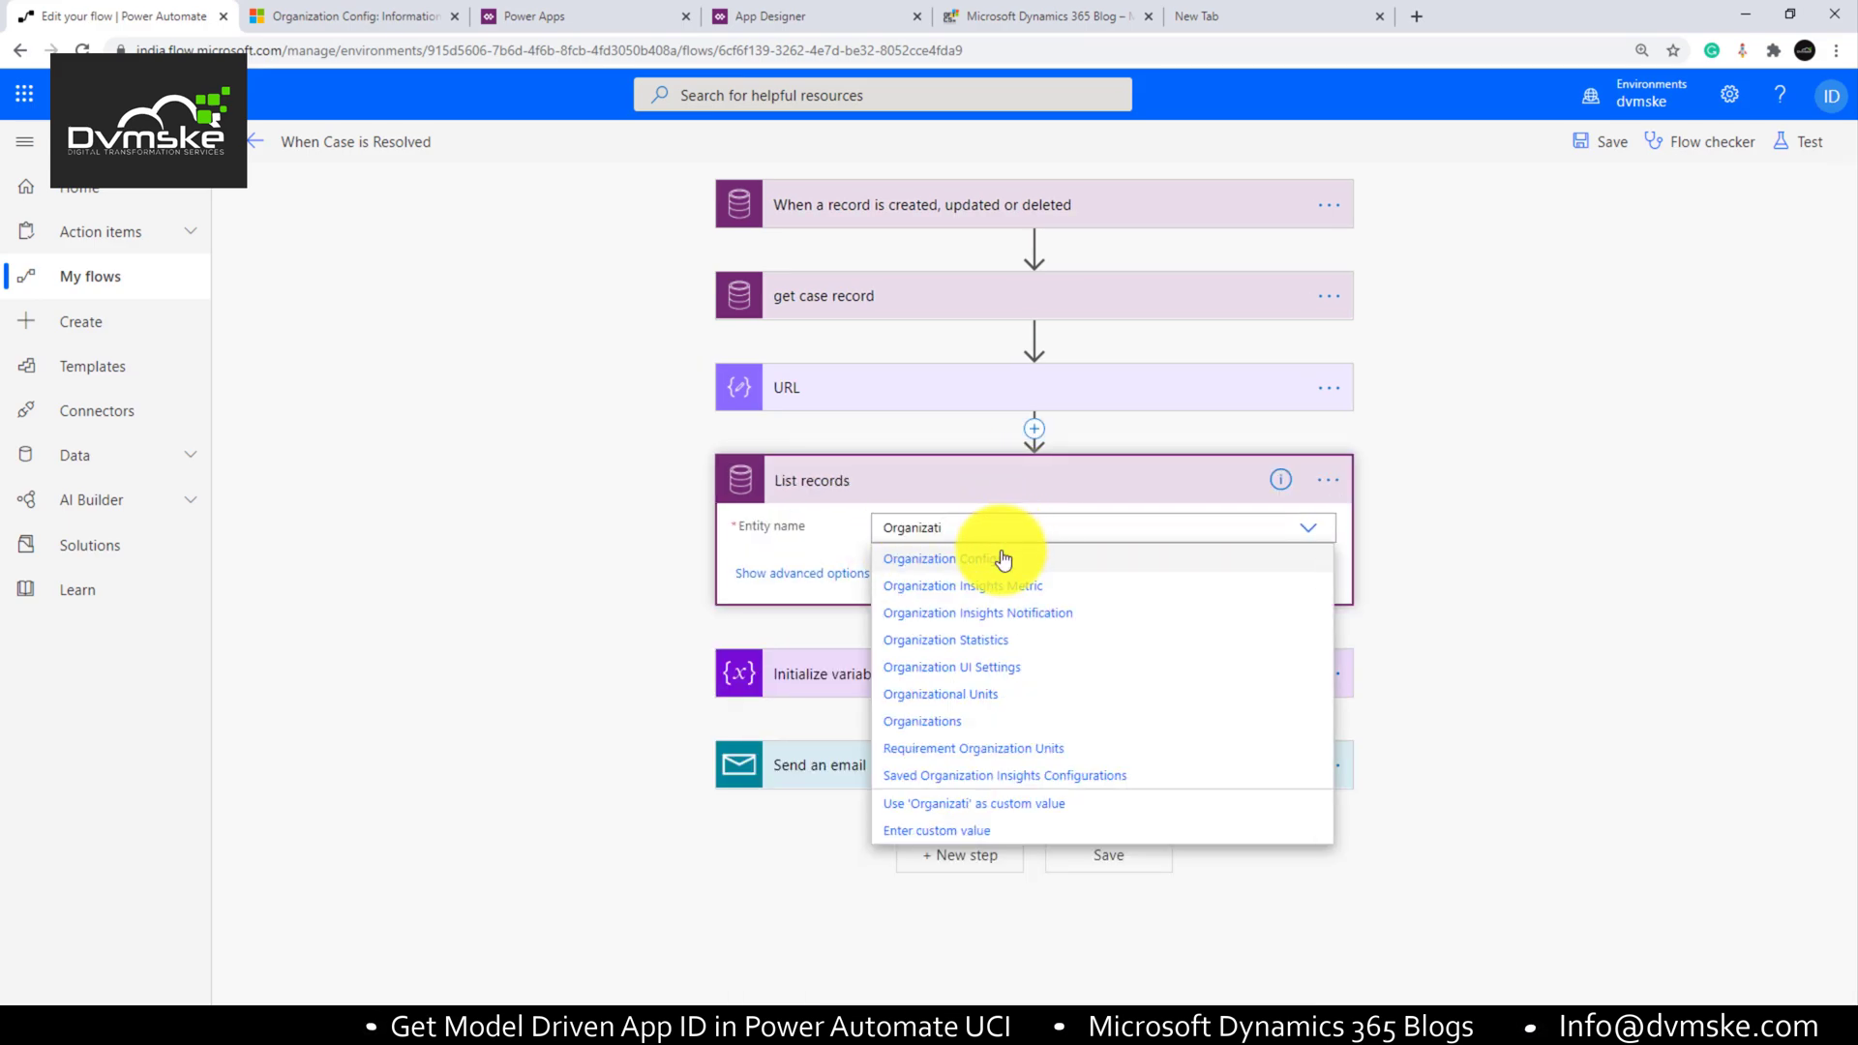
pyautogui.click(941, 558)
pyautogui.write('name,dvm_salesappid')
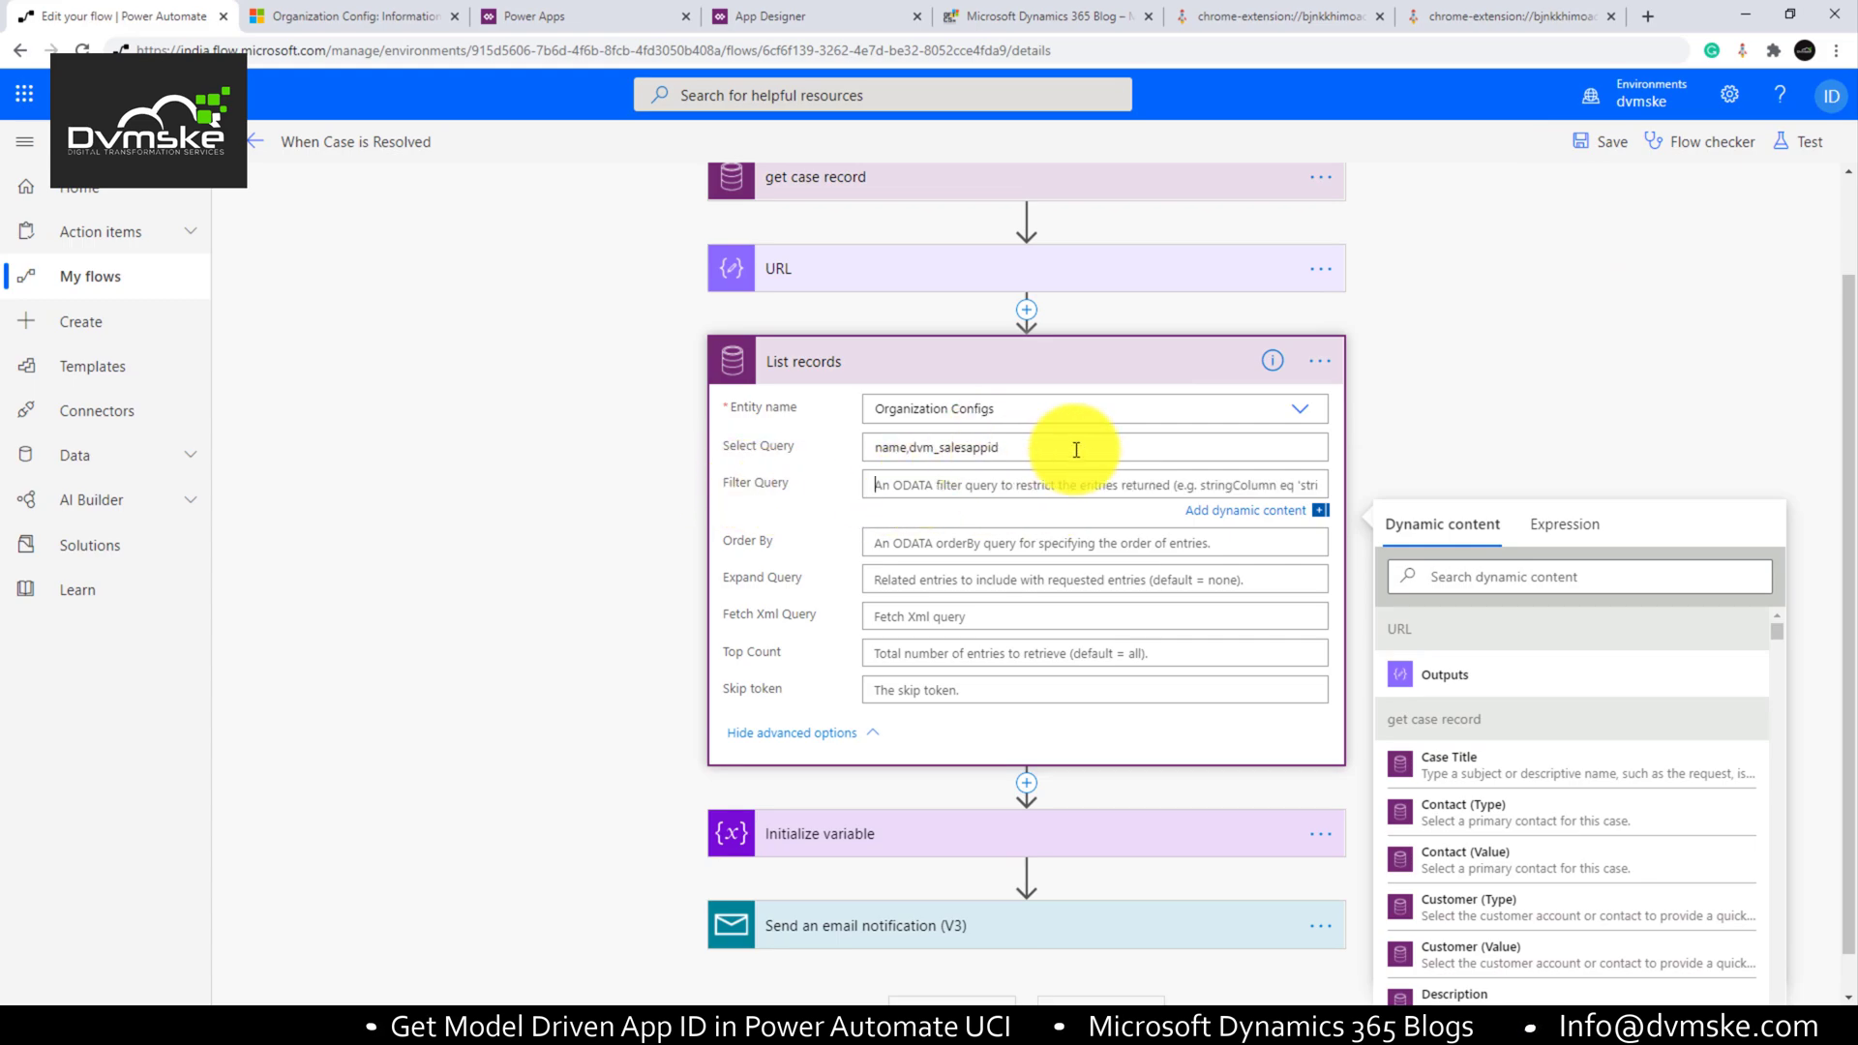
pyautogui.click(353, 15)
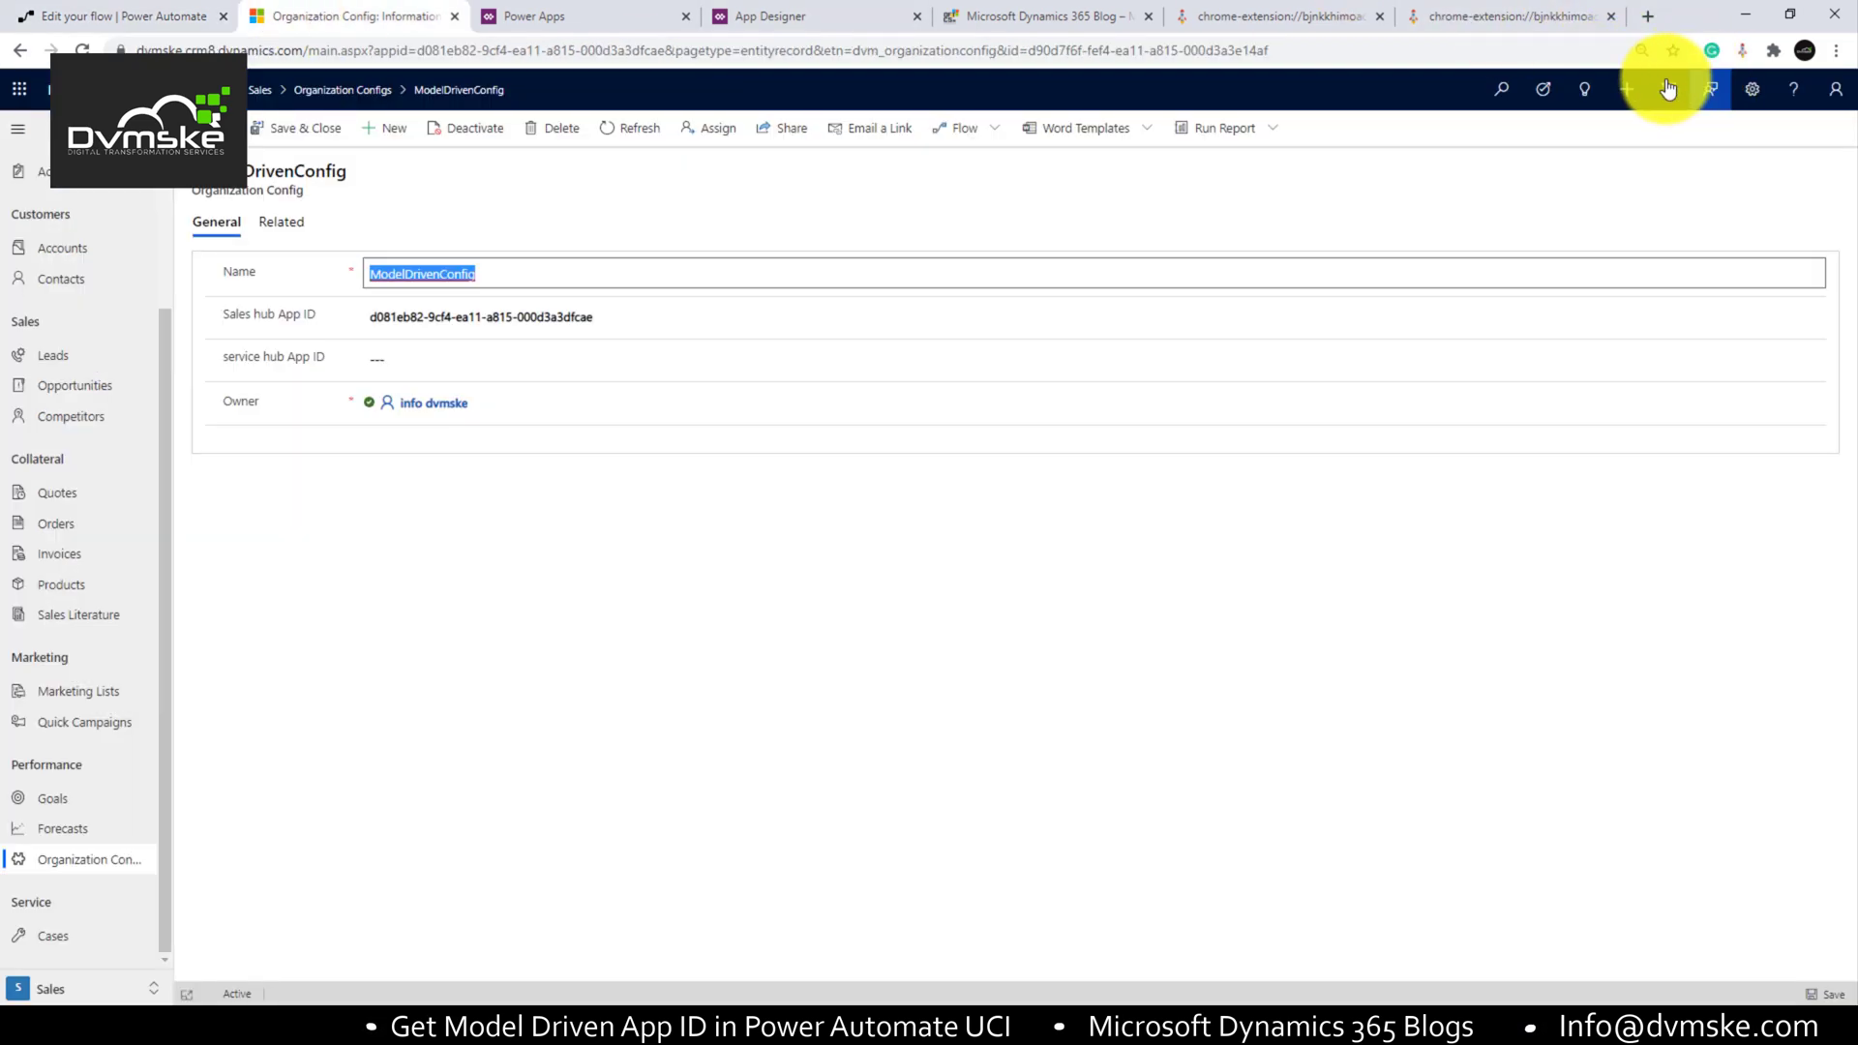
# Step: Build an Advanced Find for Name equals ModelDrivenConfig and use its downloaded Fetch XML in the List records step
pyautogui.click(112, 15)
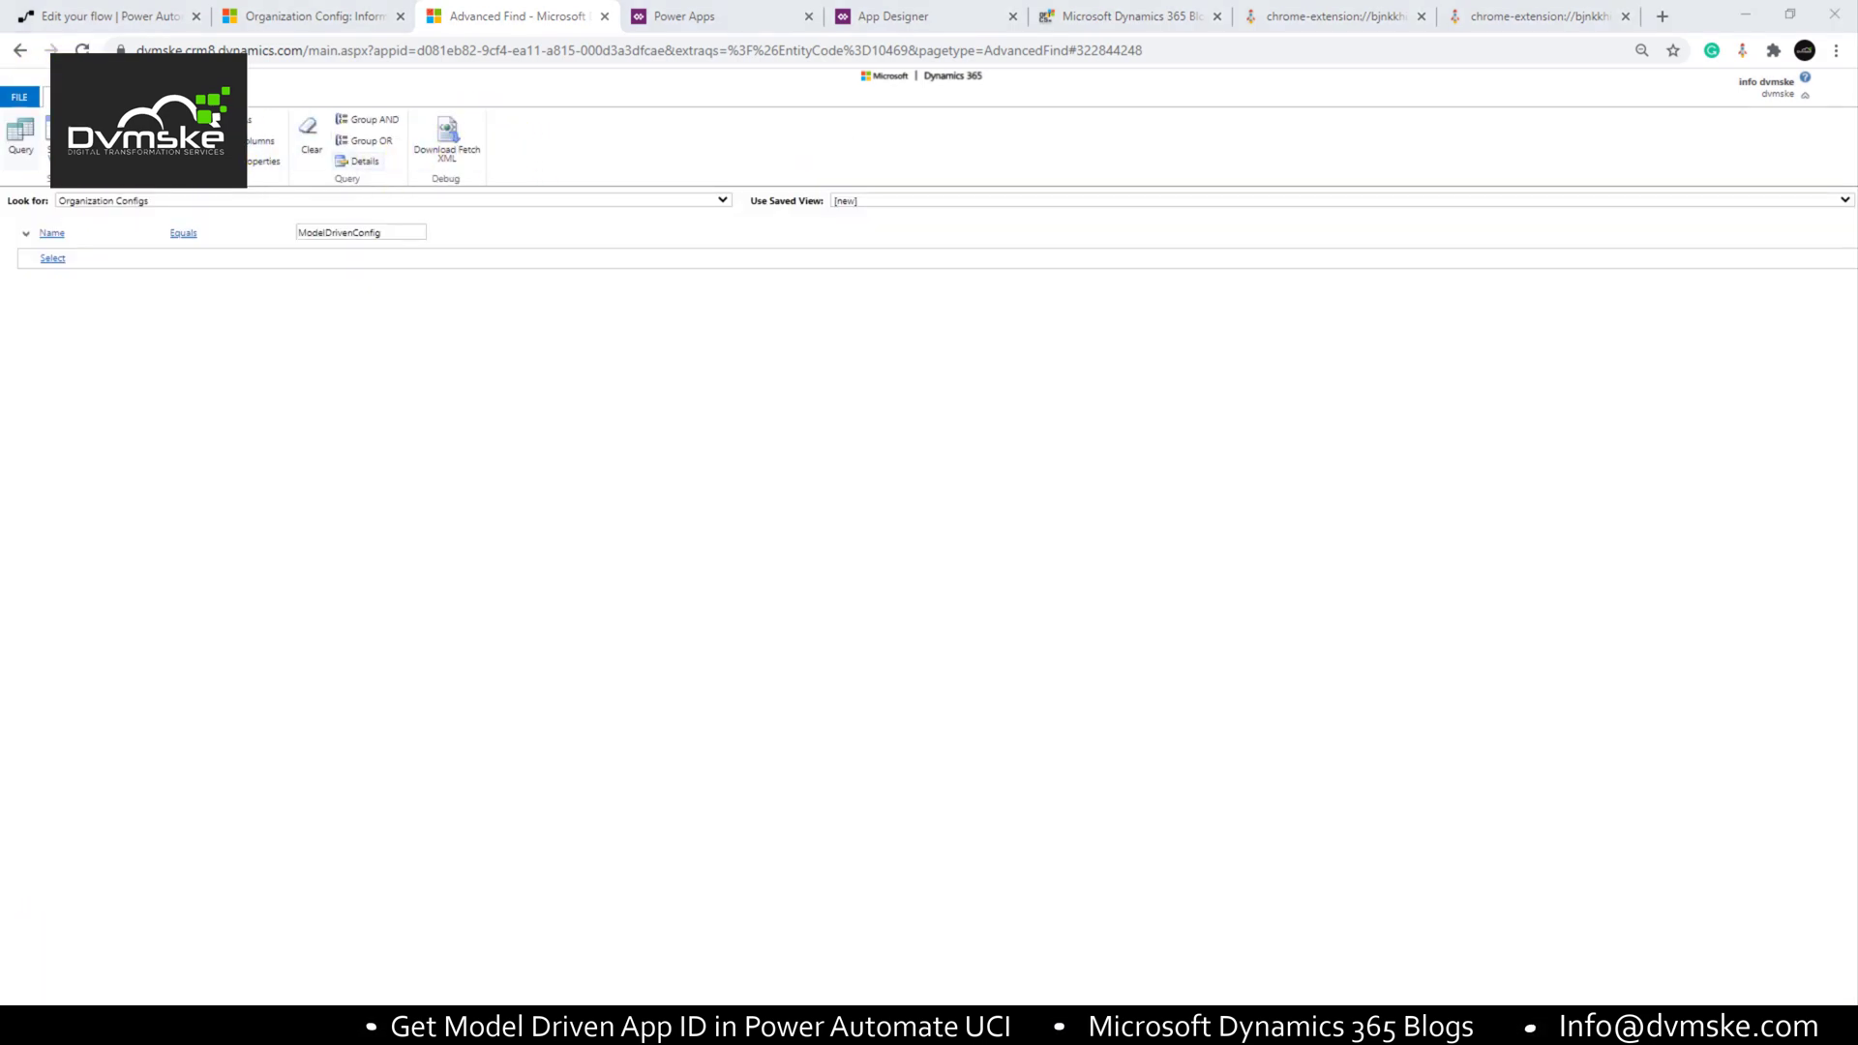
pyautogui.click(100, 15)
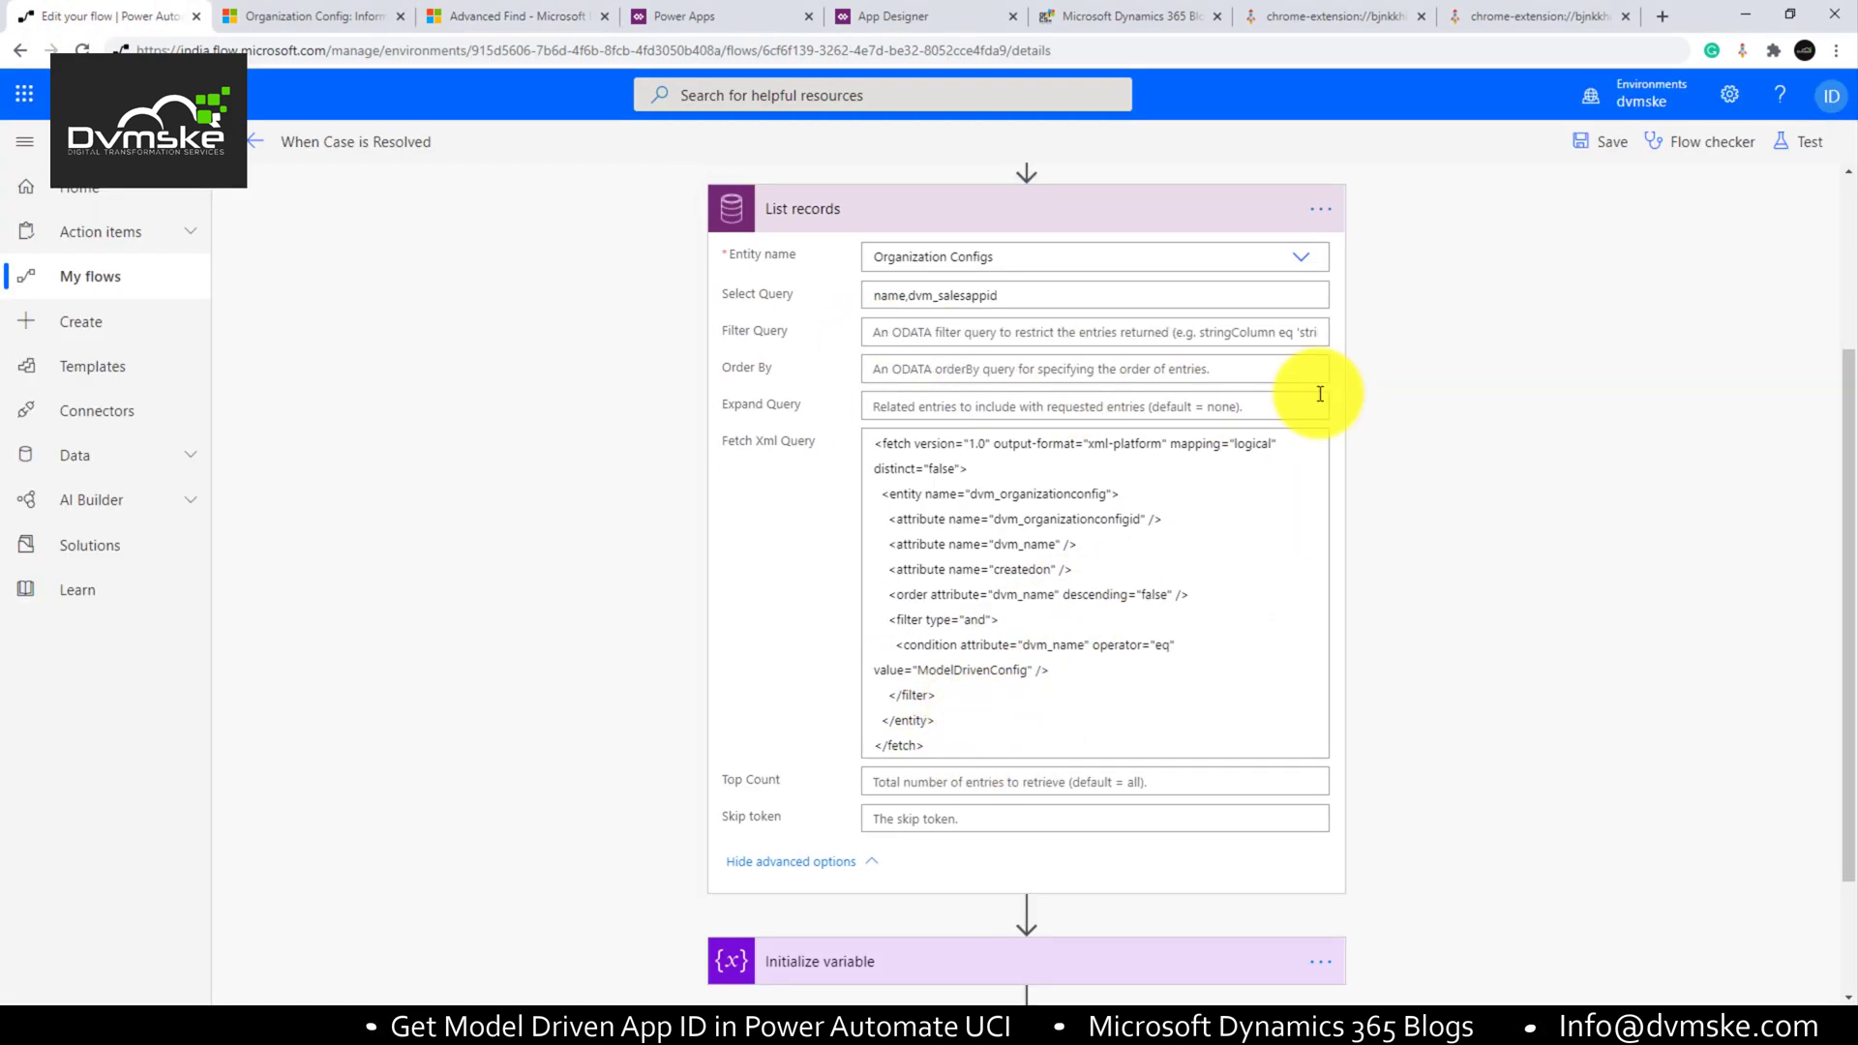
# Step: Rename the List records step to 'get org config list' and insert a new step after it
pyautogui.click(809, 209)
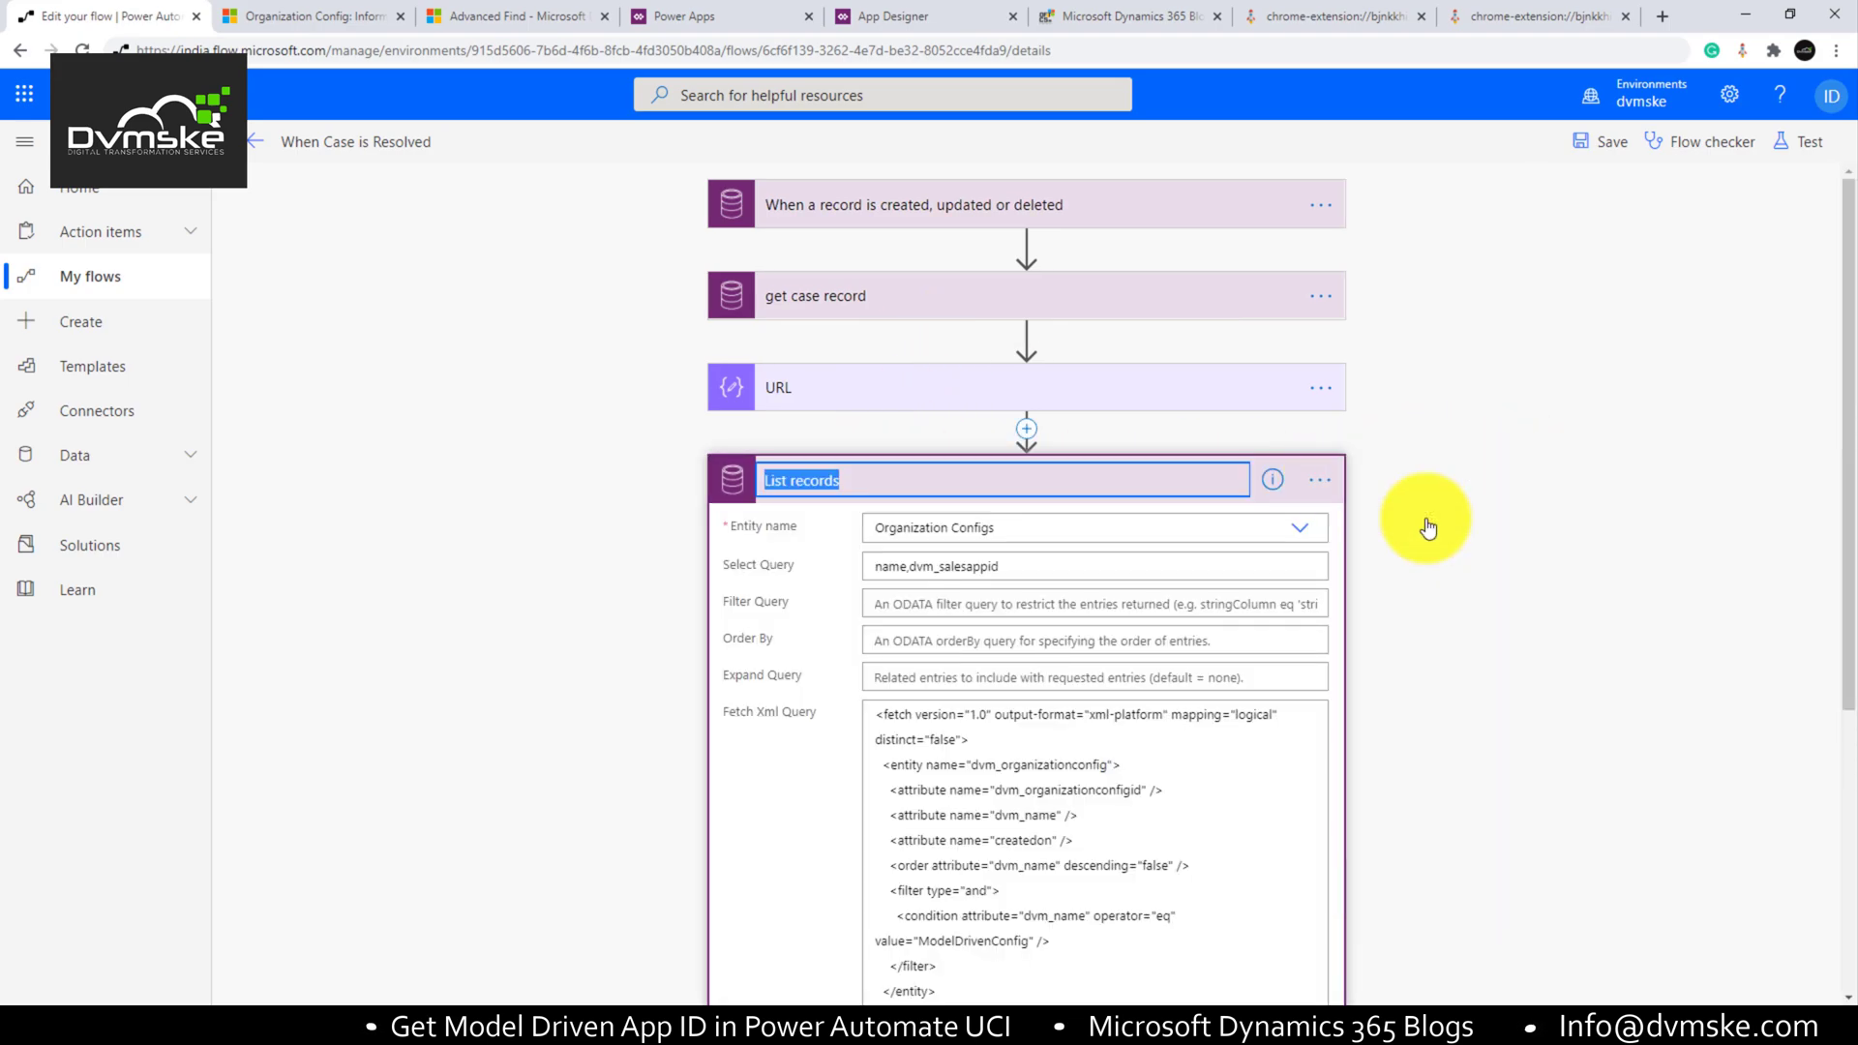
pyautogui.write('get org config')
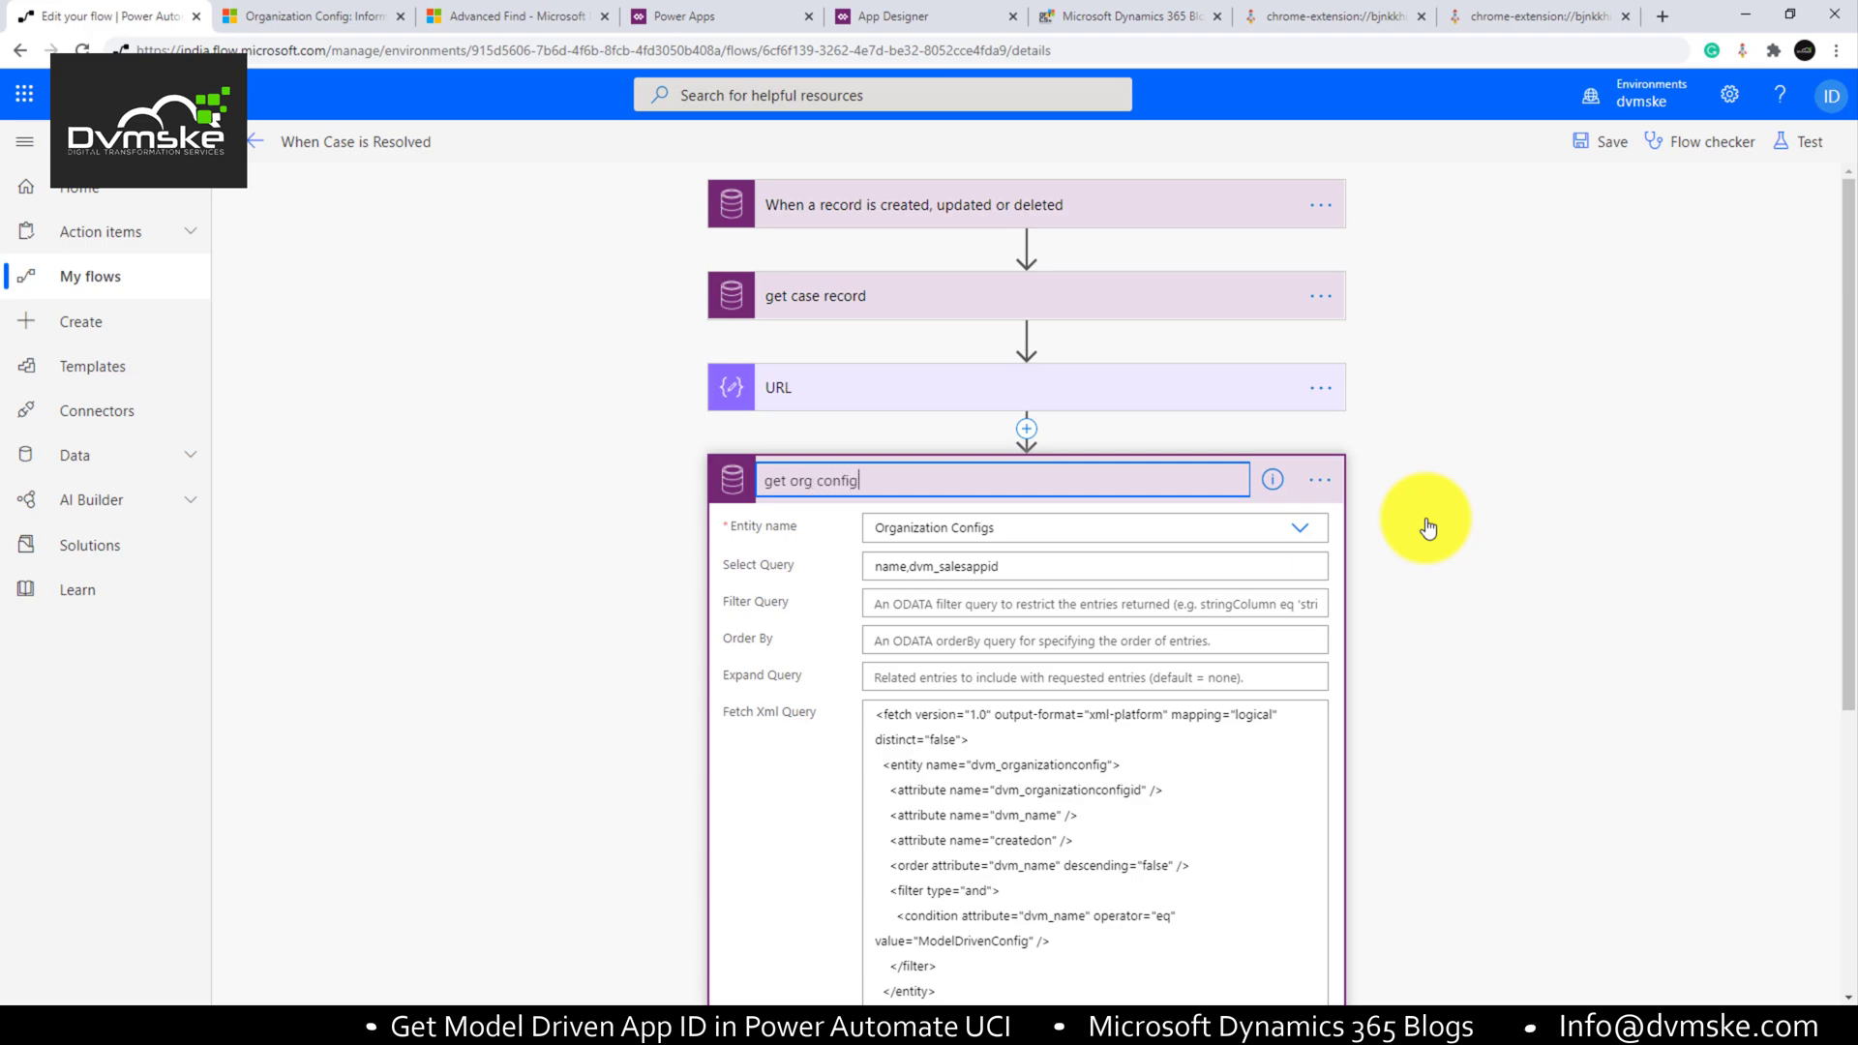
pyautogui.write('list')
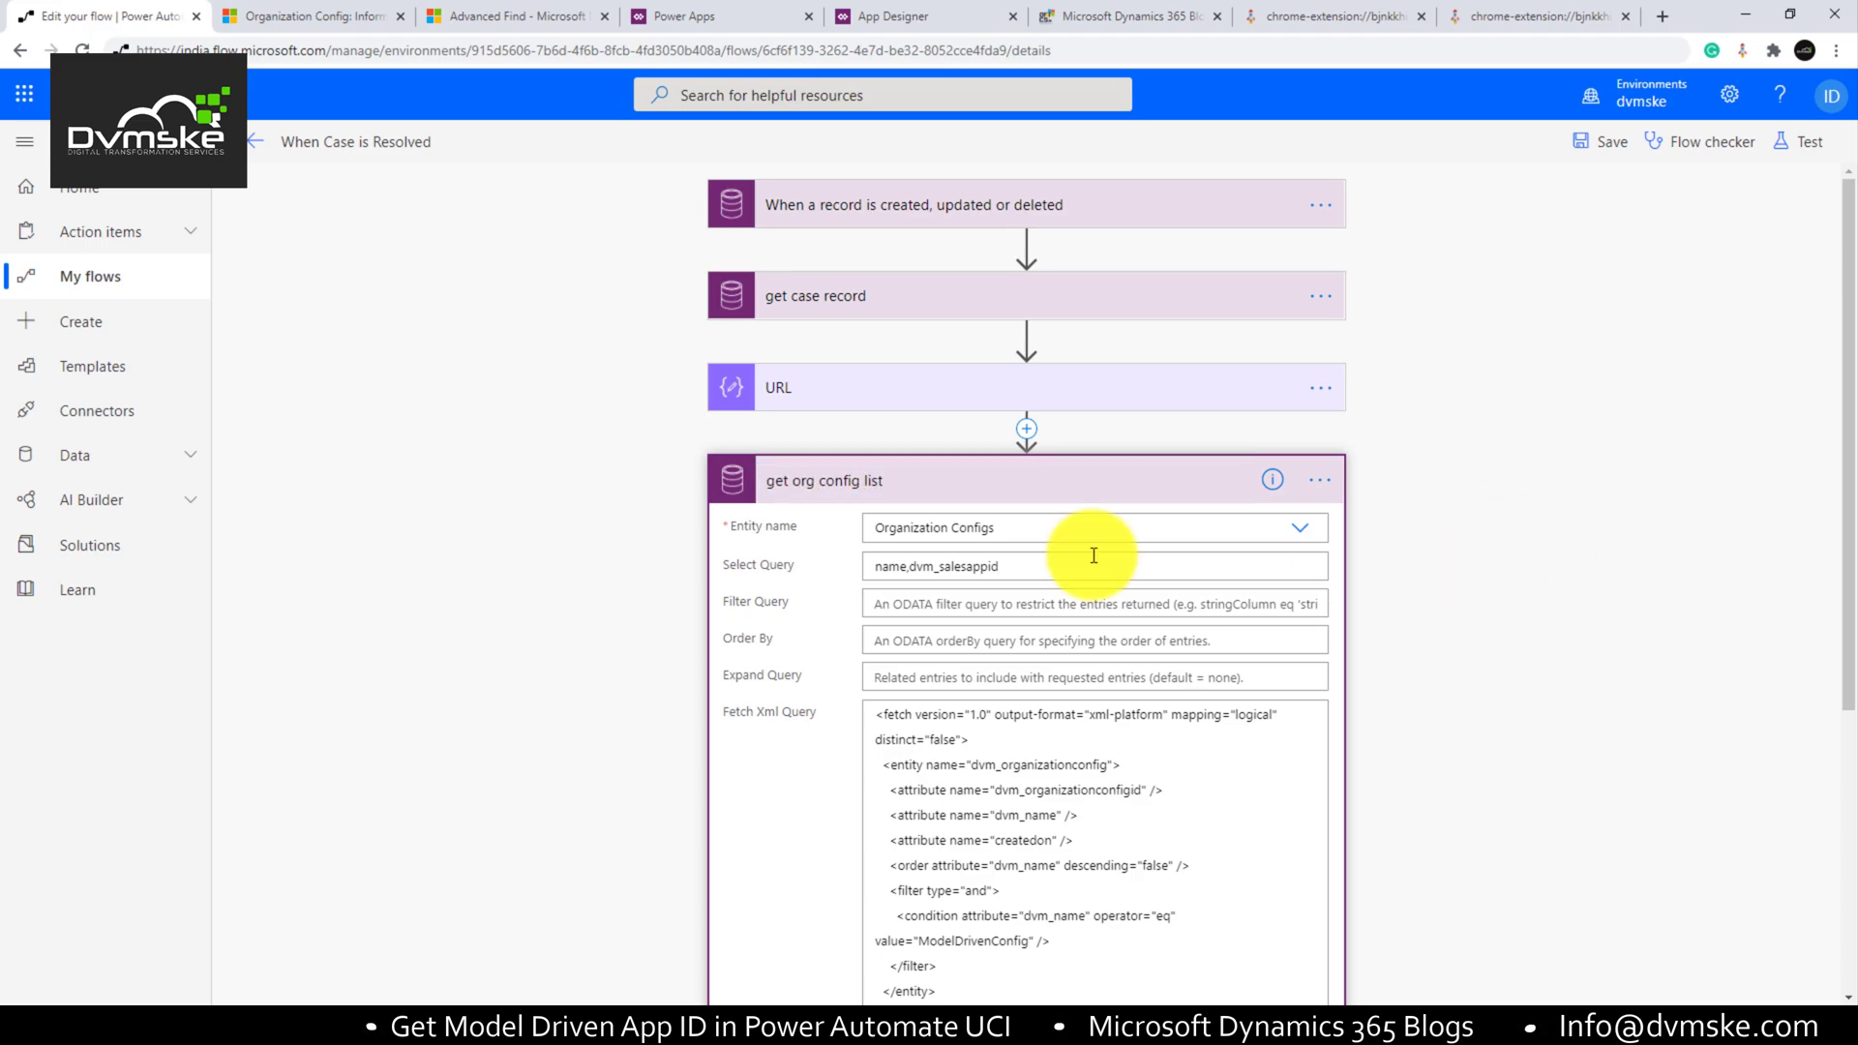
pyautogui.click(831, 478)
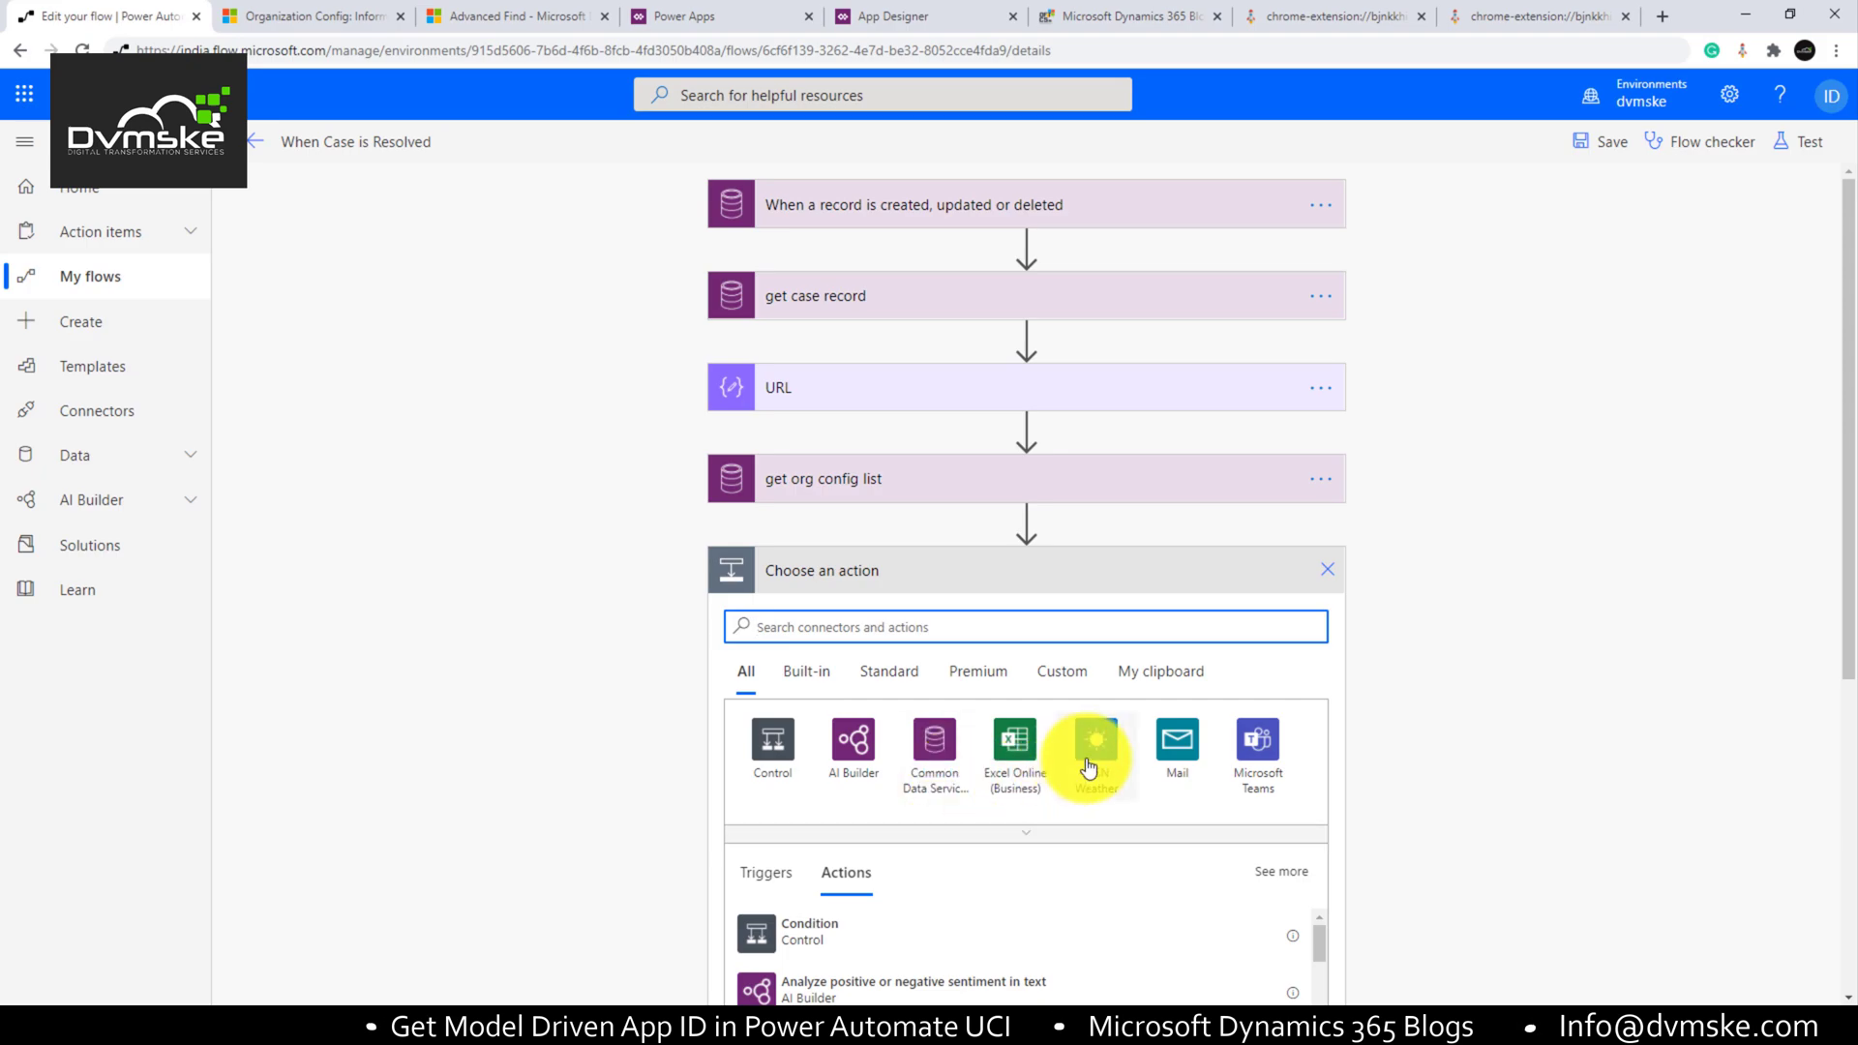
# Step: Add a Compose step whose input expression reads body('get_org_config_list')?['value'][0] for the app ID
pyautogui.write('comp')
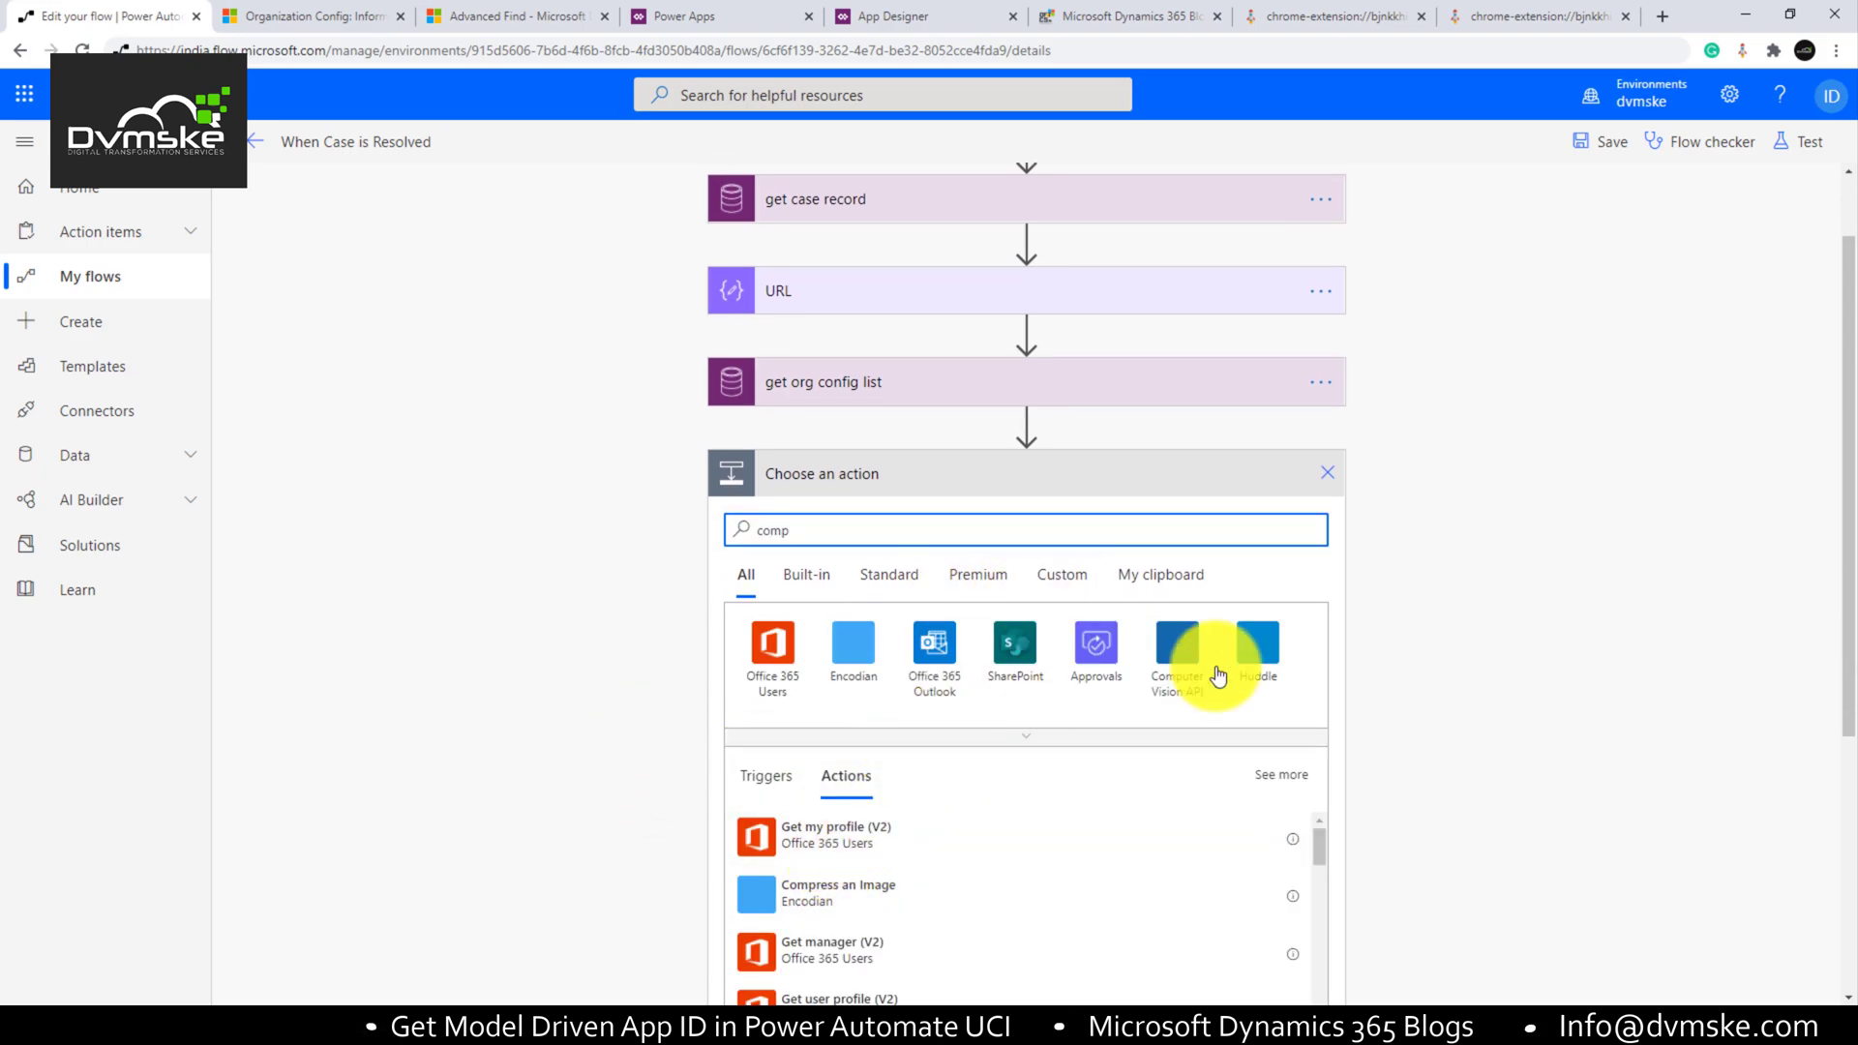
pyautogui.write('ose')
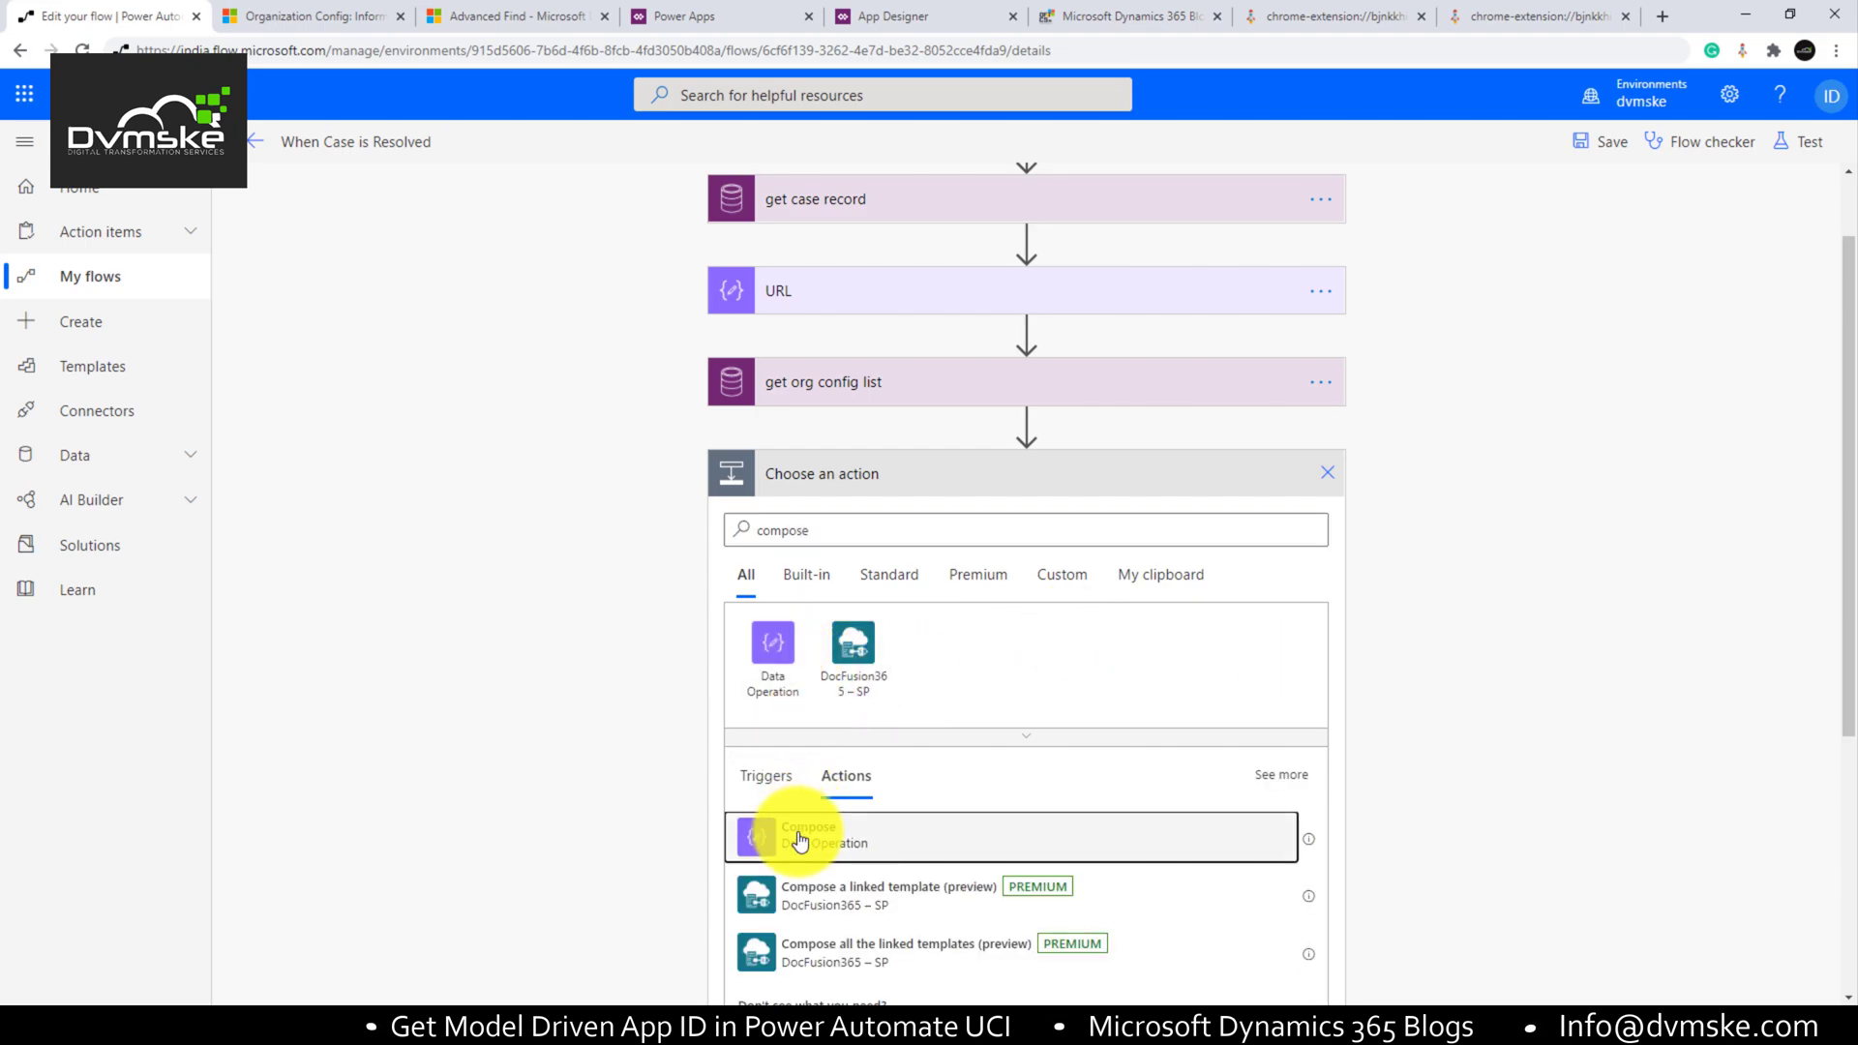
pyautogui.click(809, 836)
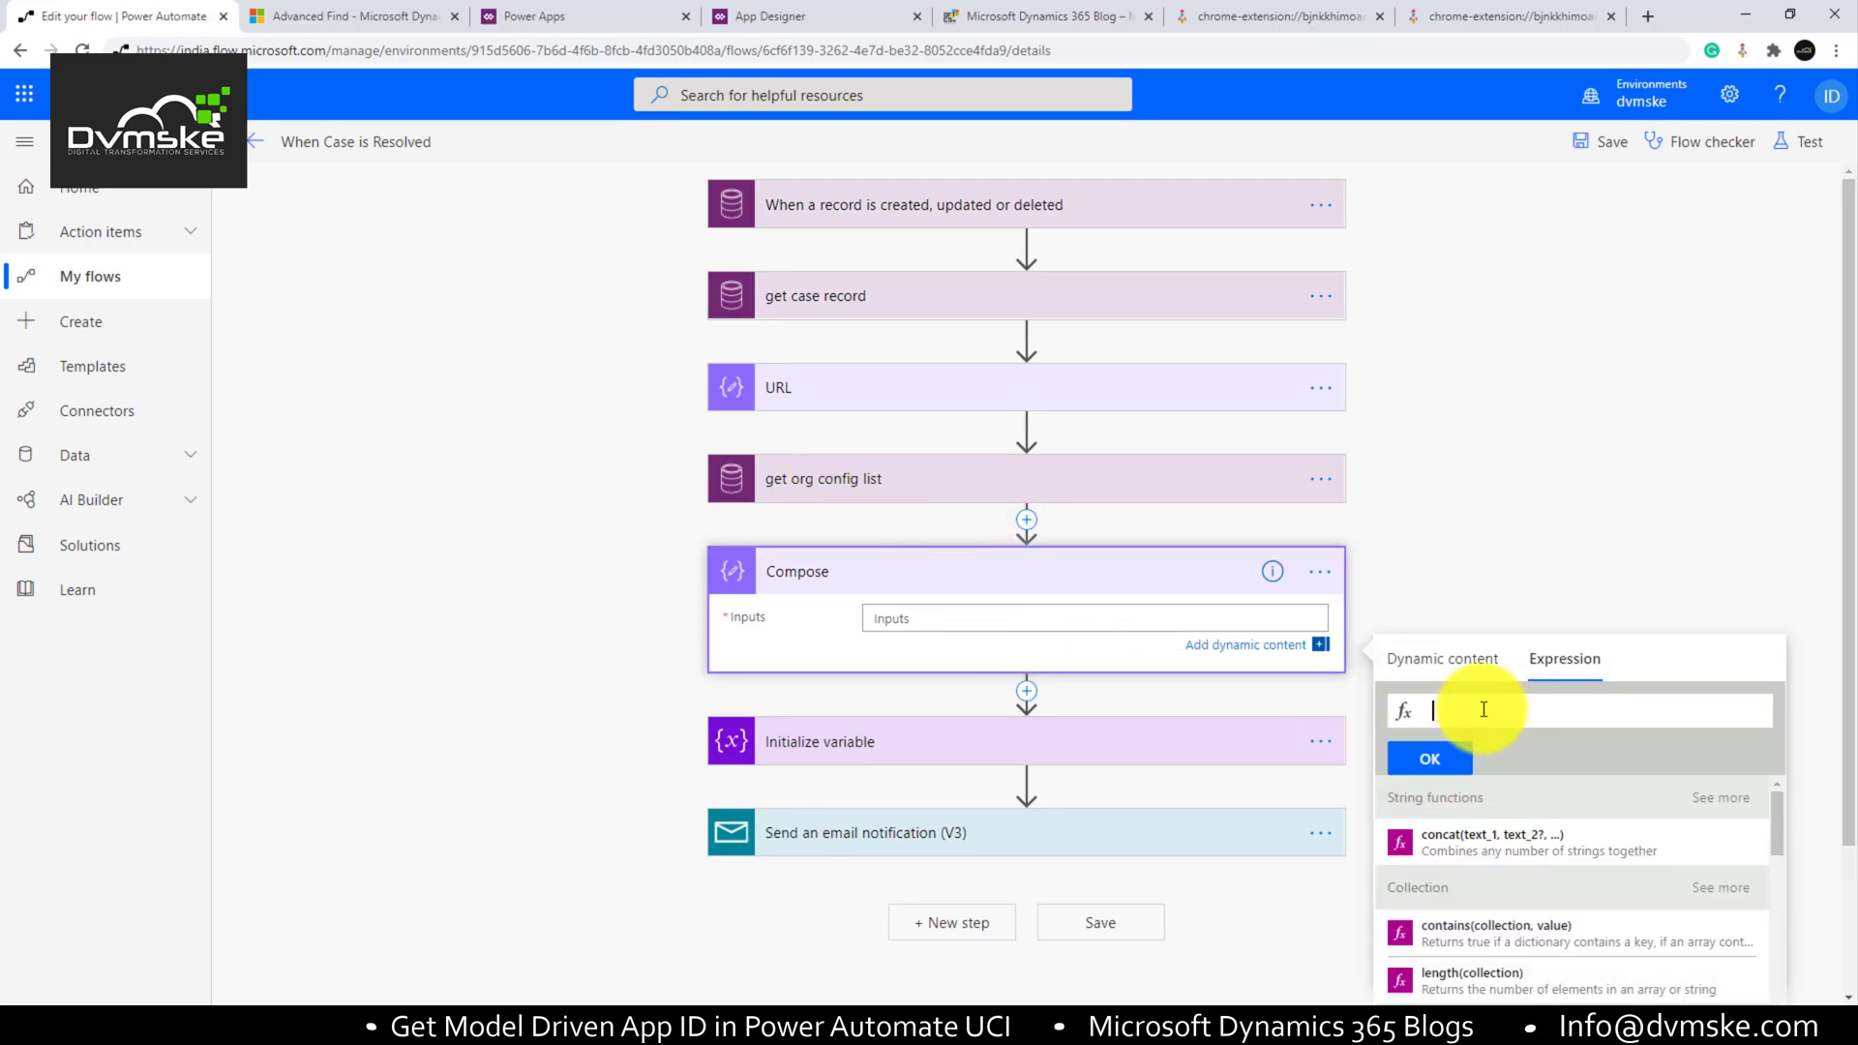
pyautogui.write('bo')
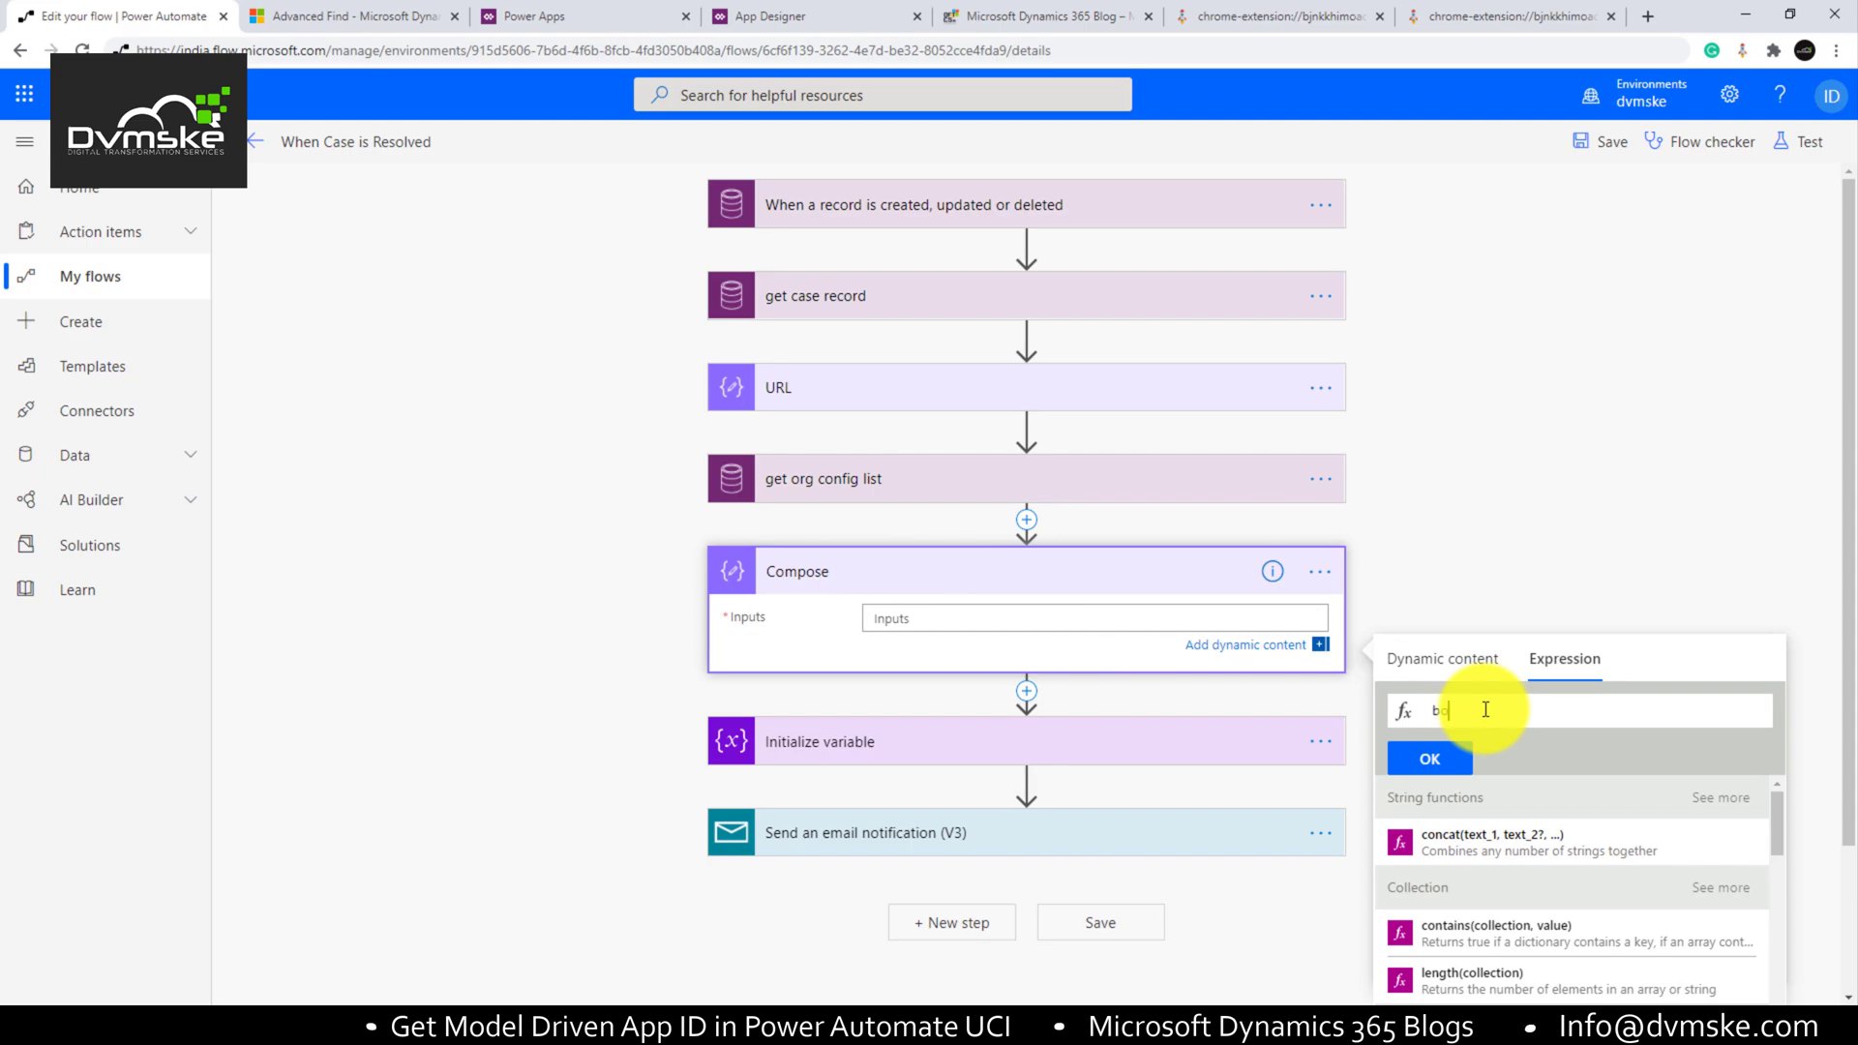
pyautogui.write('body()')
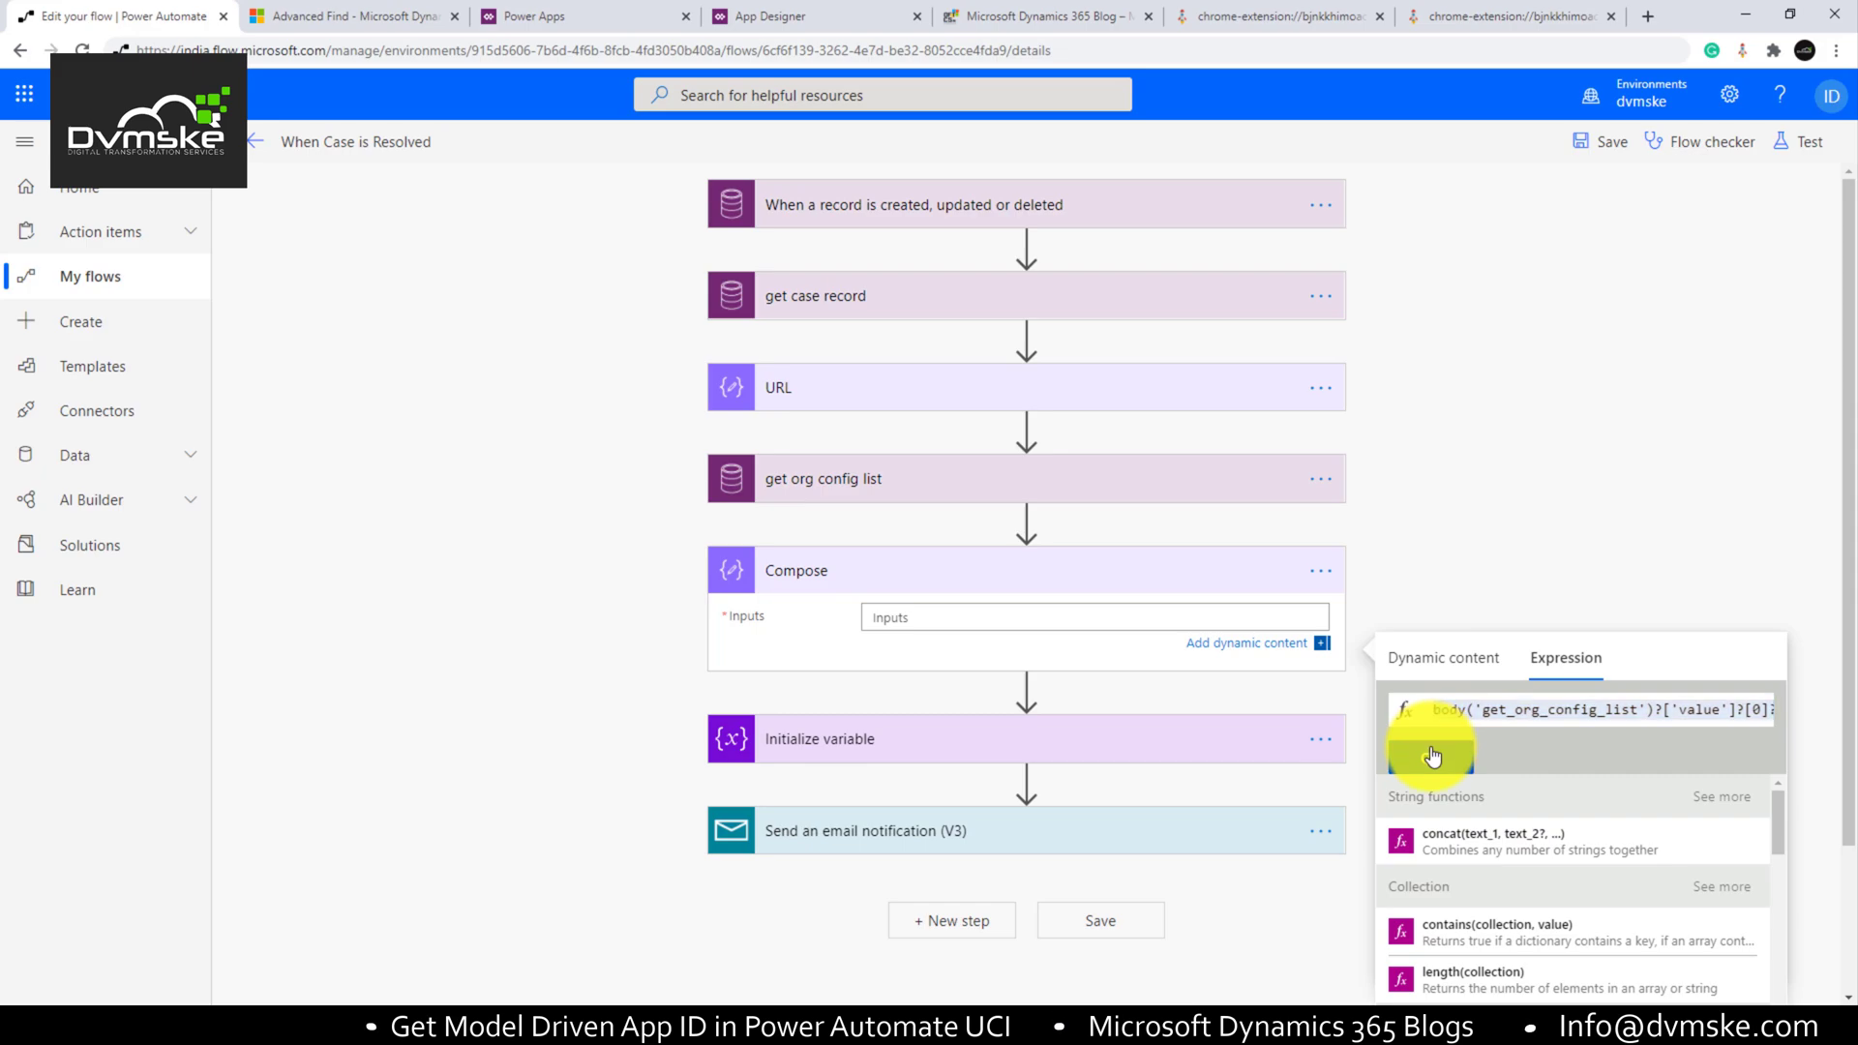
pyautogui.click(1433, 753)
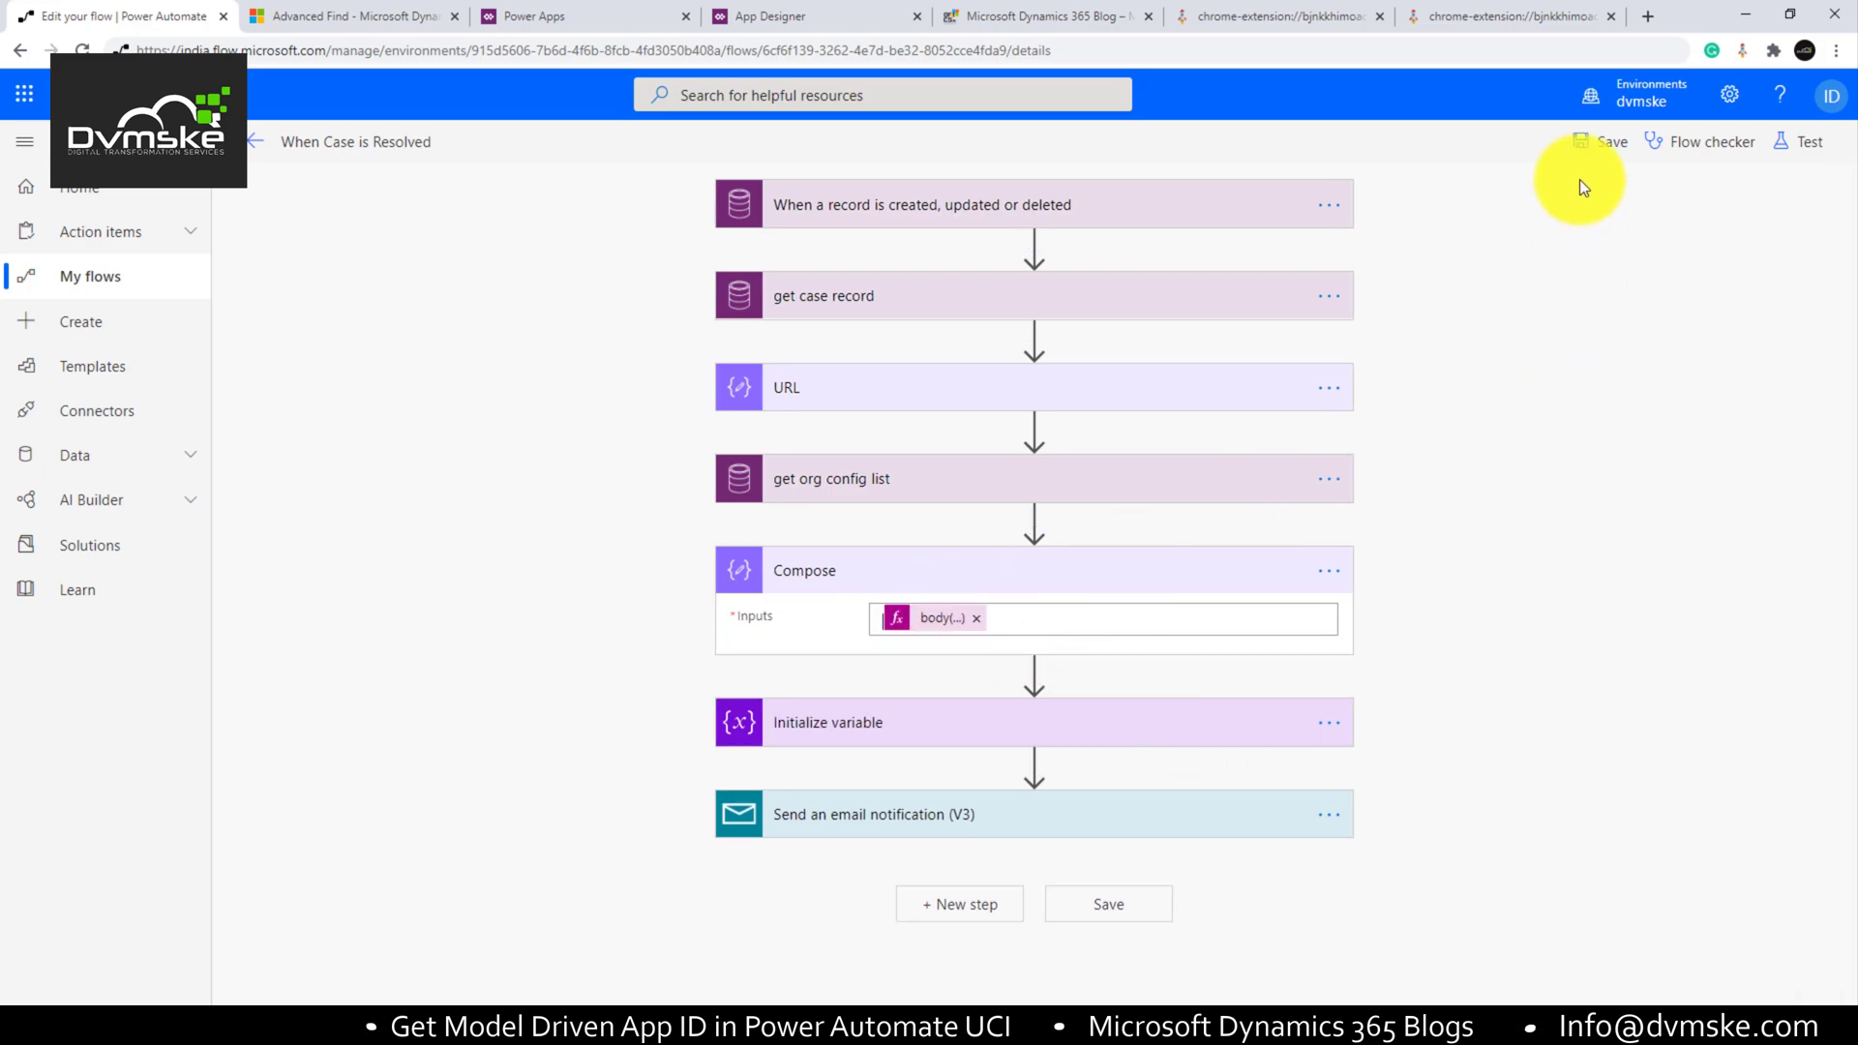
# Step: Save the flow, replace the hard-coded appid GUID in RecordURL with the Compose output, and reveal the email step's link
pyautogui.click(1610, 142)
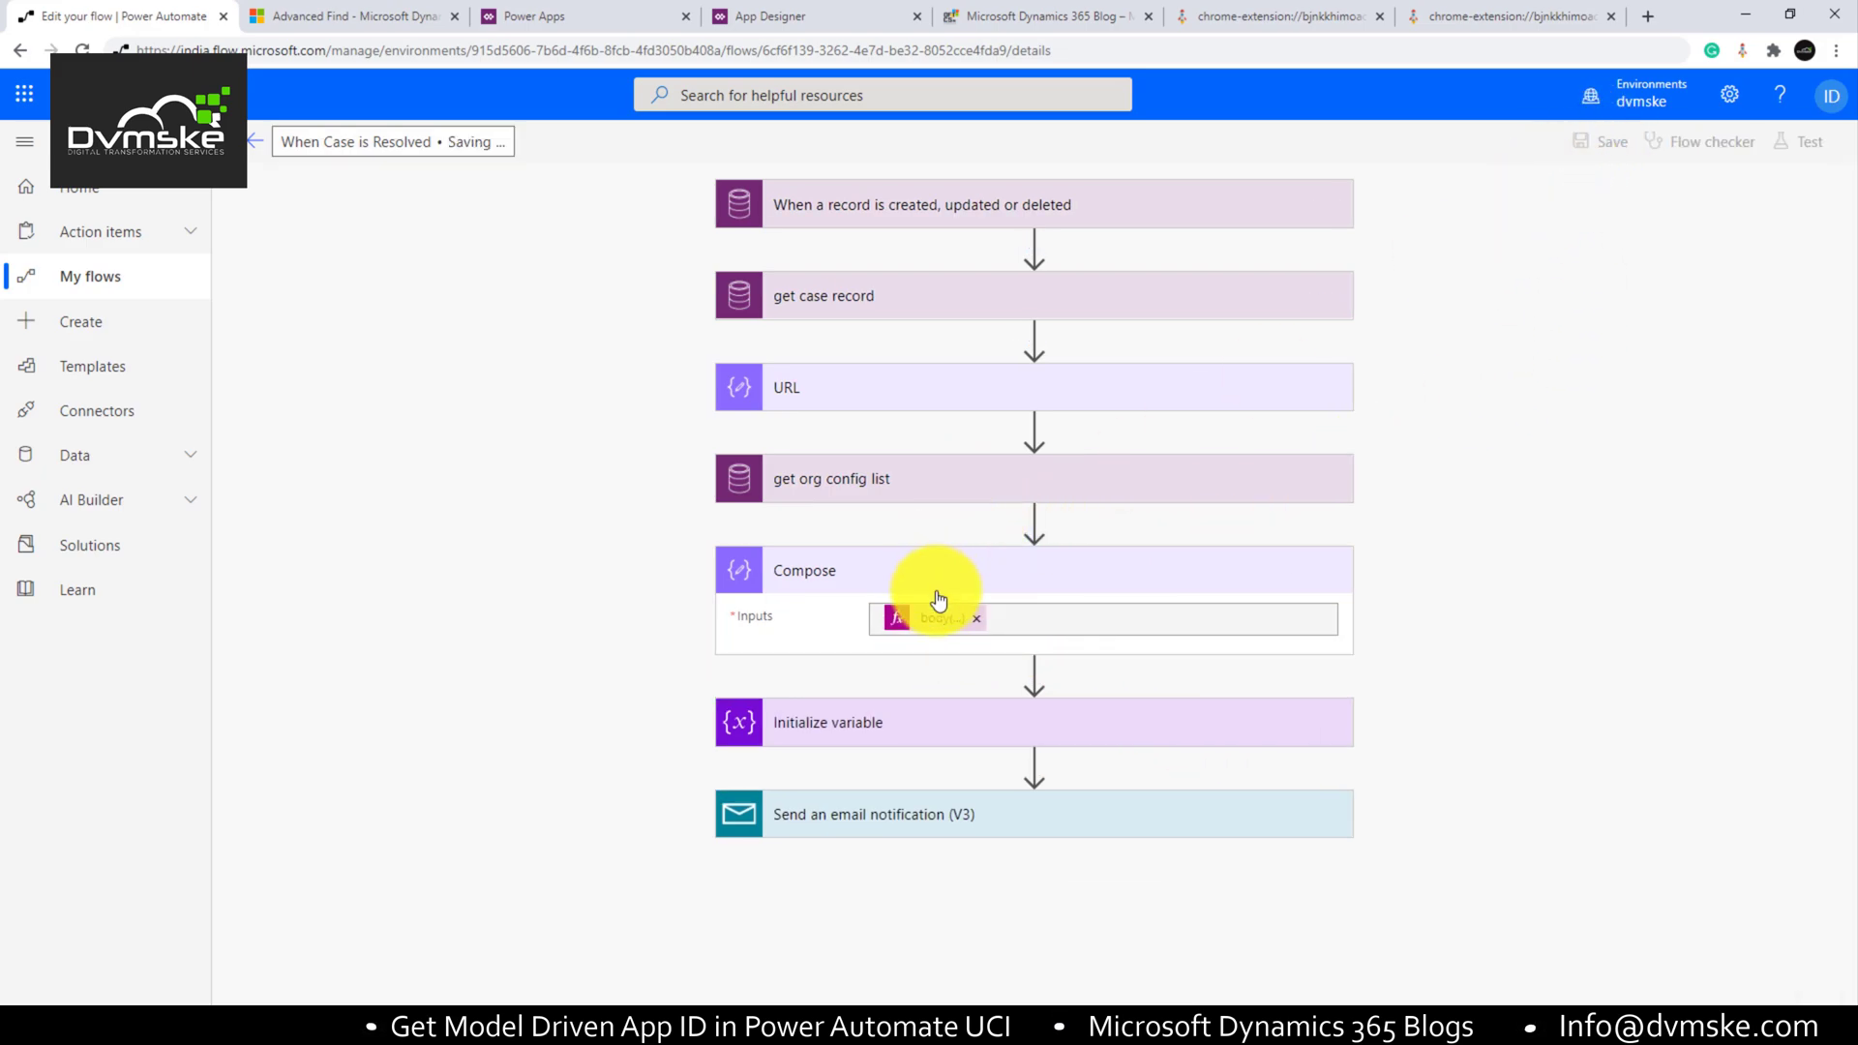
pyautogui.click(826, 722)
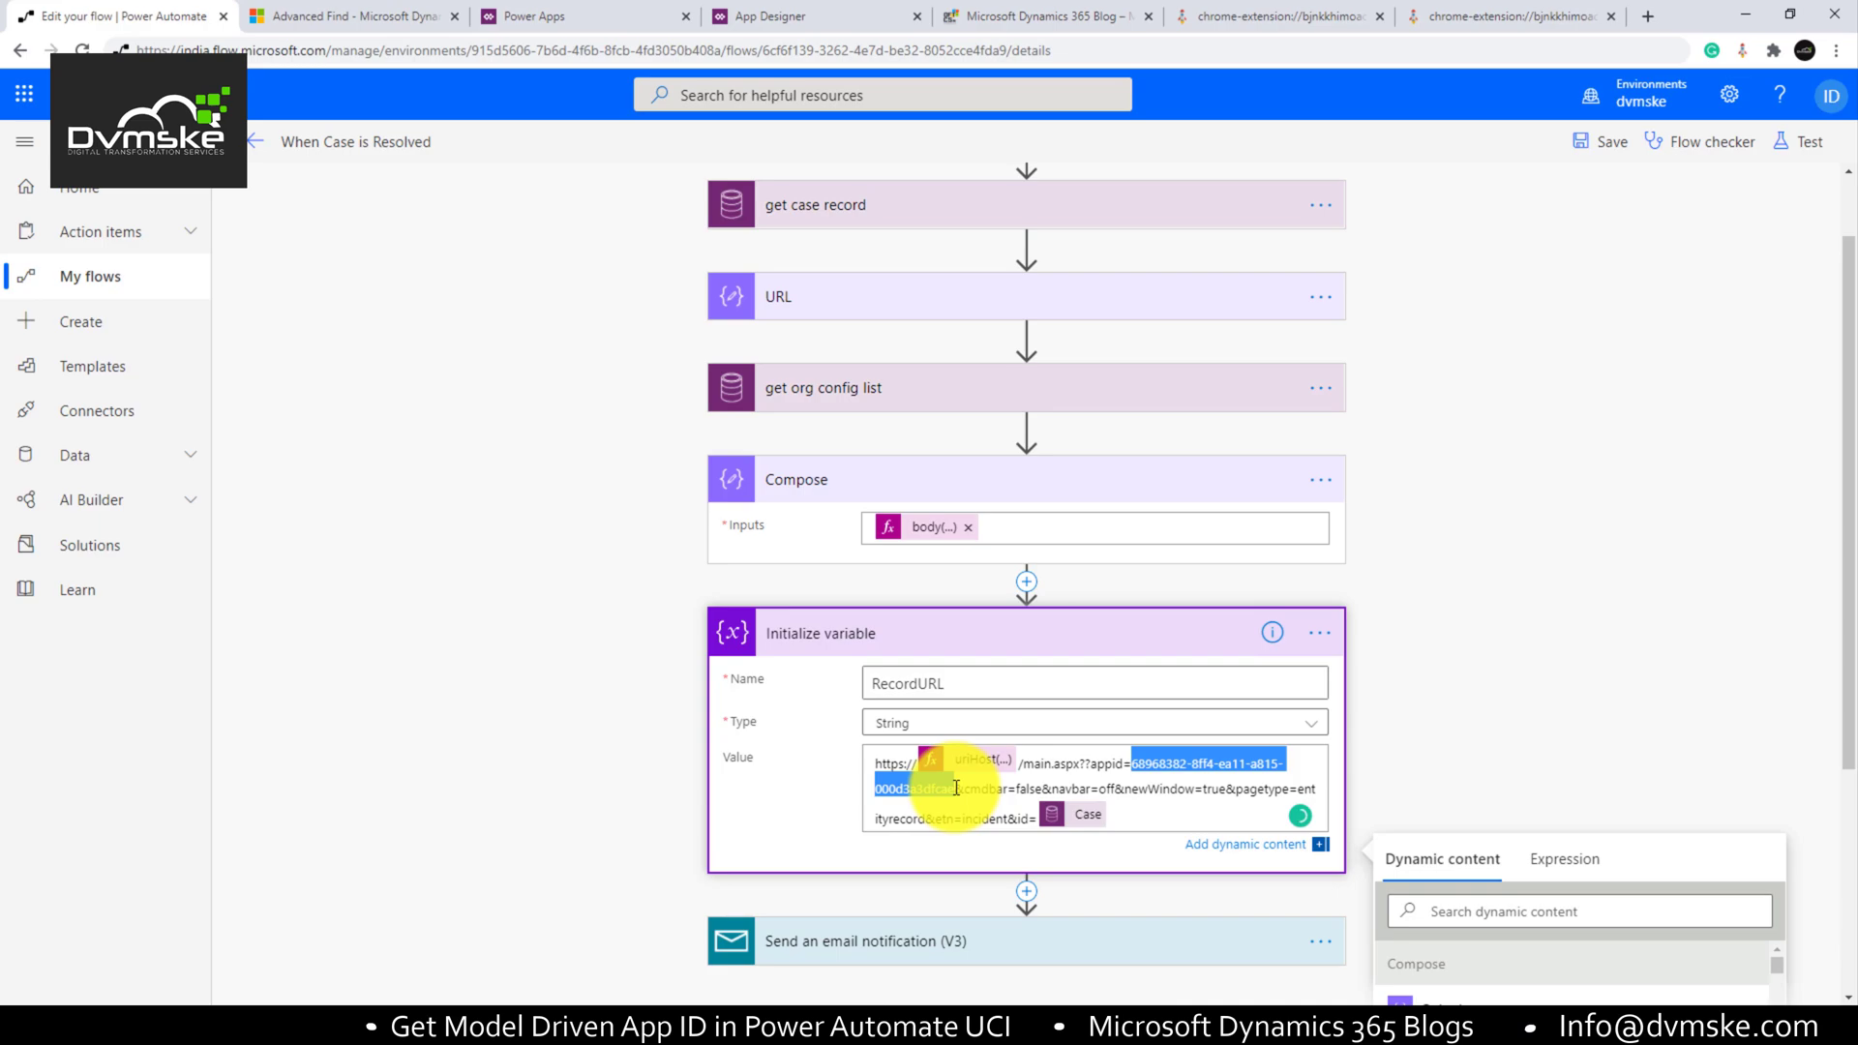
pyautogui.scroll(-3)
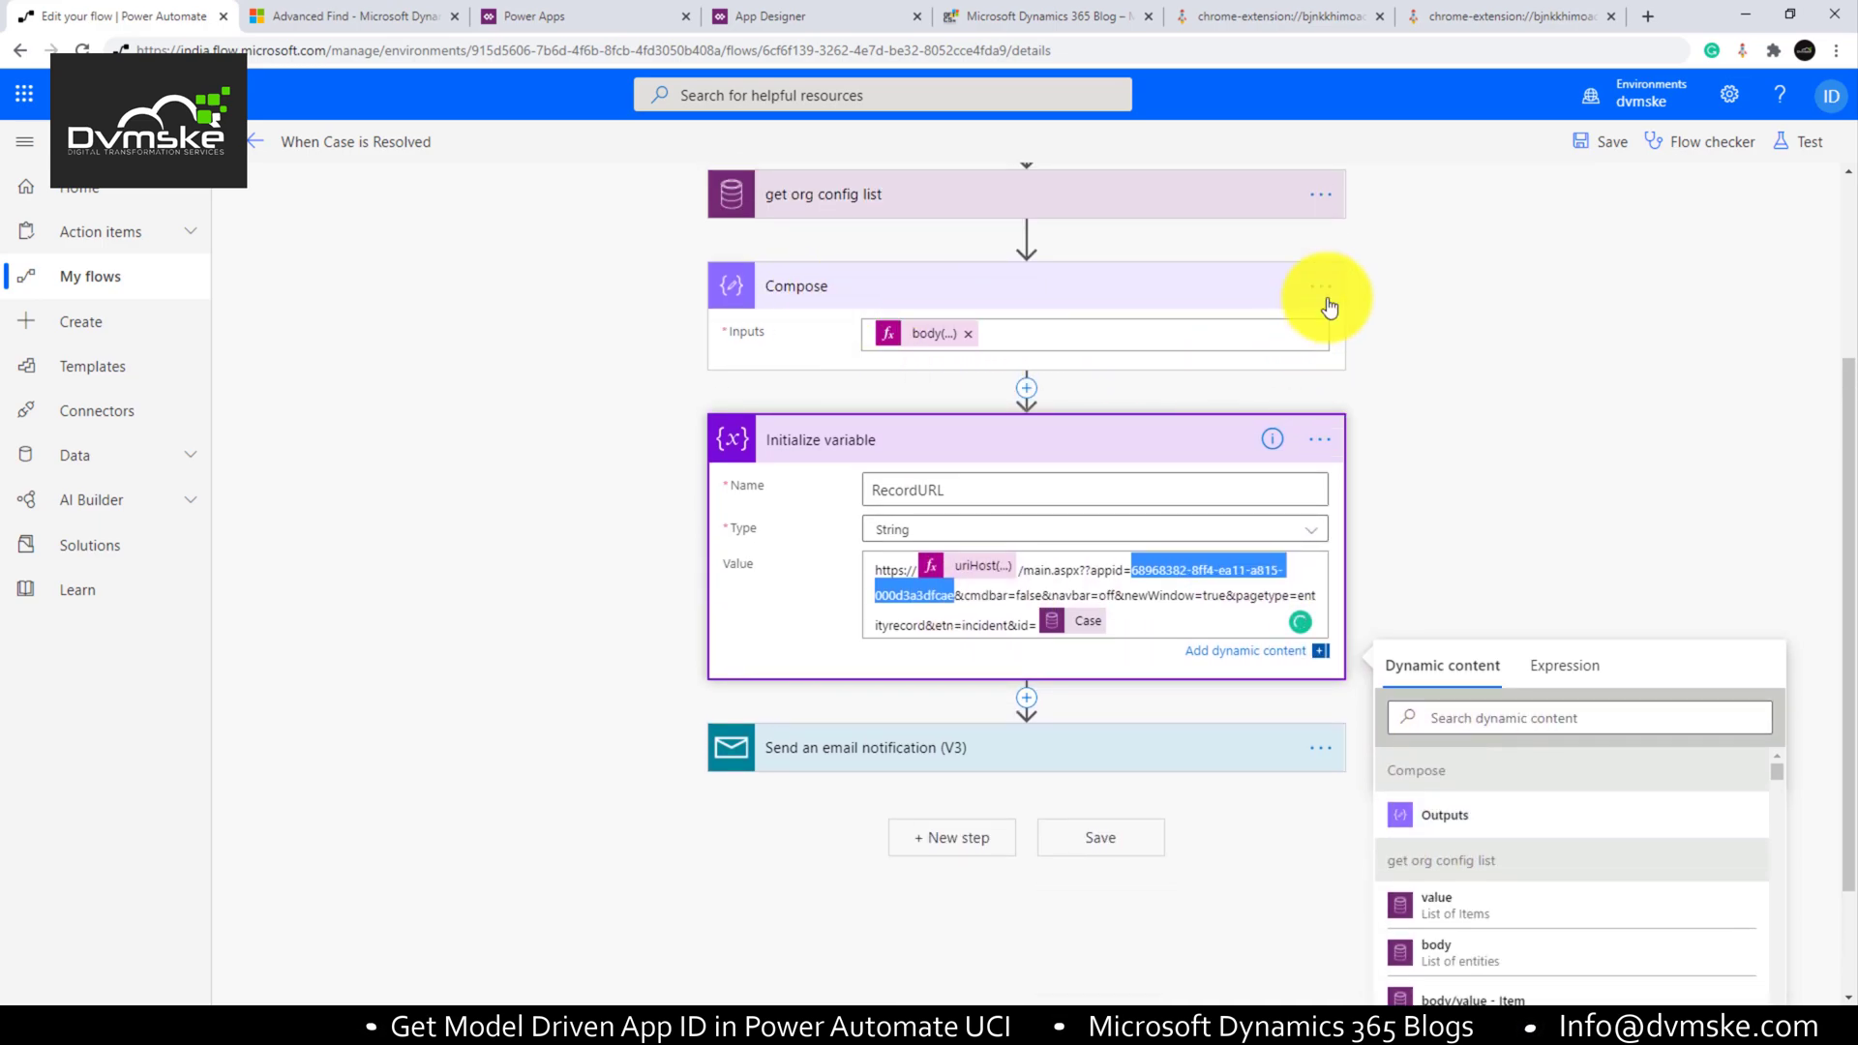
pyautogui.moveTo(1444, 815)
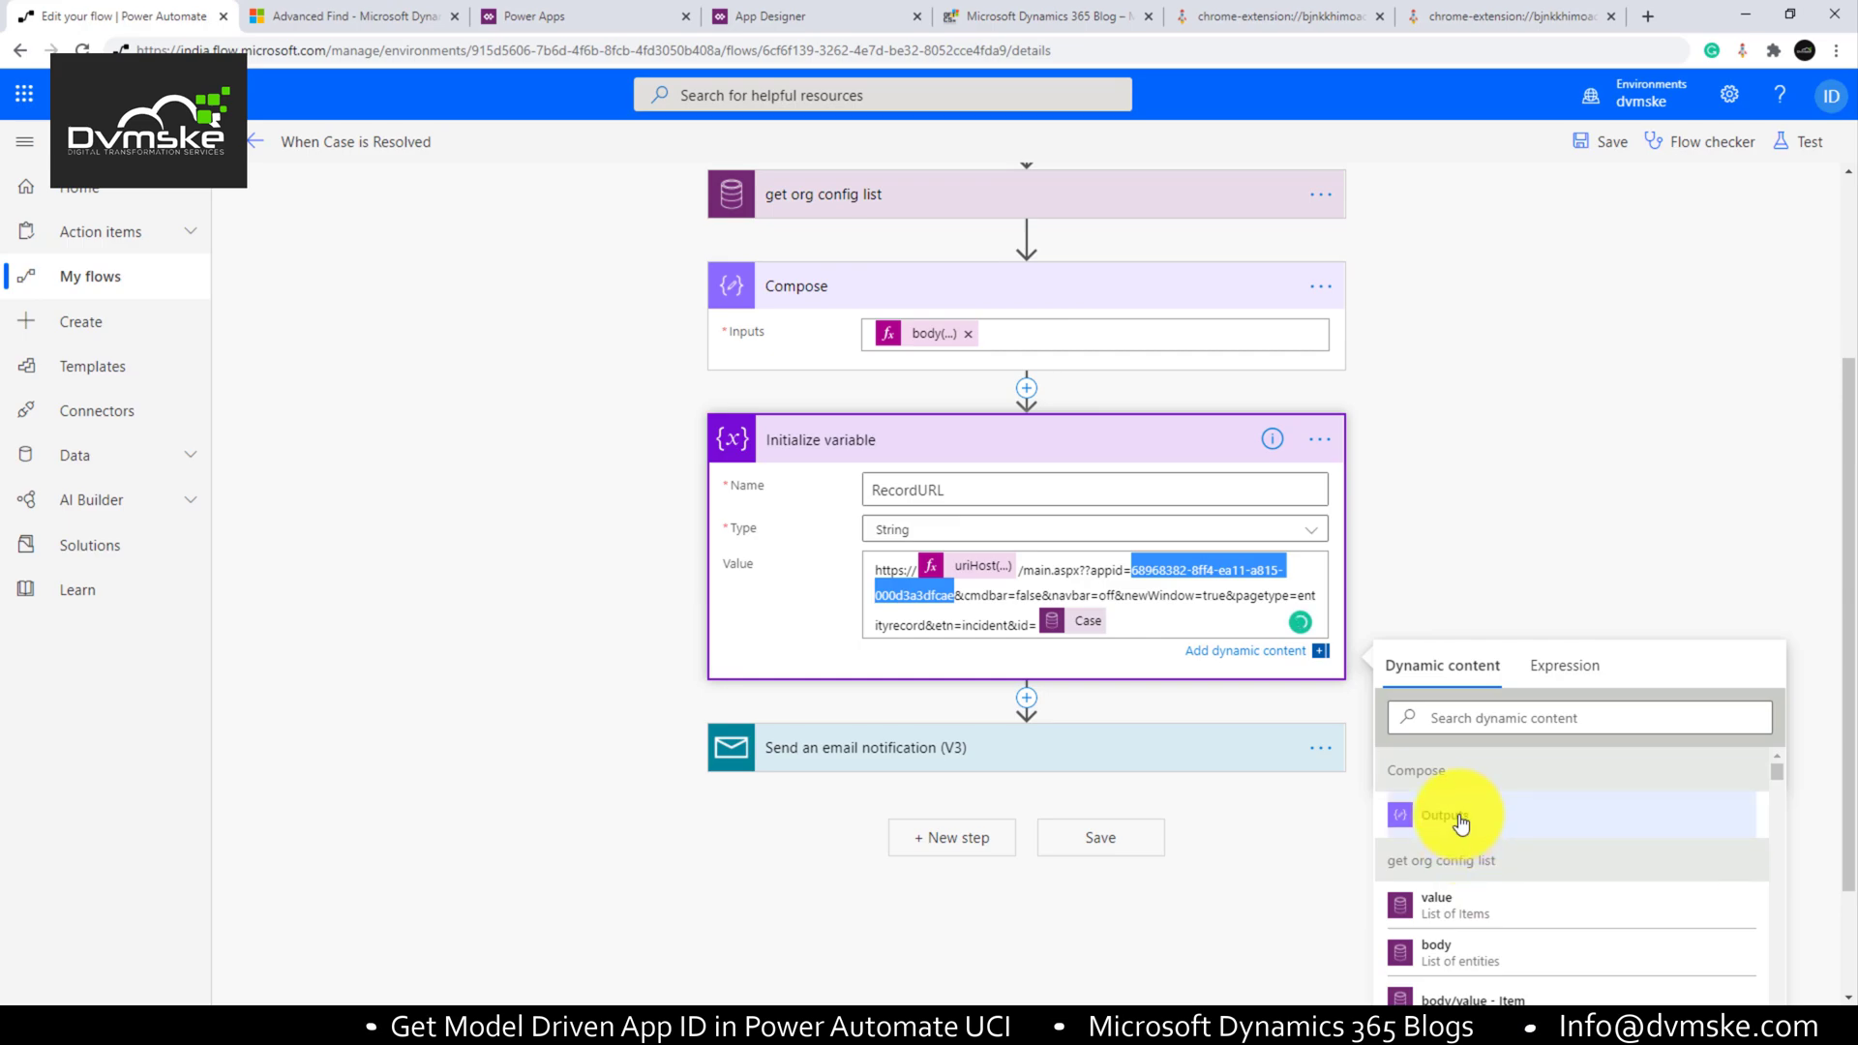
pyautogui.click(1440, 815)
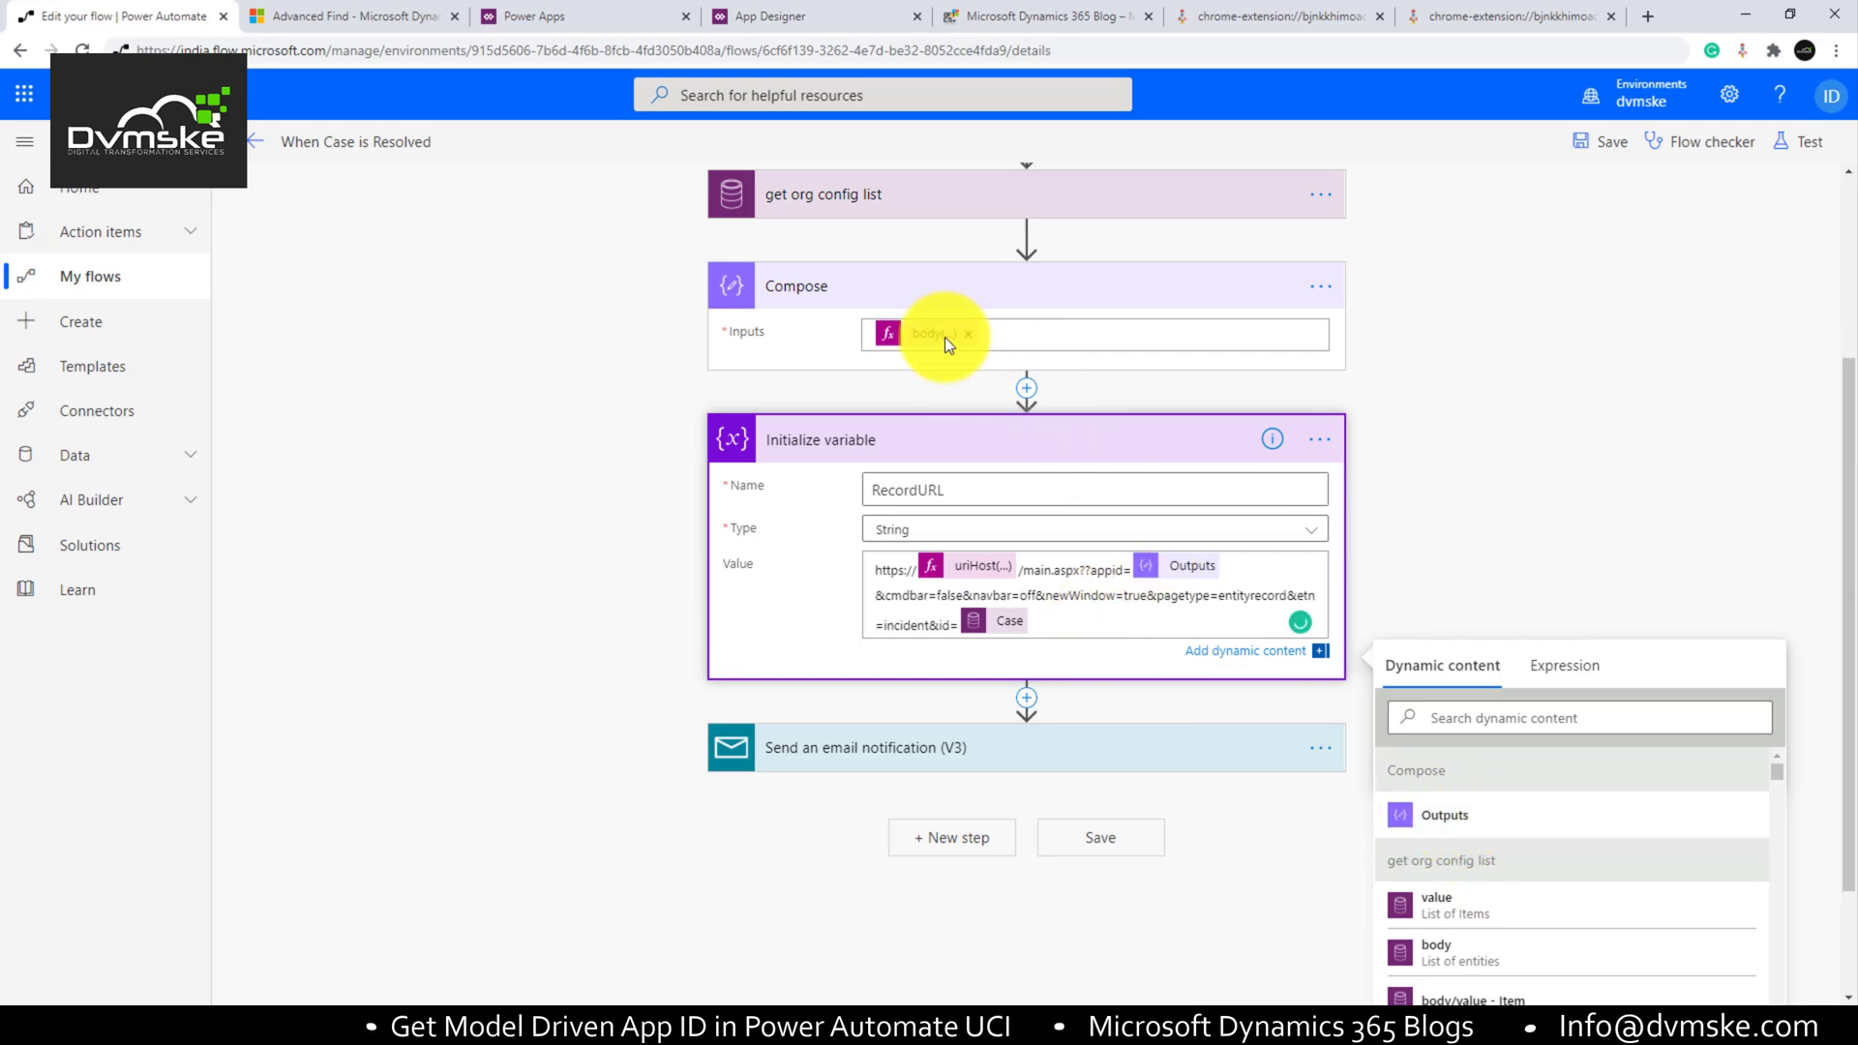
pyautogui.moveTo(1647, 458)
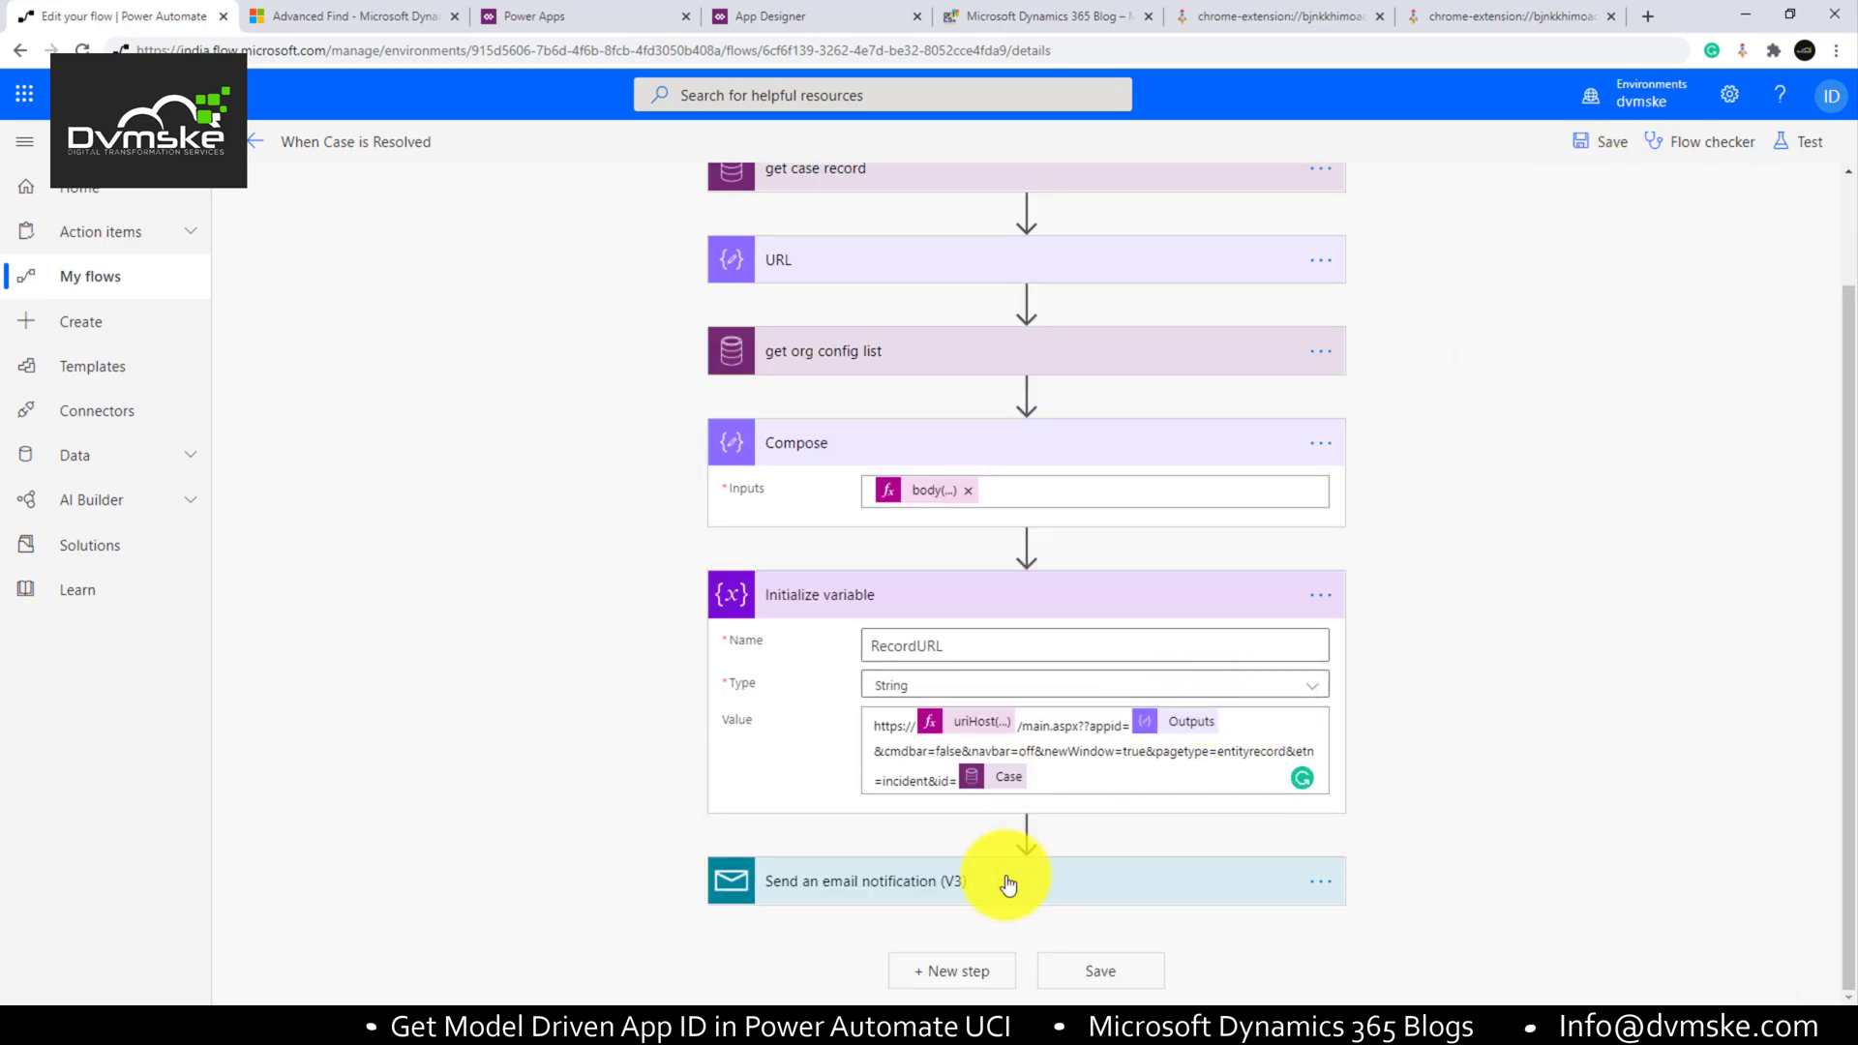
pyautogui.click(865, 881)
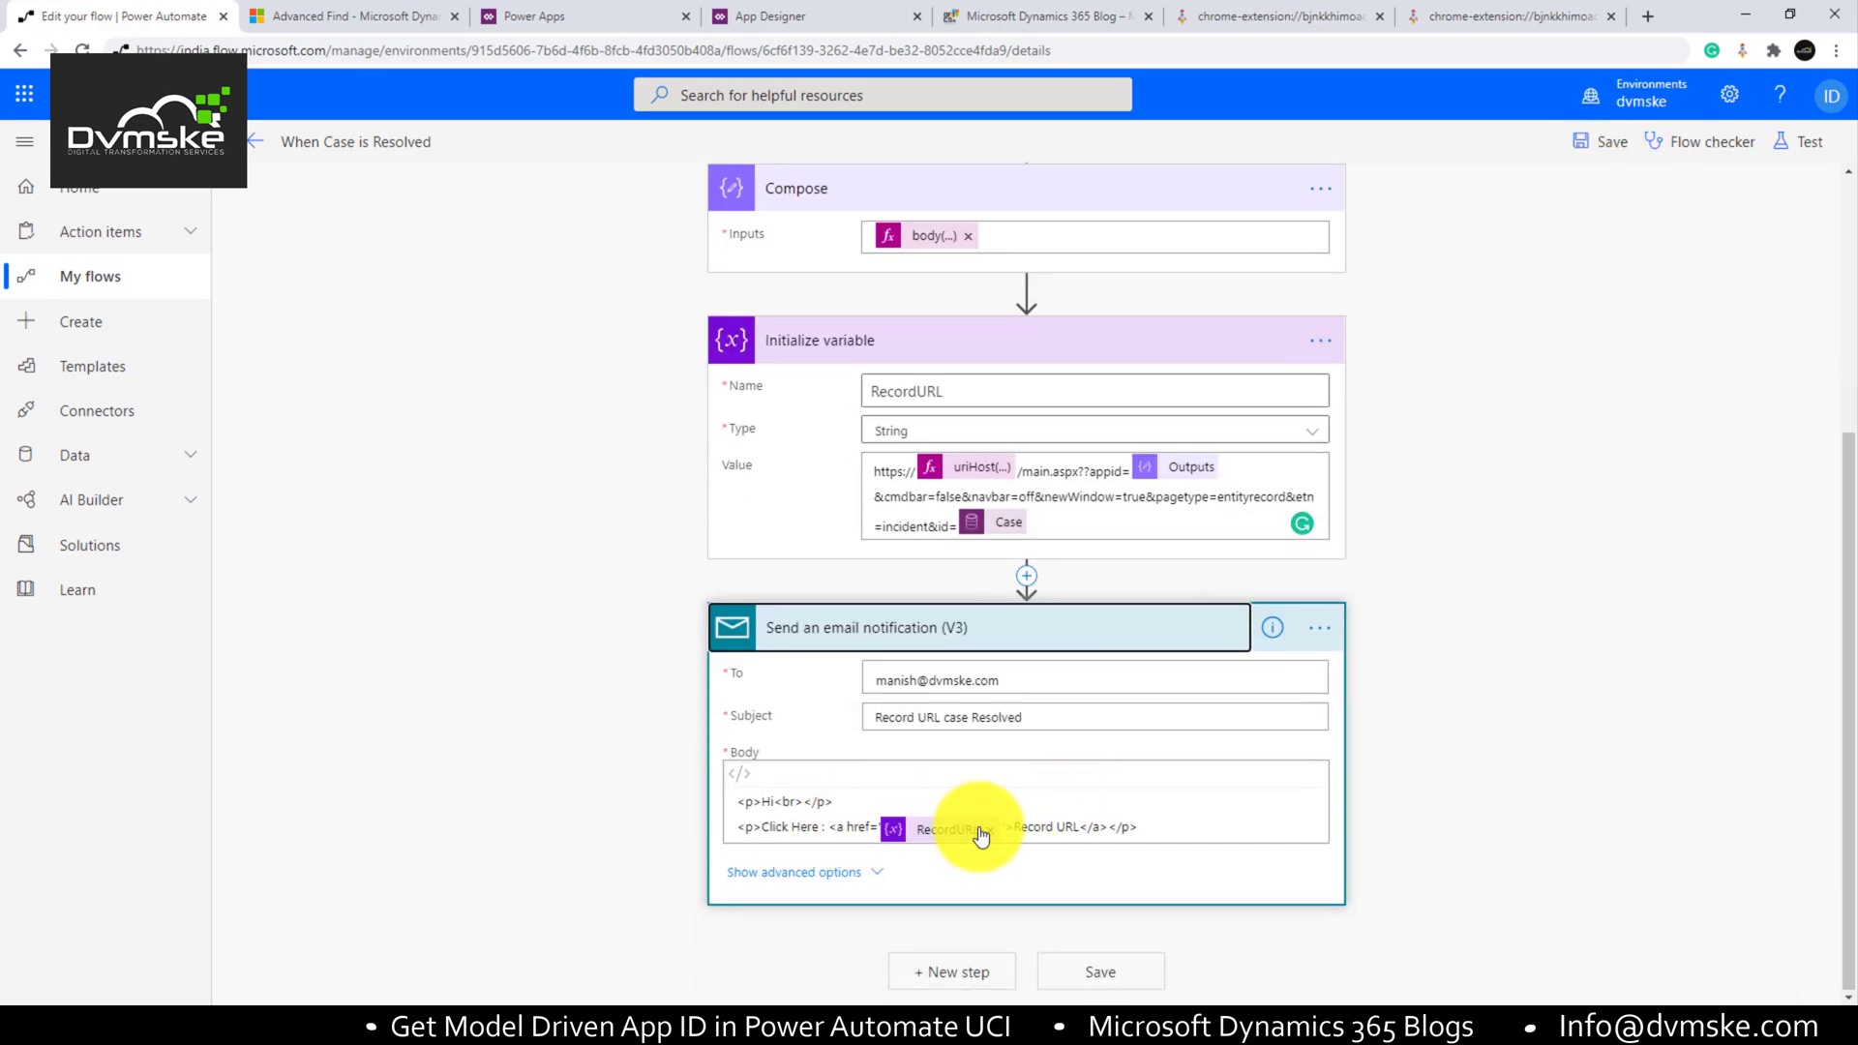
pyautogui.scroll(3)
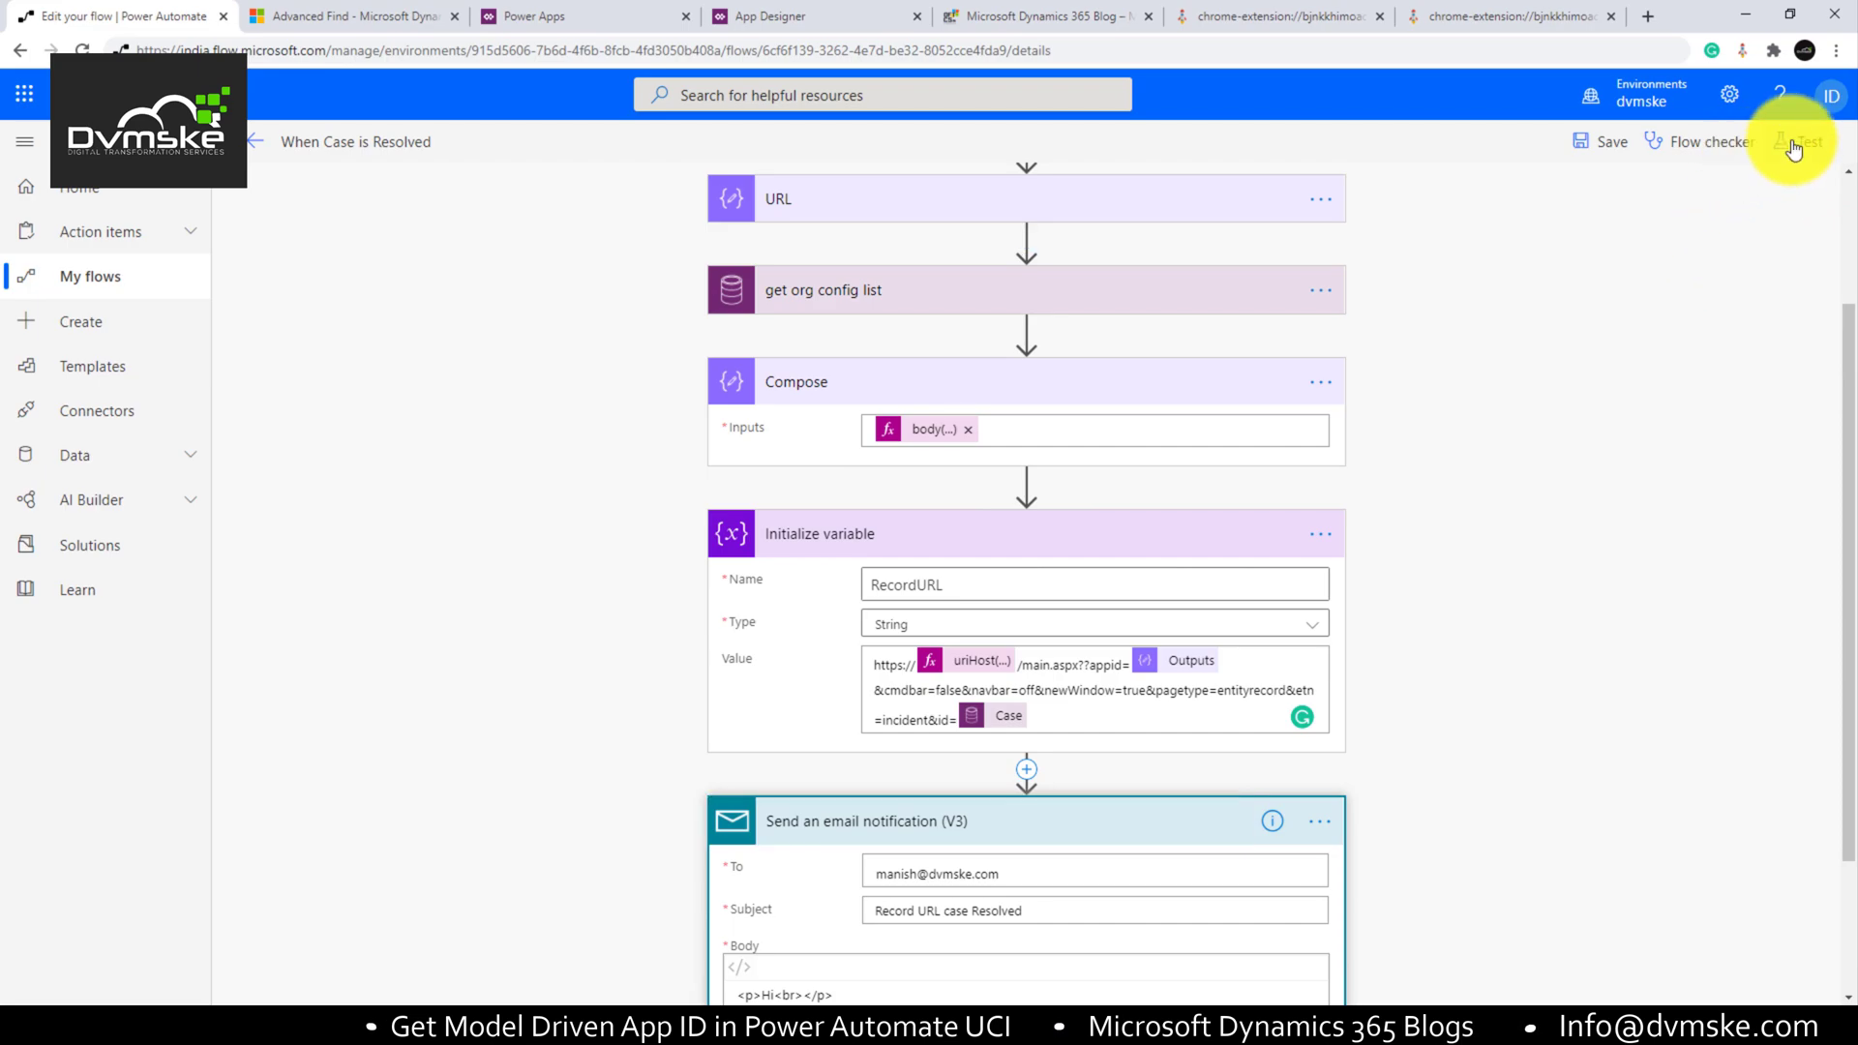
# Step: Run a test of the flow reusing data from the latest successful run
pyautogui.click(1793, 141)
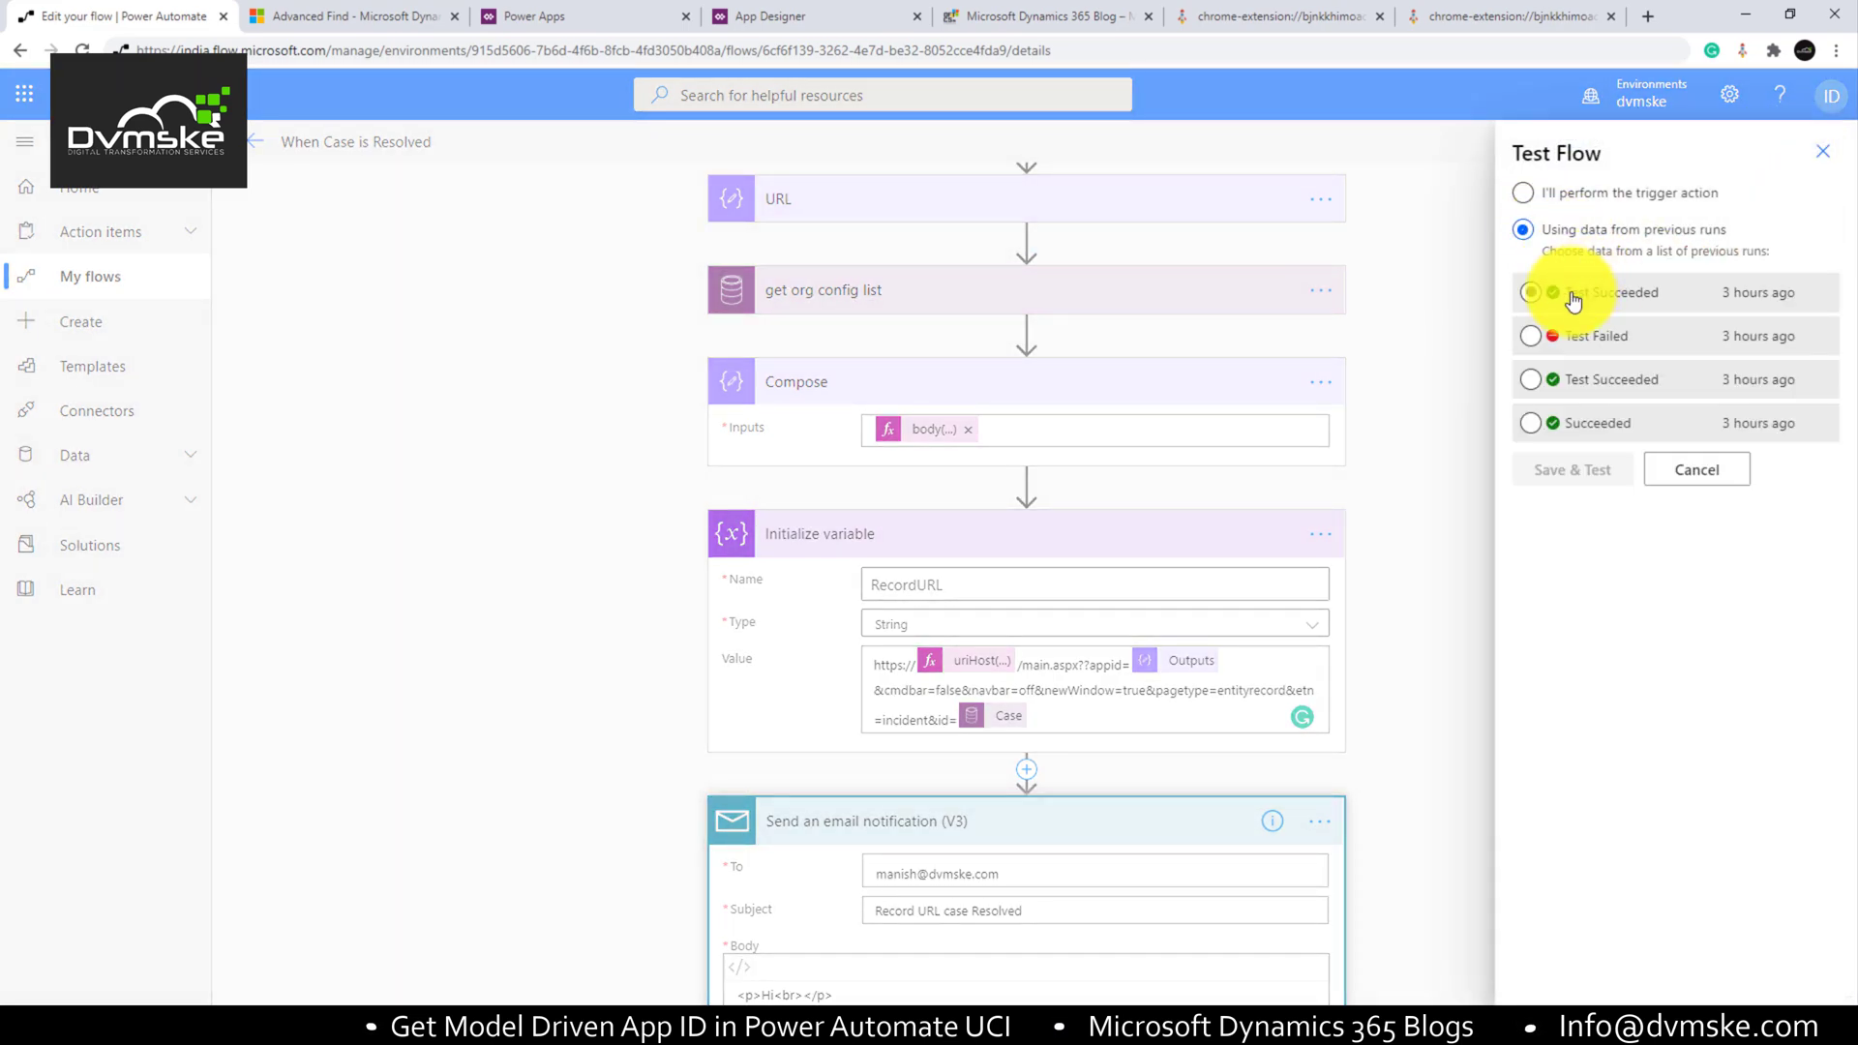
pyautogui.click(1529, 292)
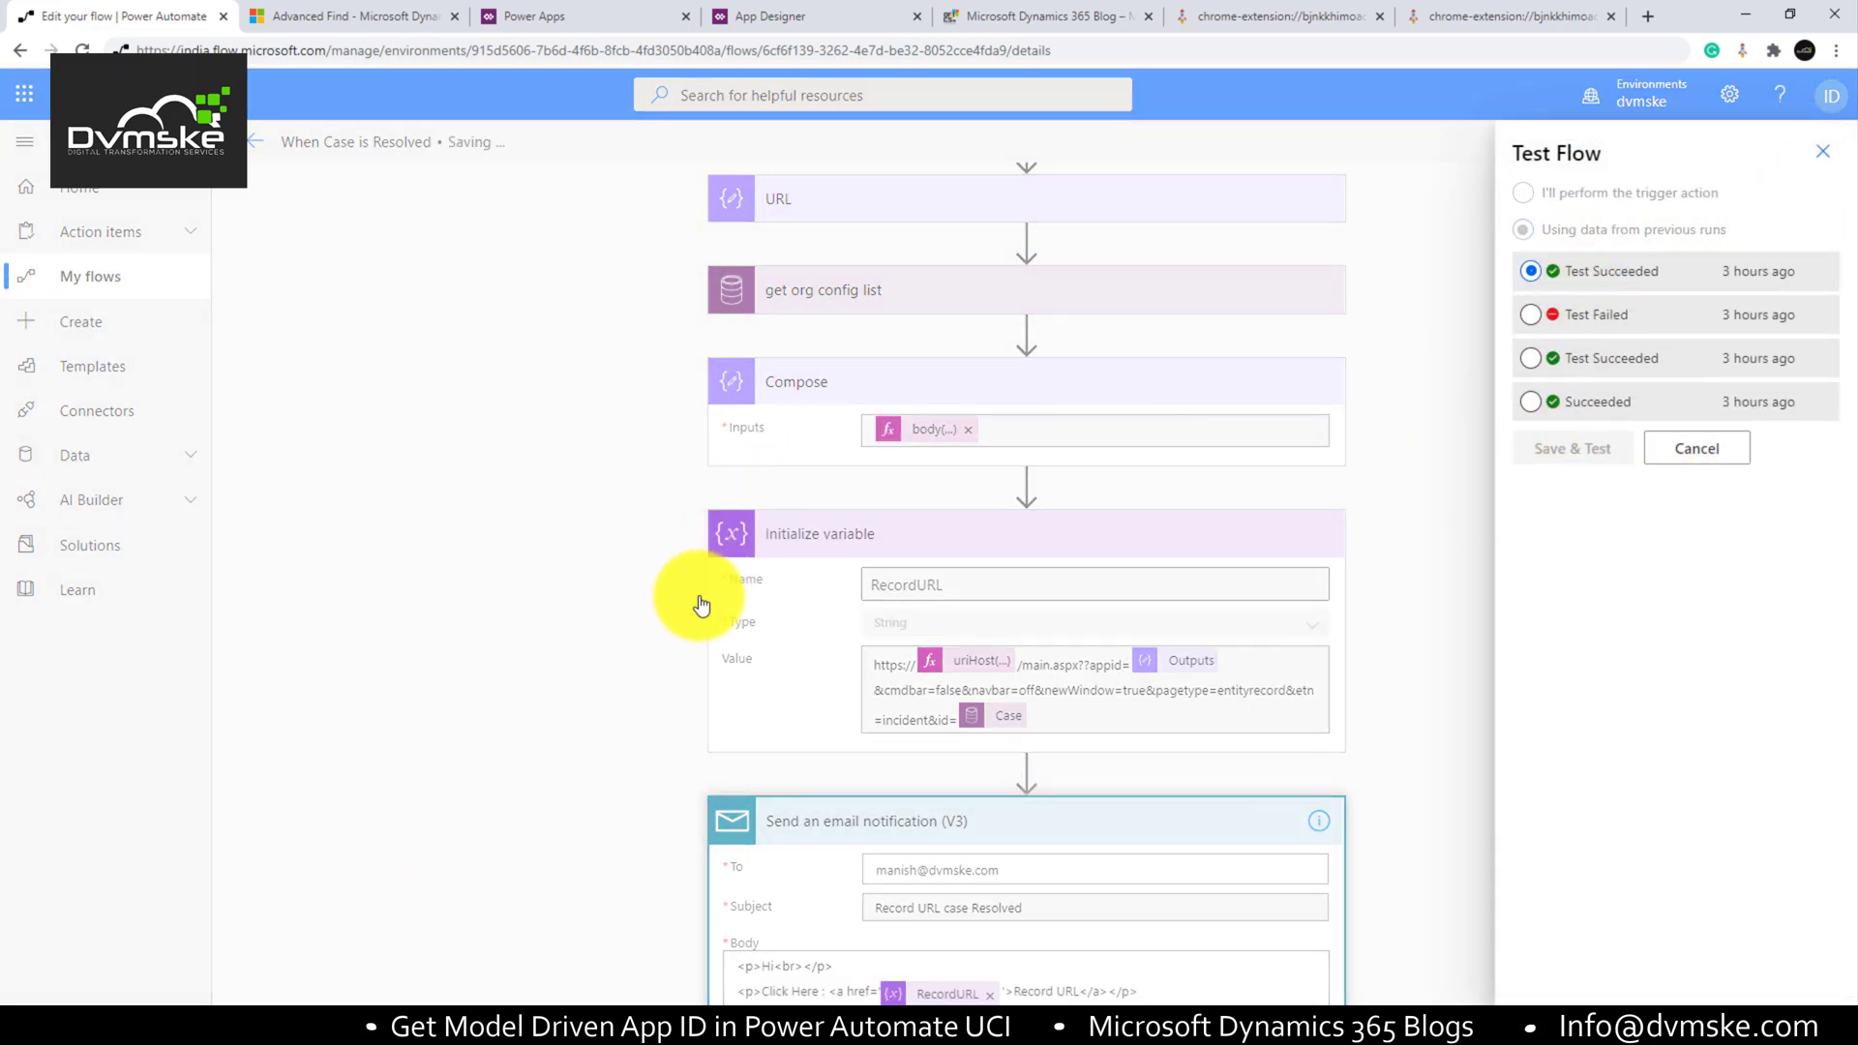
pyautogui.click(1523, 229)
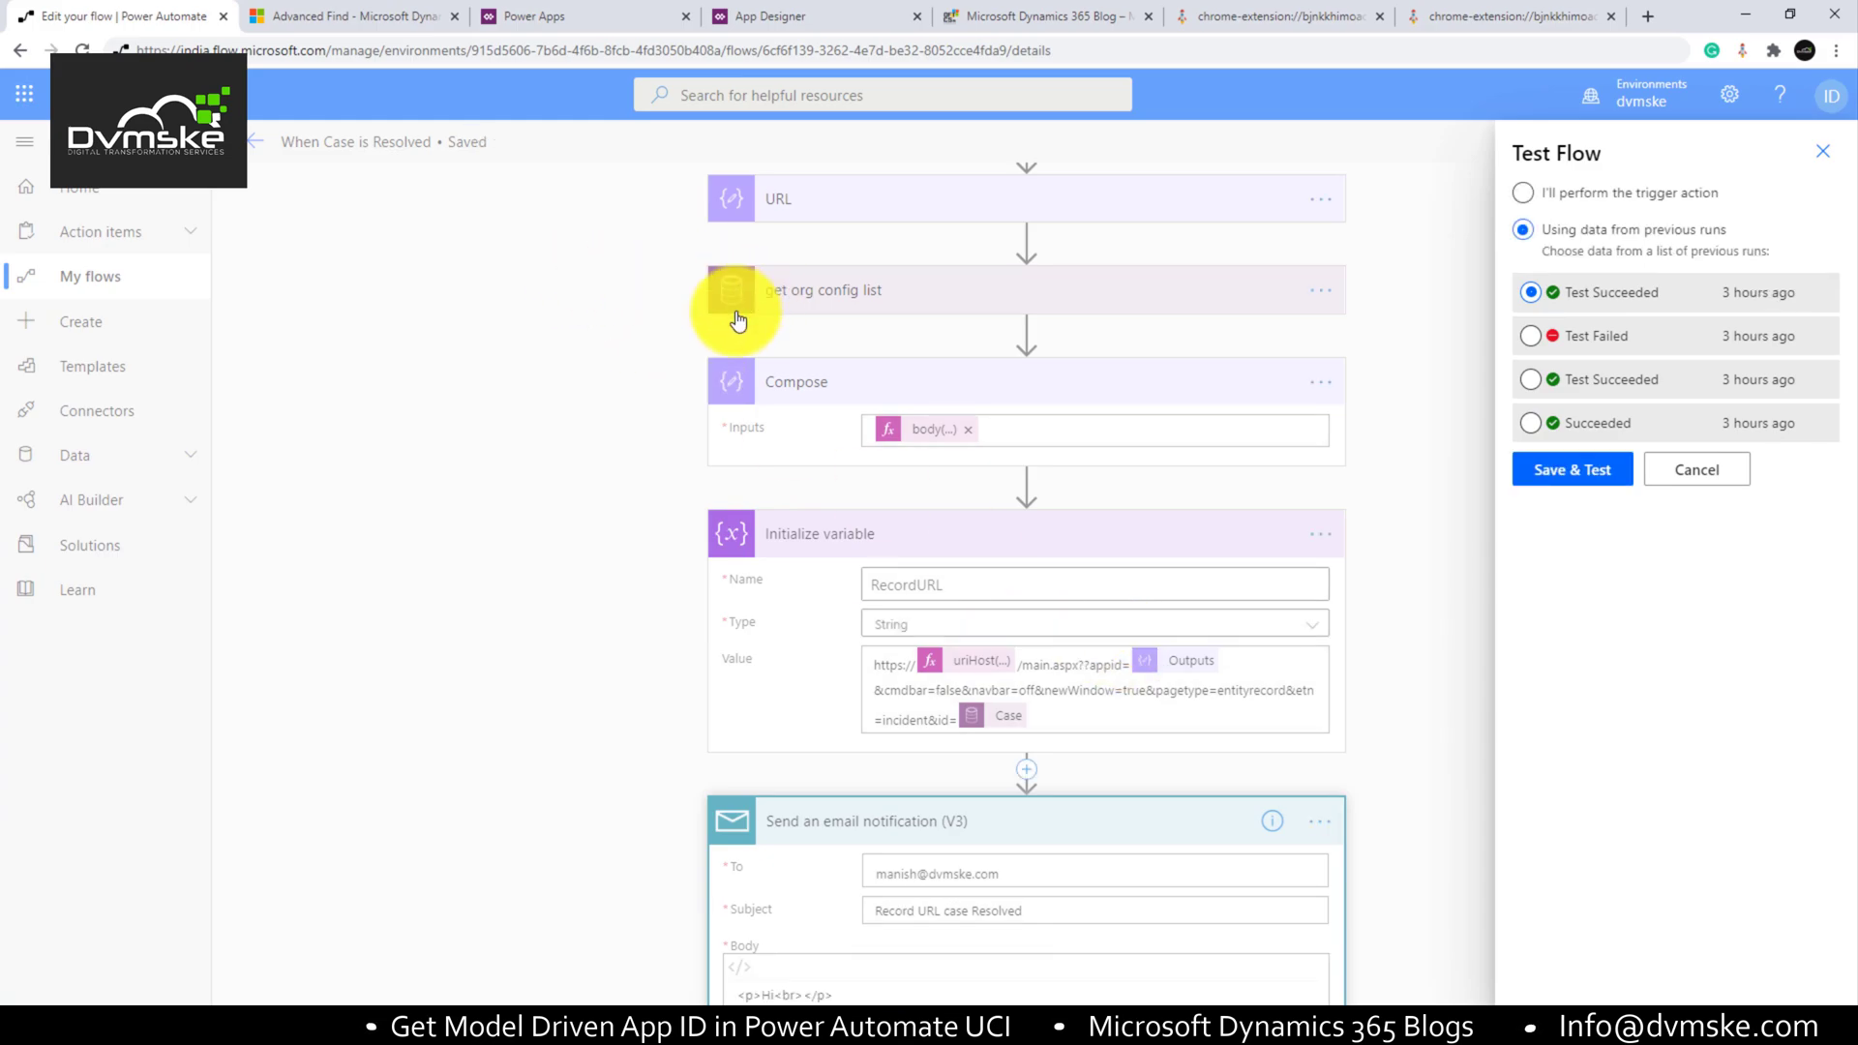
pyautogui.click(1572, 468)
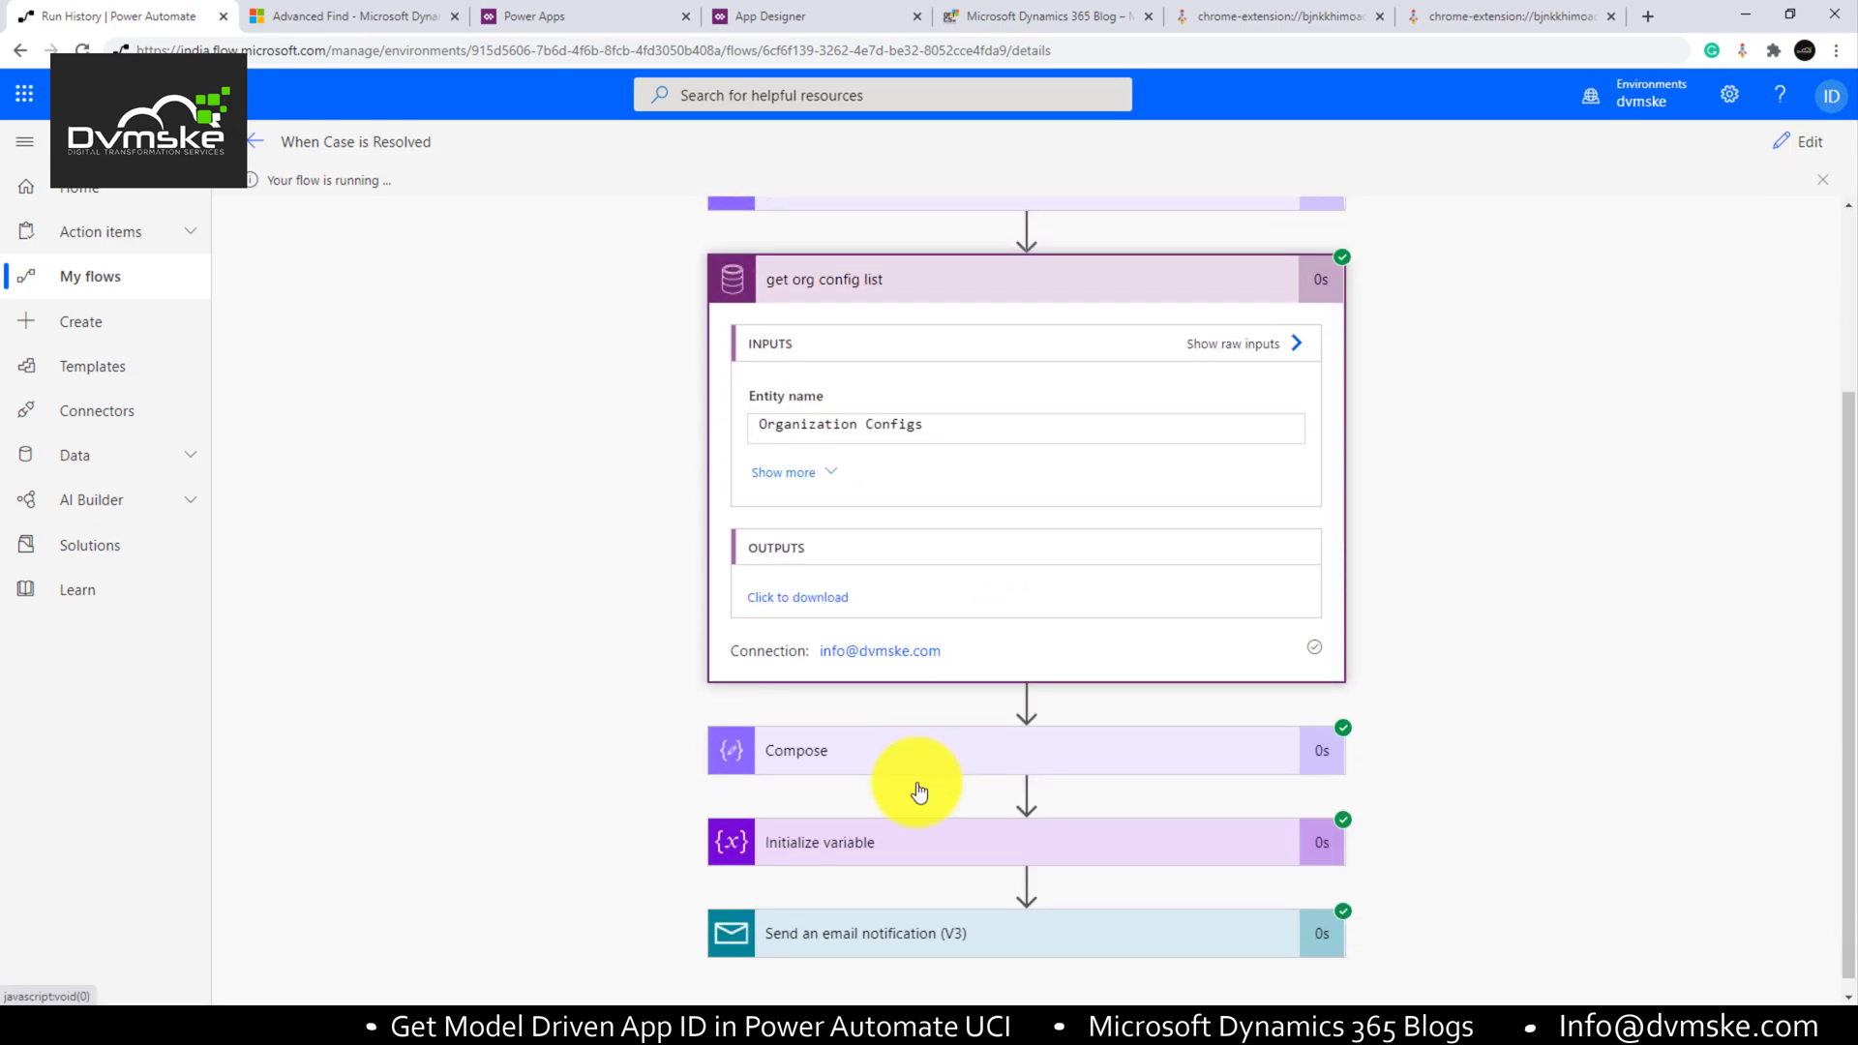
# Step: Inspect the Compose output showing the app ID in RecordURL, then return to editing the flow
pyautogui.click(796, 751)
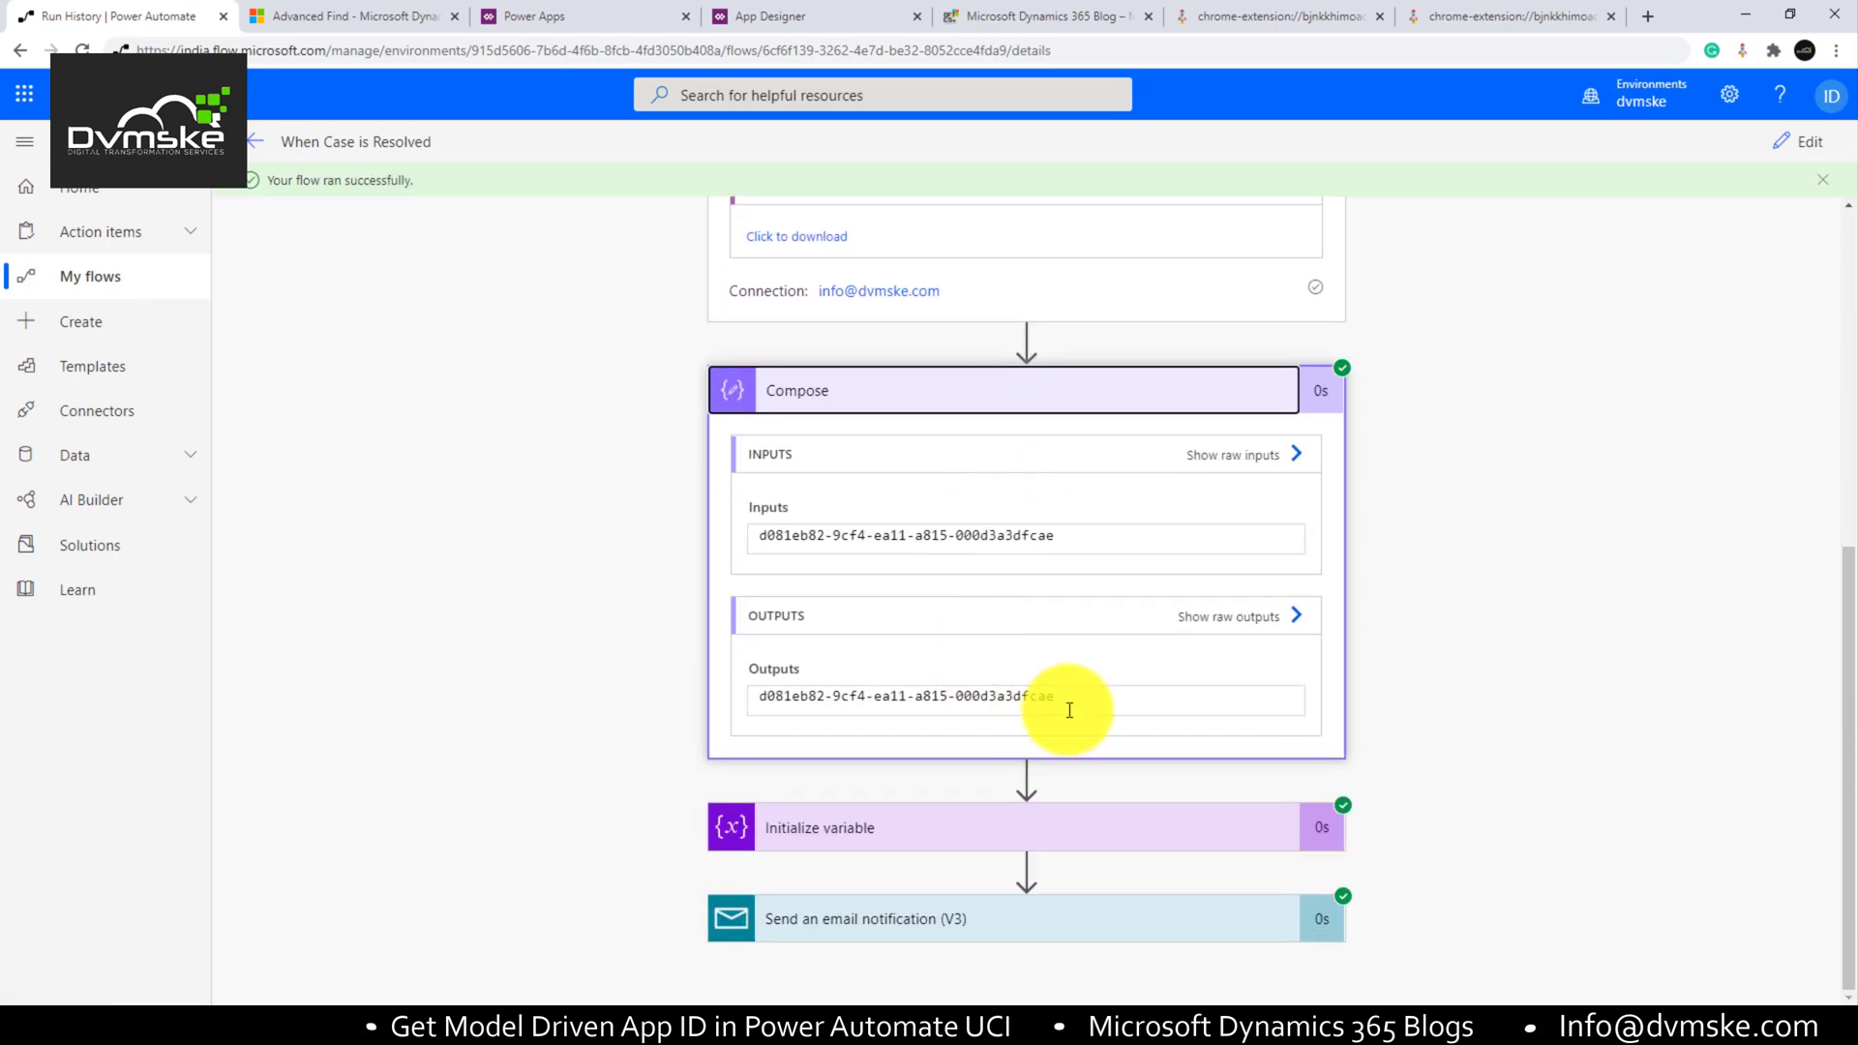
pyautogui.click(352, 16)
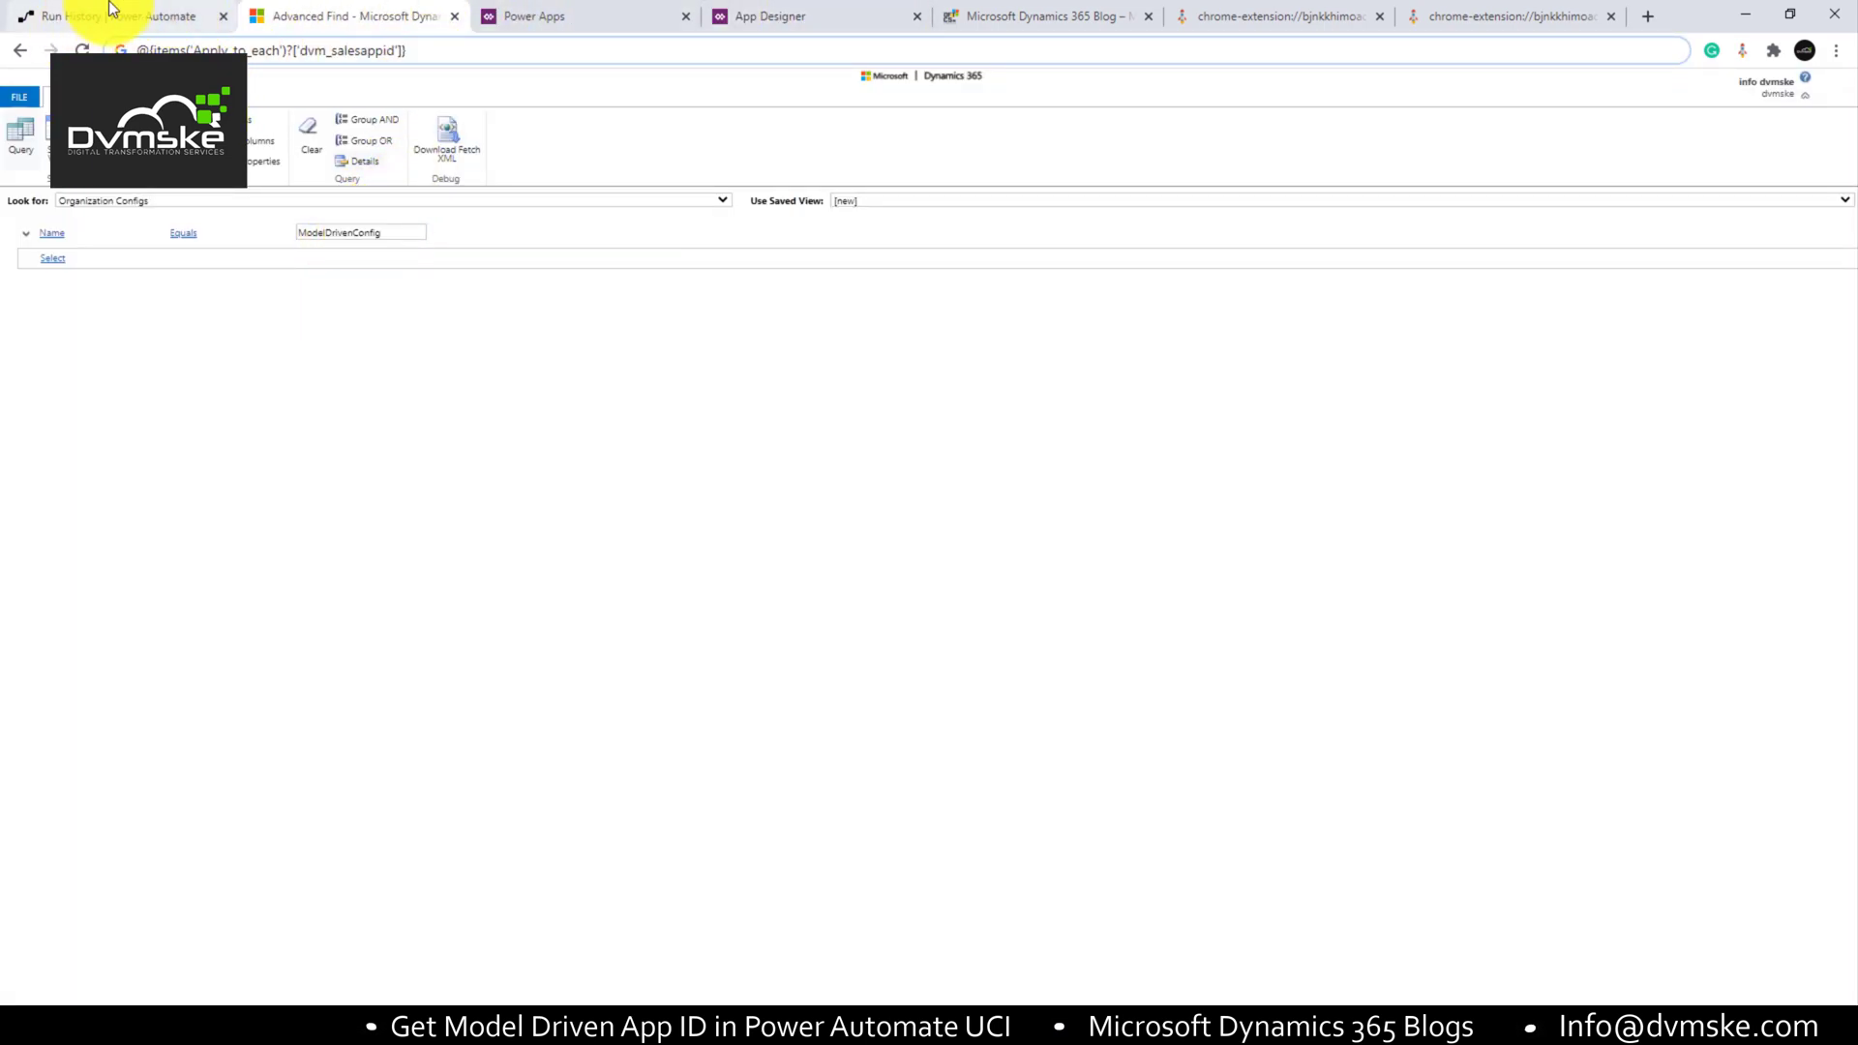
pyautogui.click(112, 16)
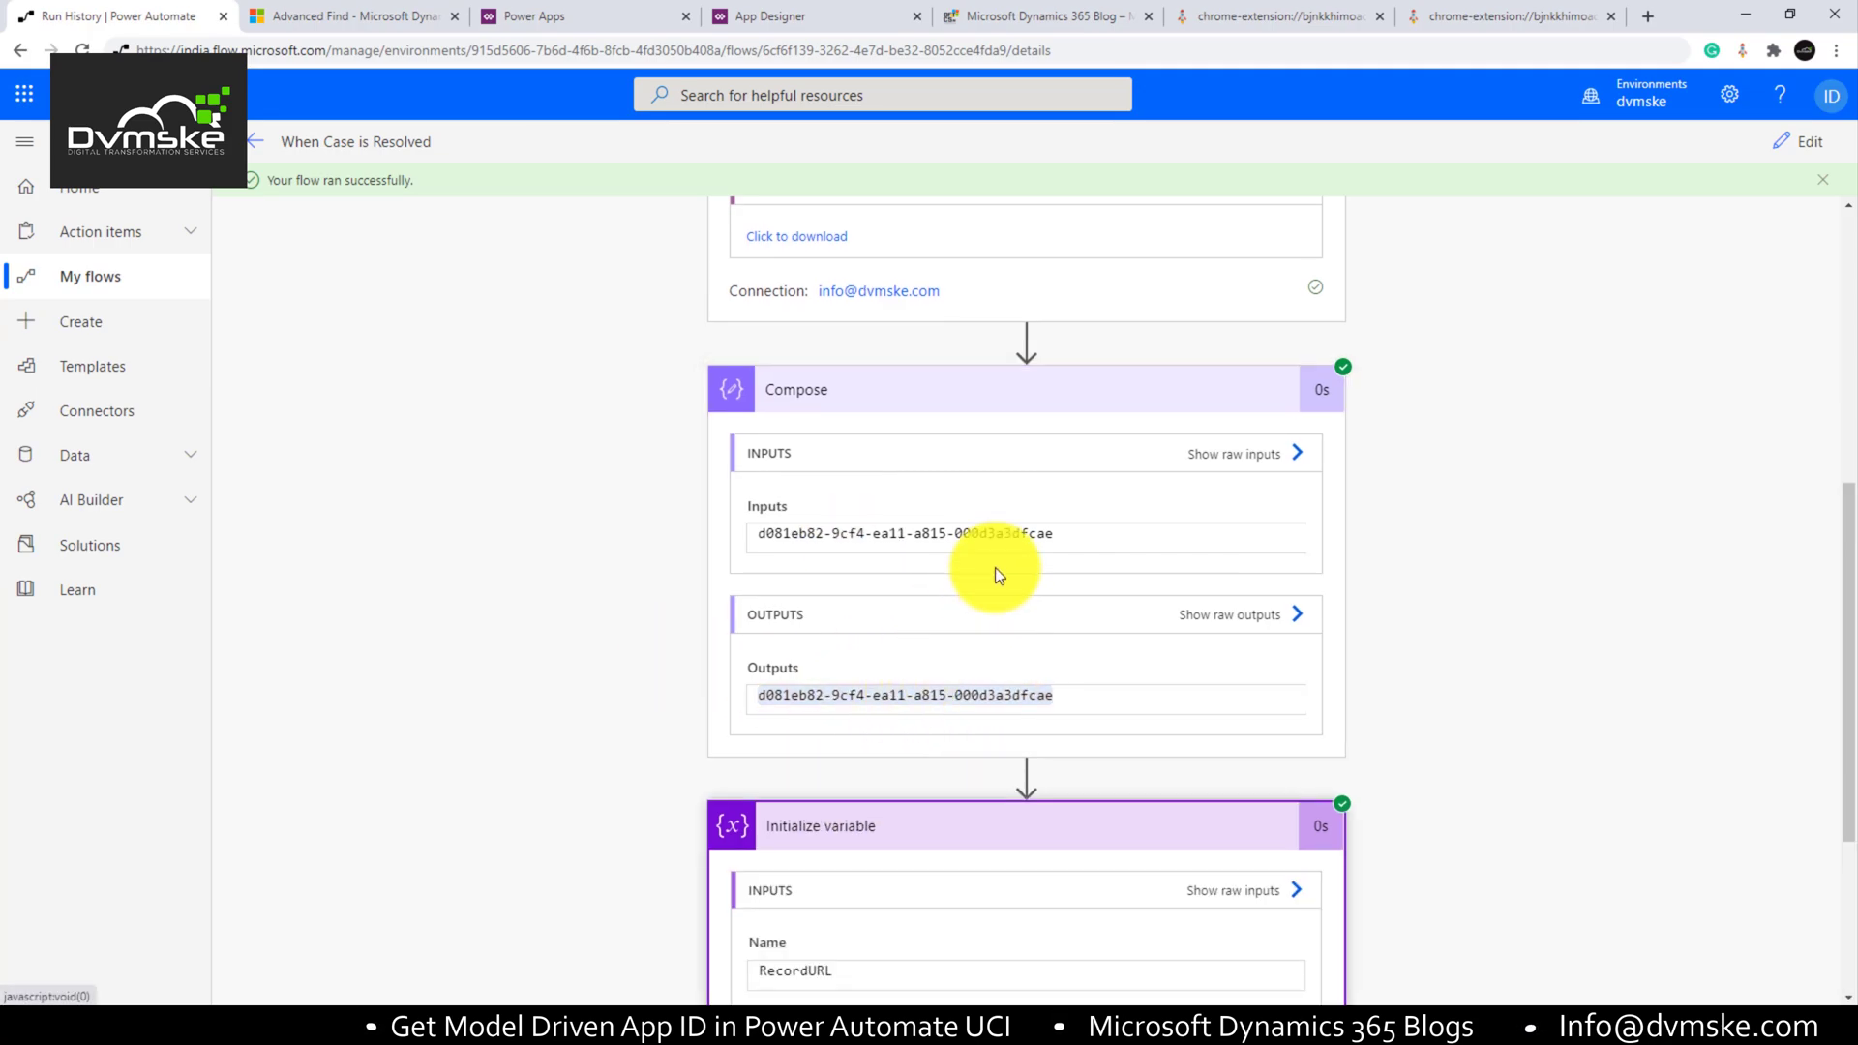
pyautogui.scroll(-3)
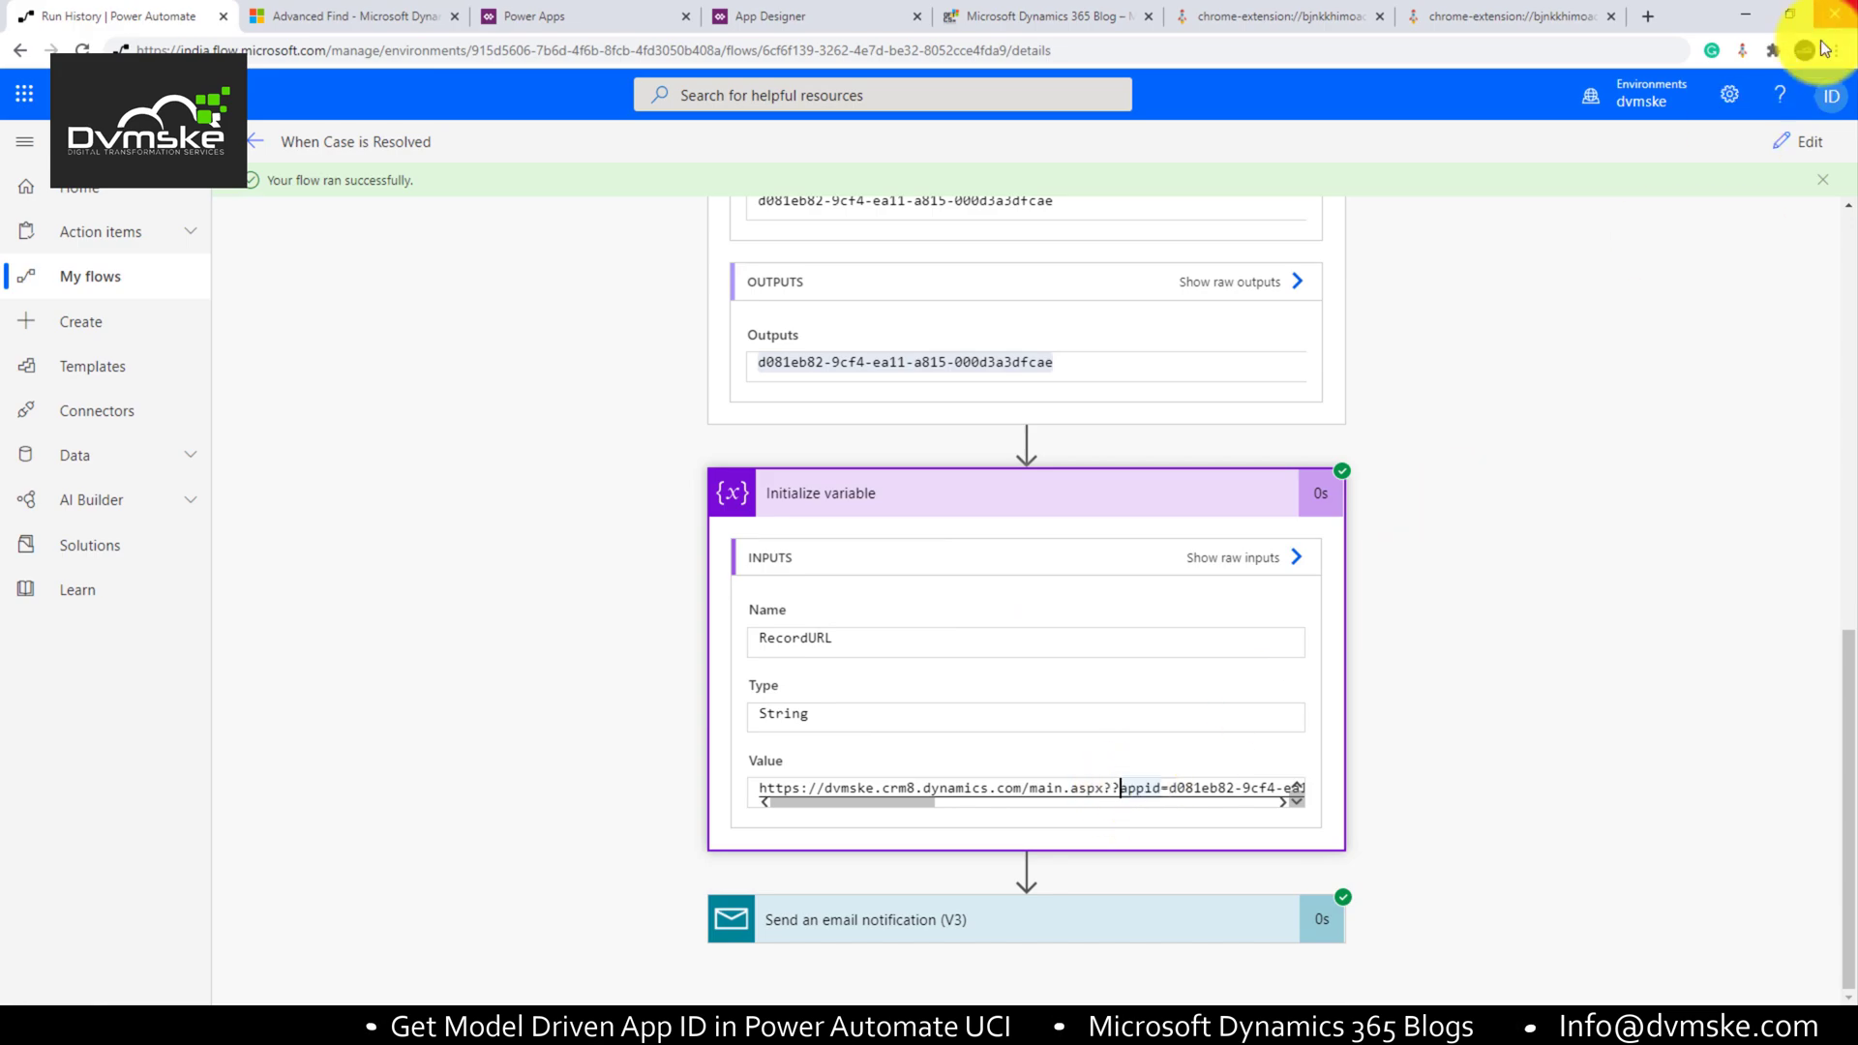
pyautogui.click(1804, 141)
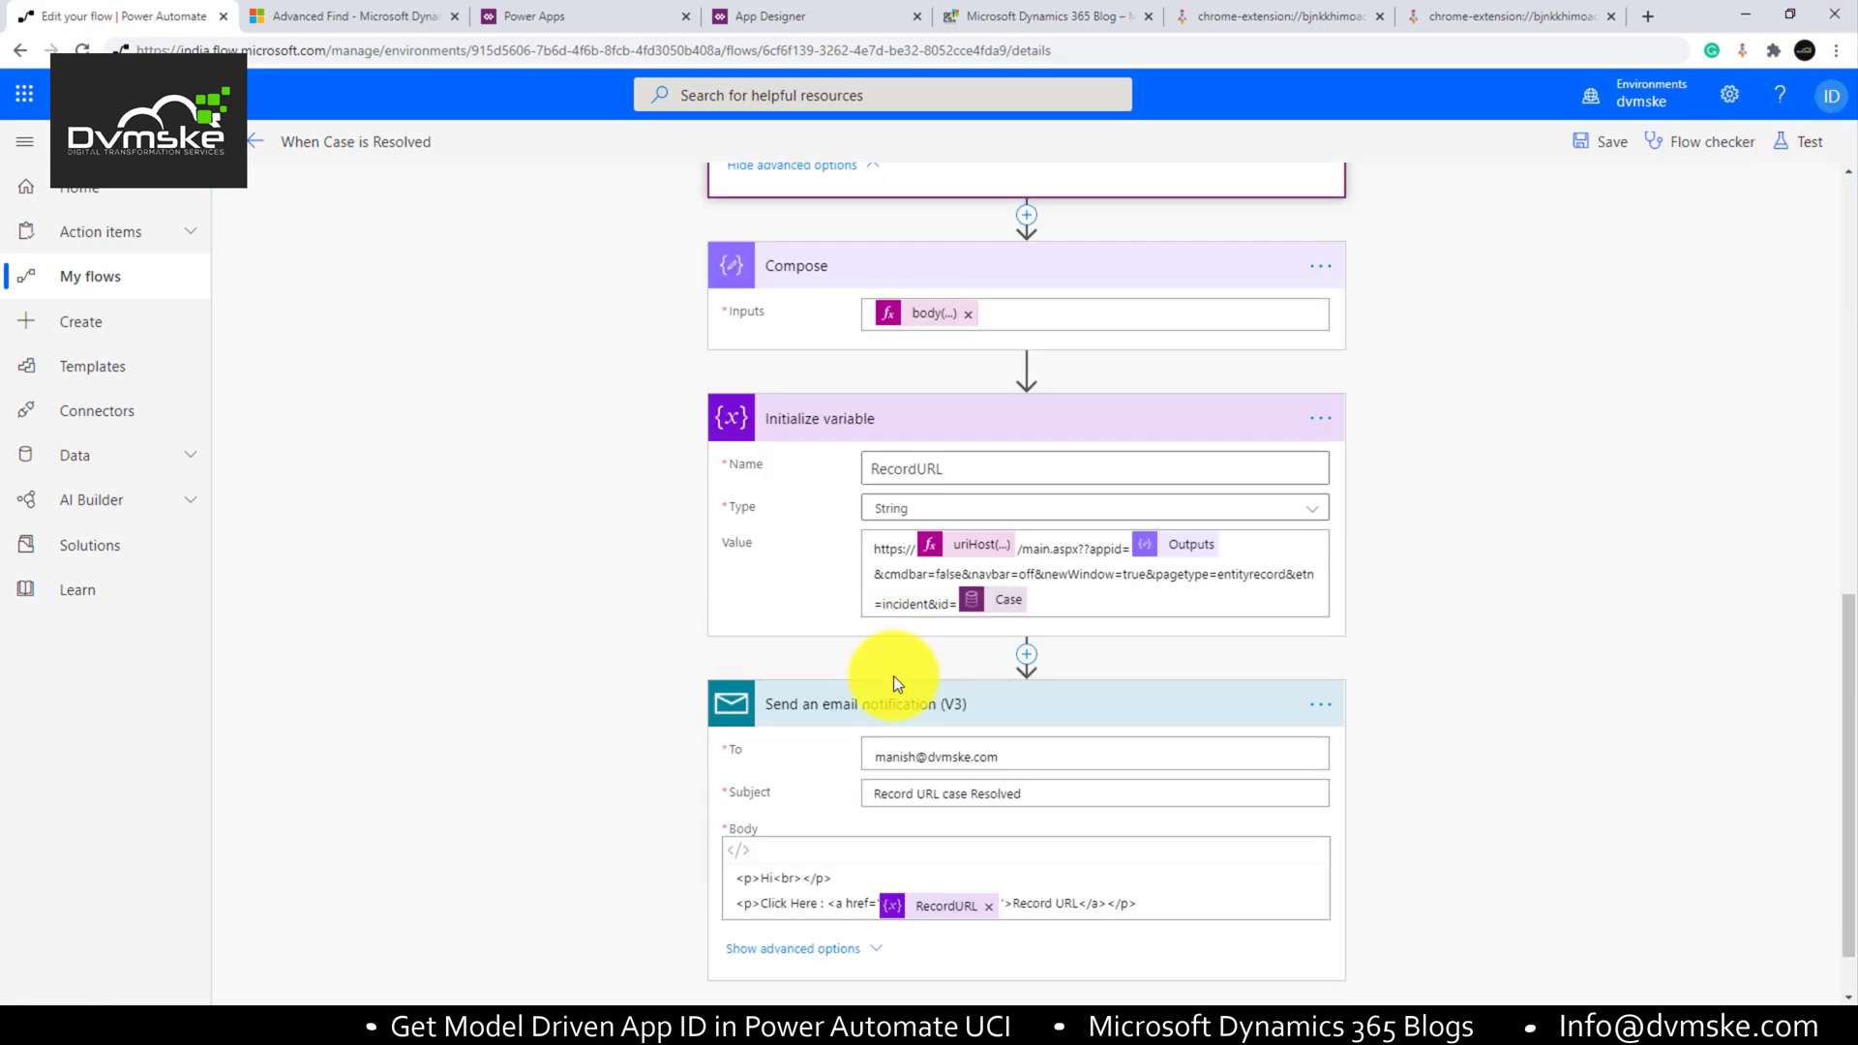